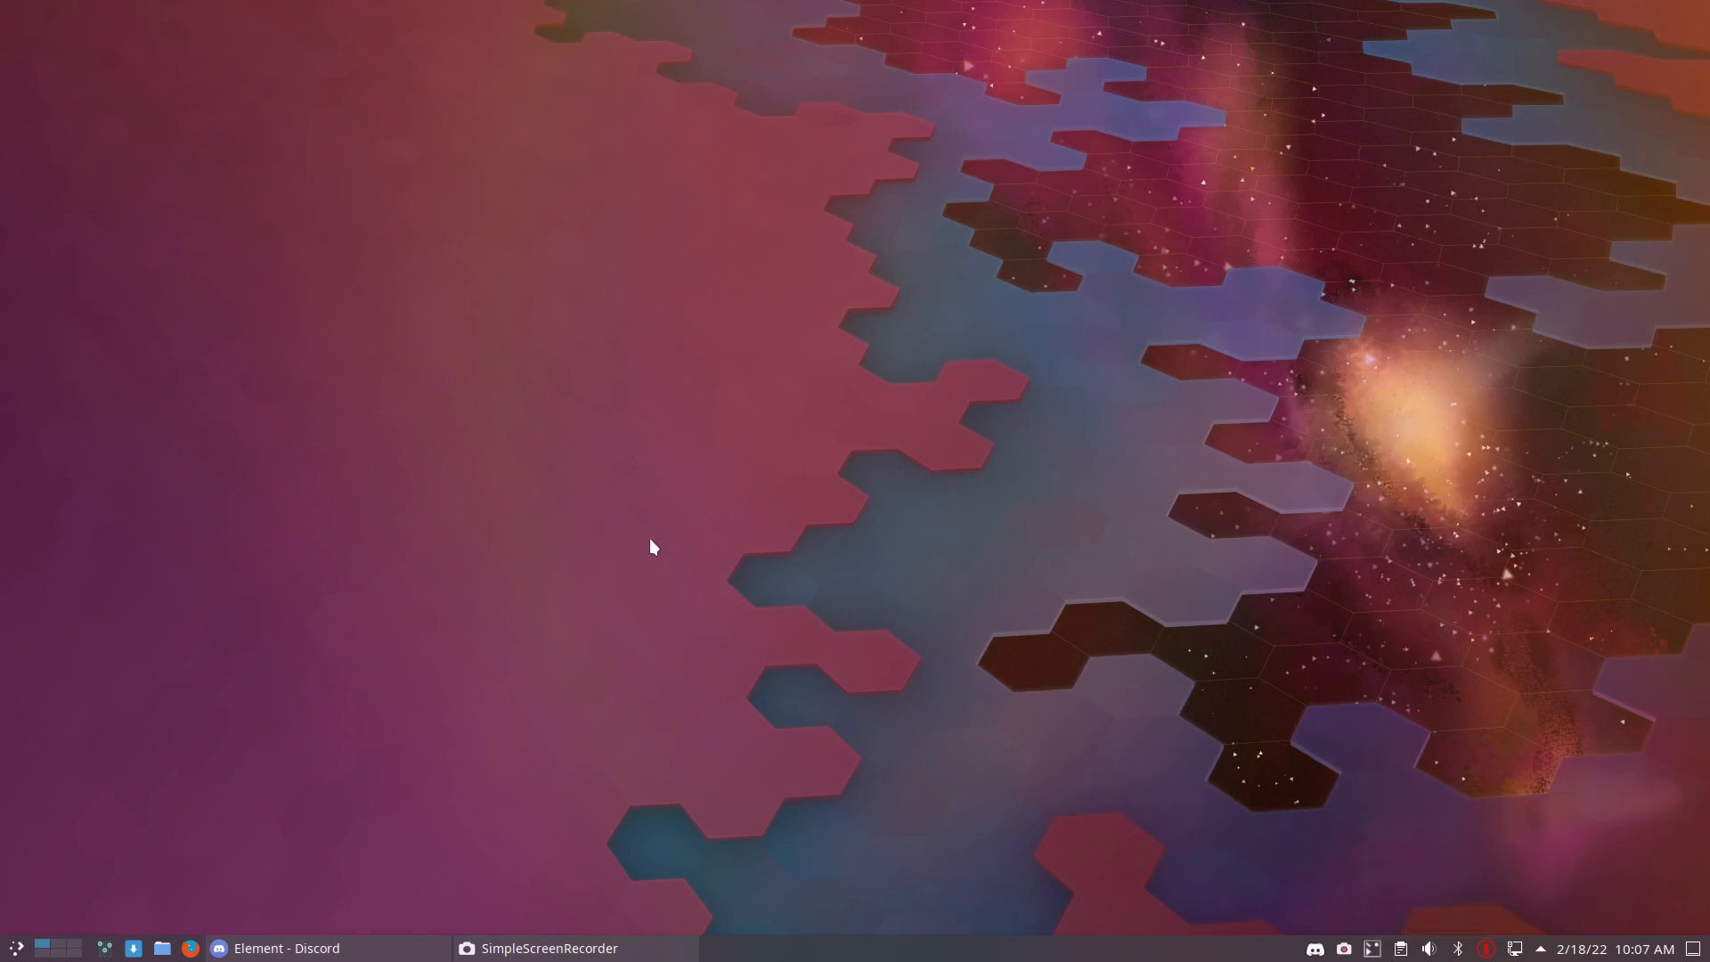
pyautogui.moveTo(651, 554)
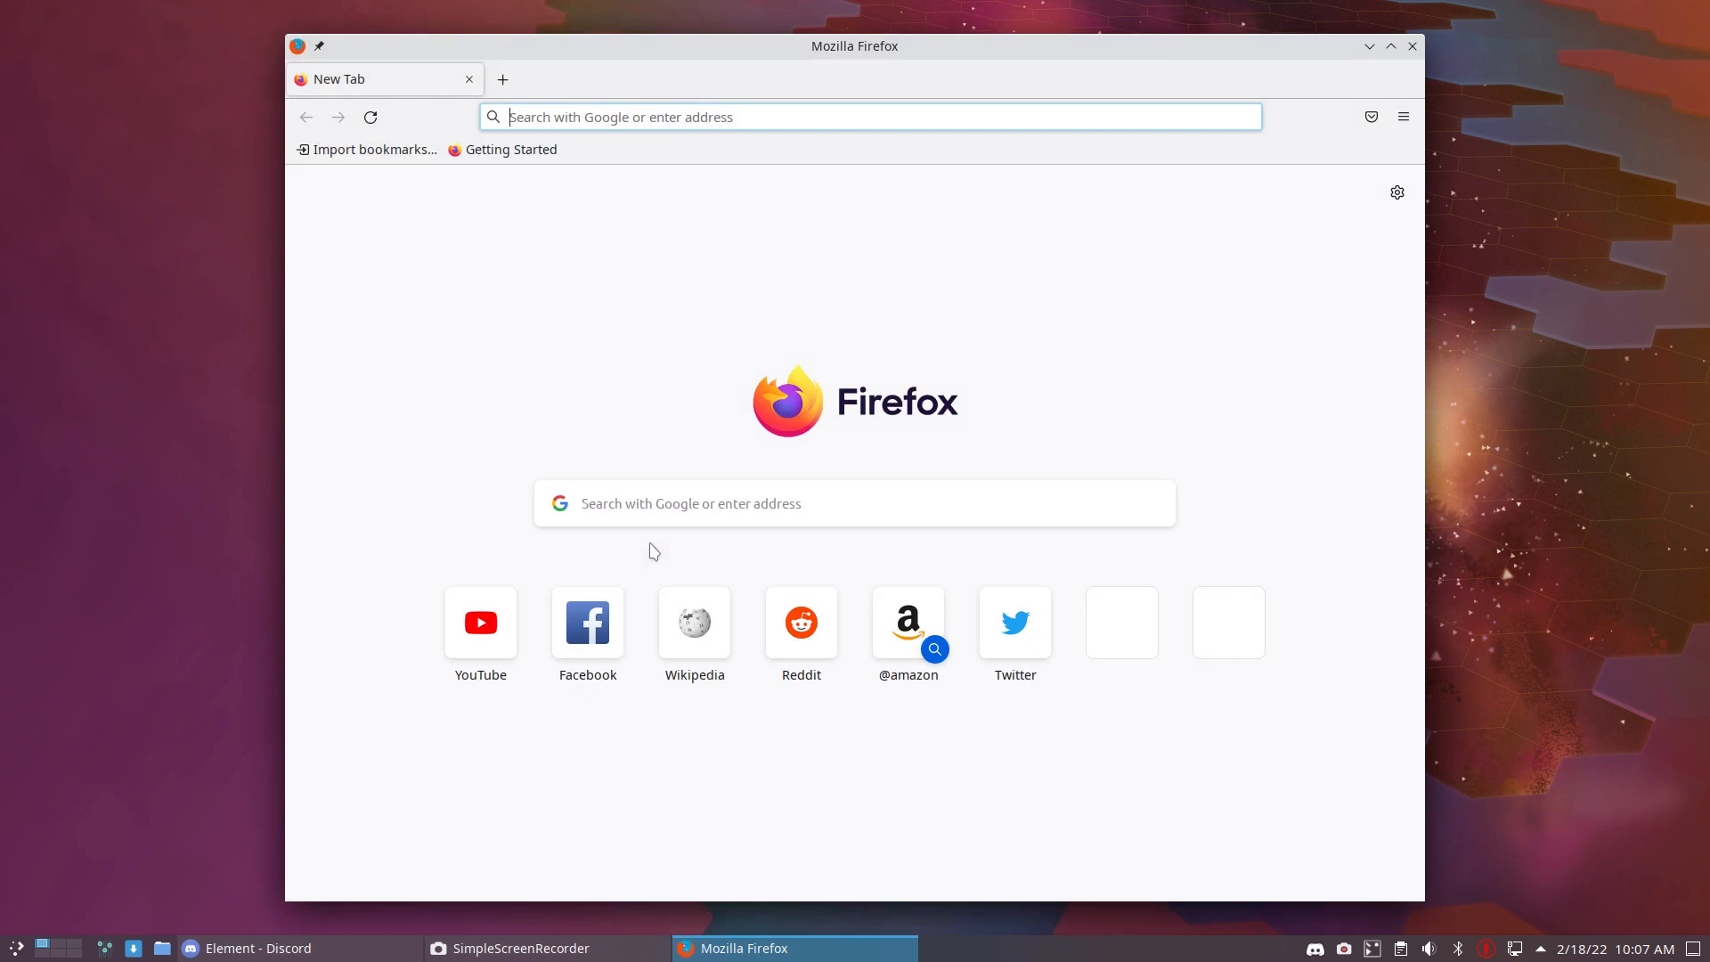
# - Search for 'arch linux mirrors' and open the 'Mirrors - ArchWiki' result
pyautogui.write('arch linux mi')
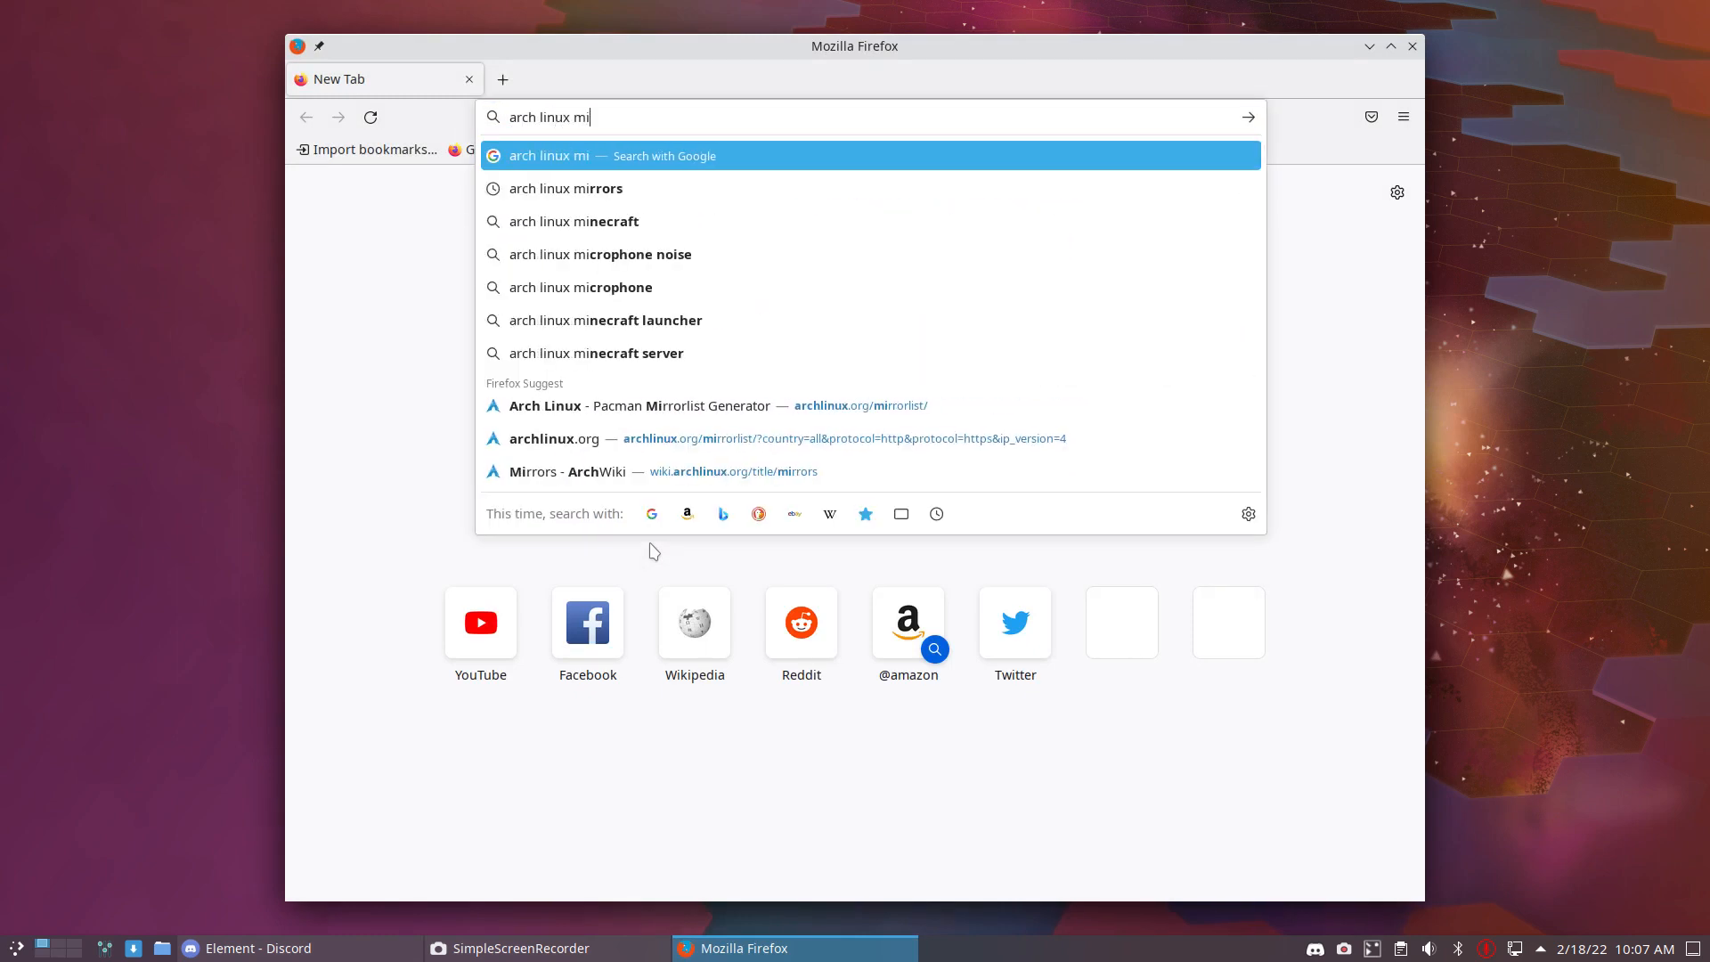
pyautogui.click(567, 188)
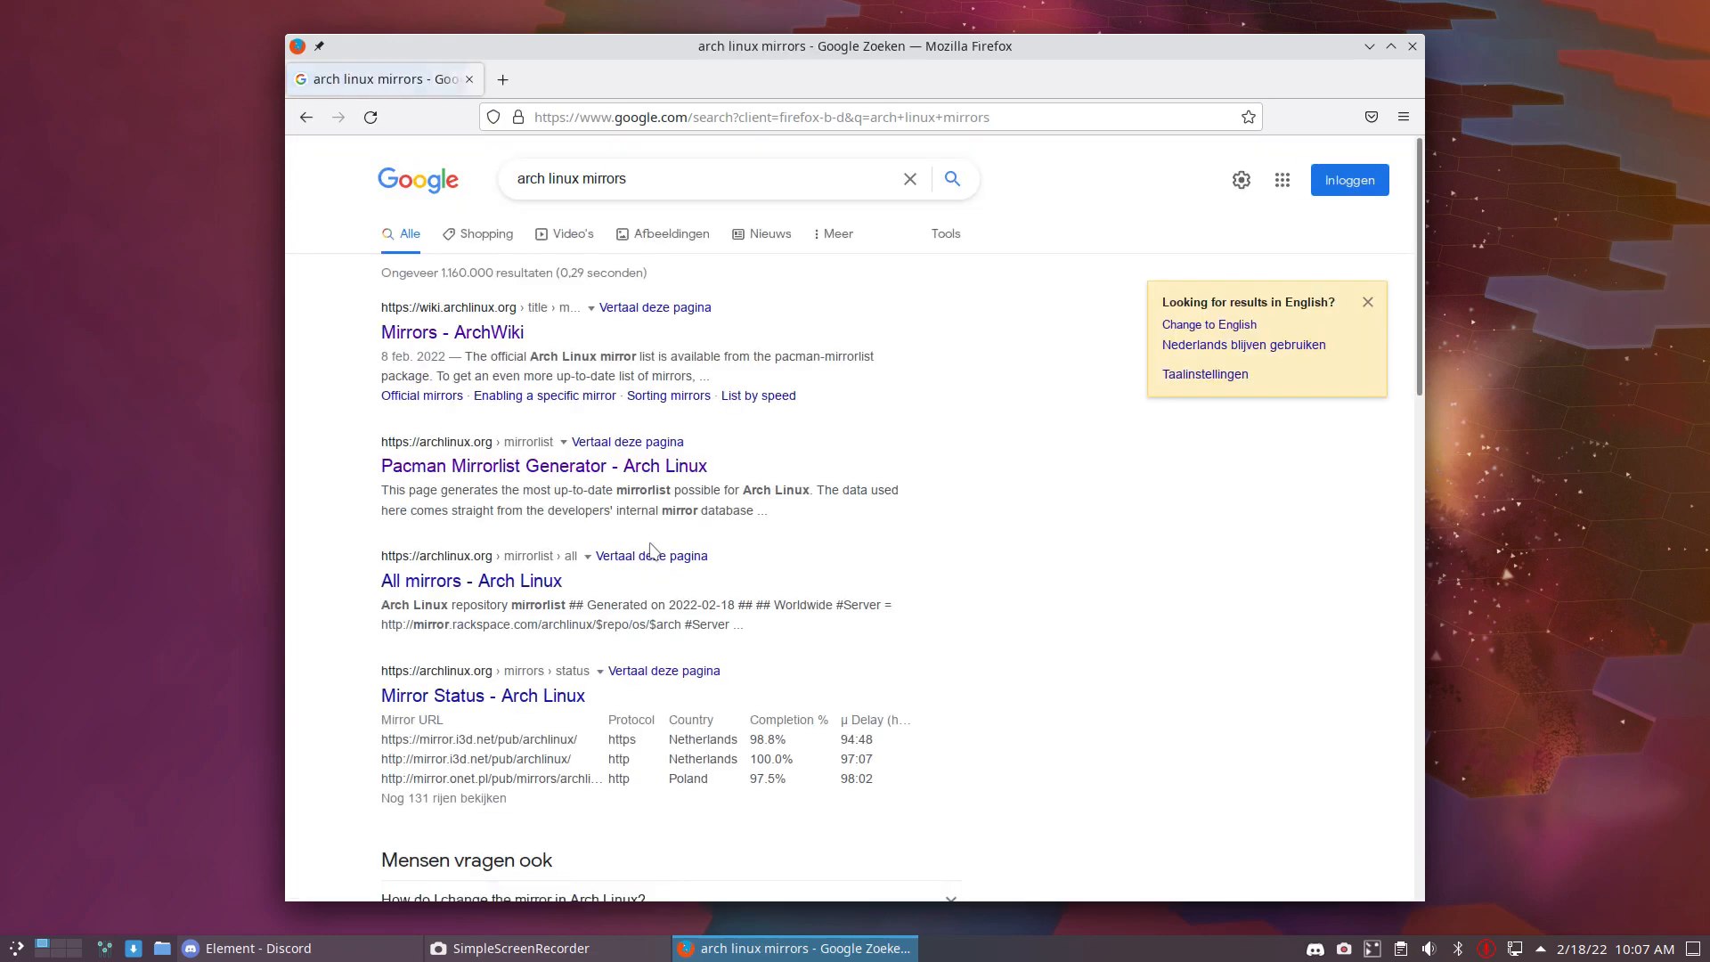
pyautogui.click(468, 332)
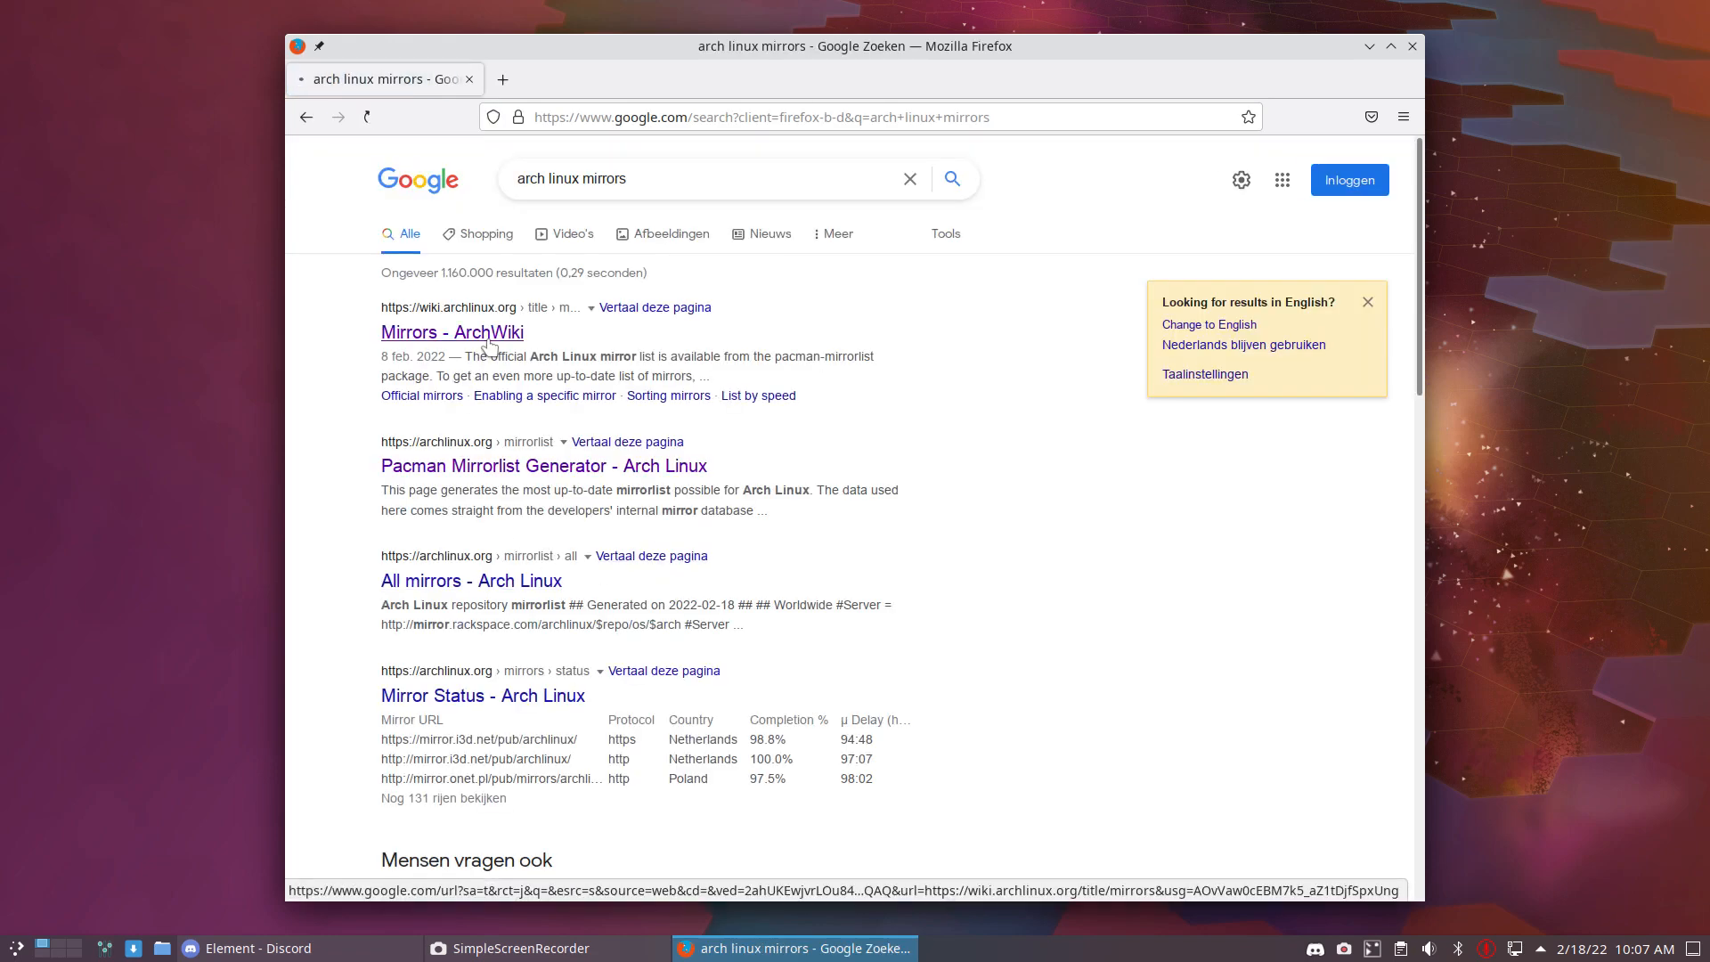
pyautogui.click(453, 332)
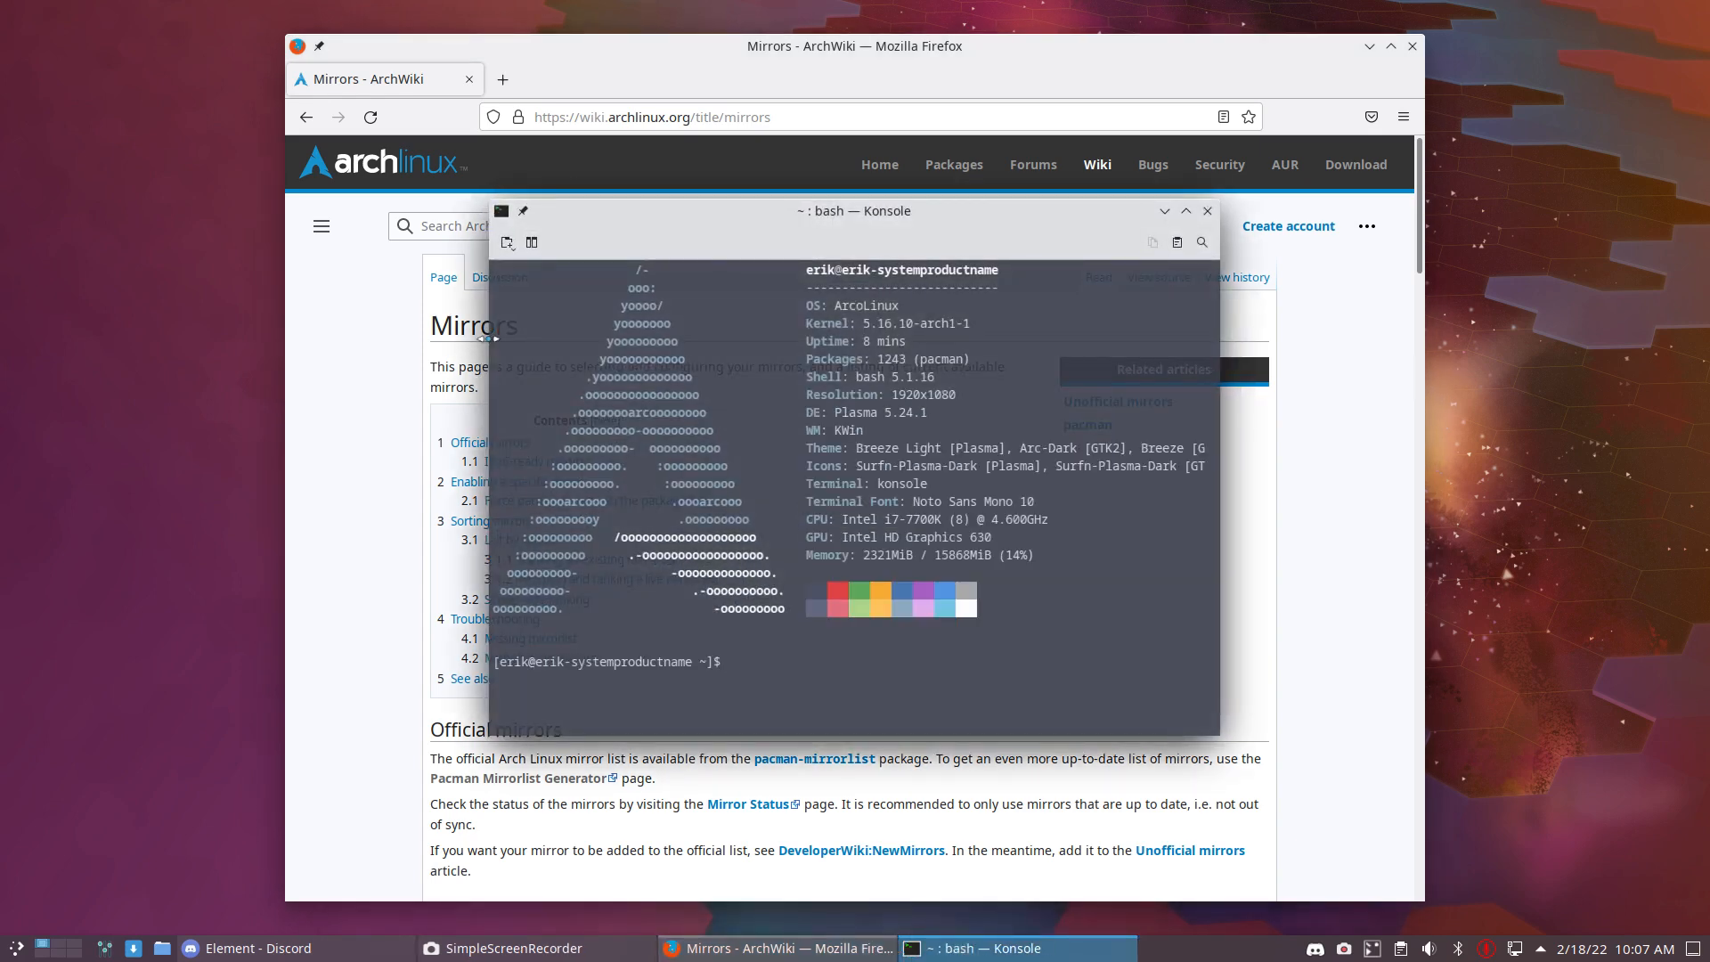
# - Run the alias command in Konsole to print all shell aliases and pacman shortcuts
pyautogui.write('aias')
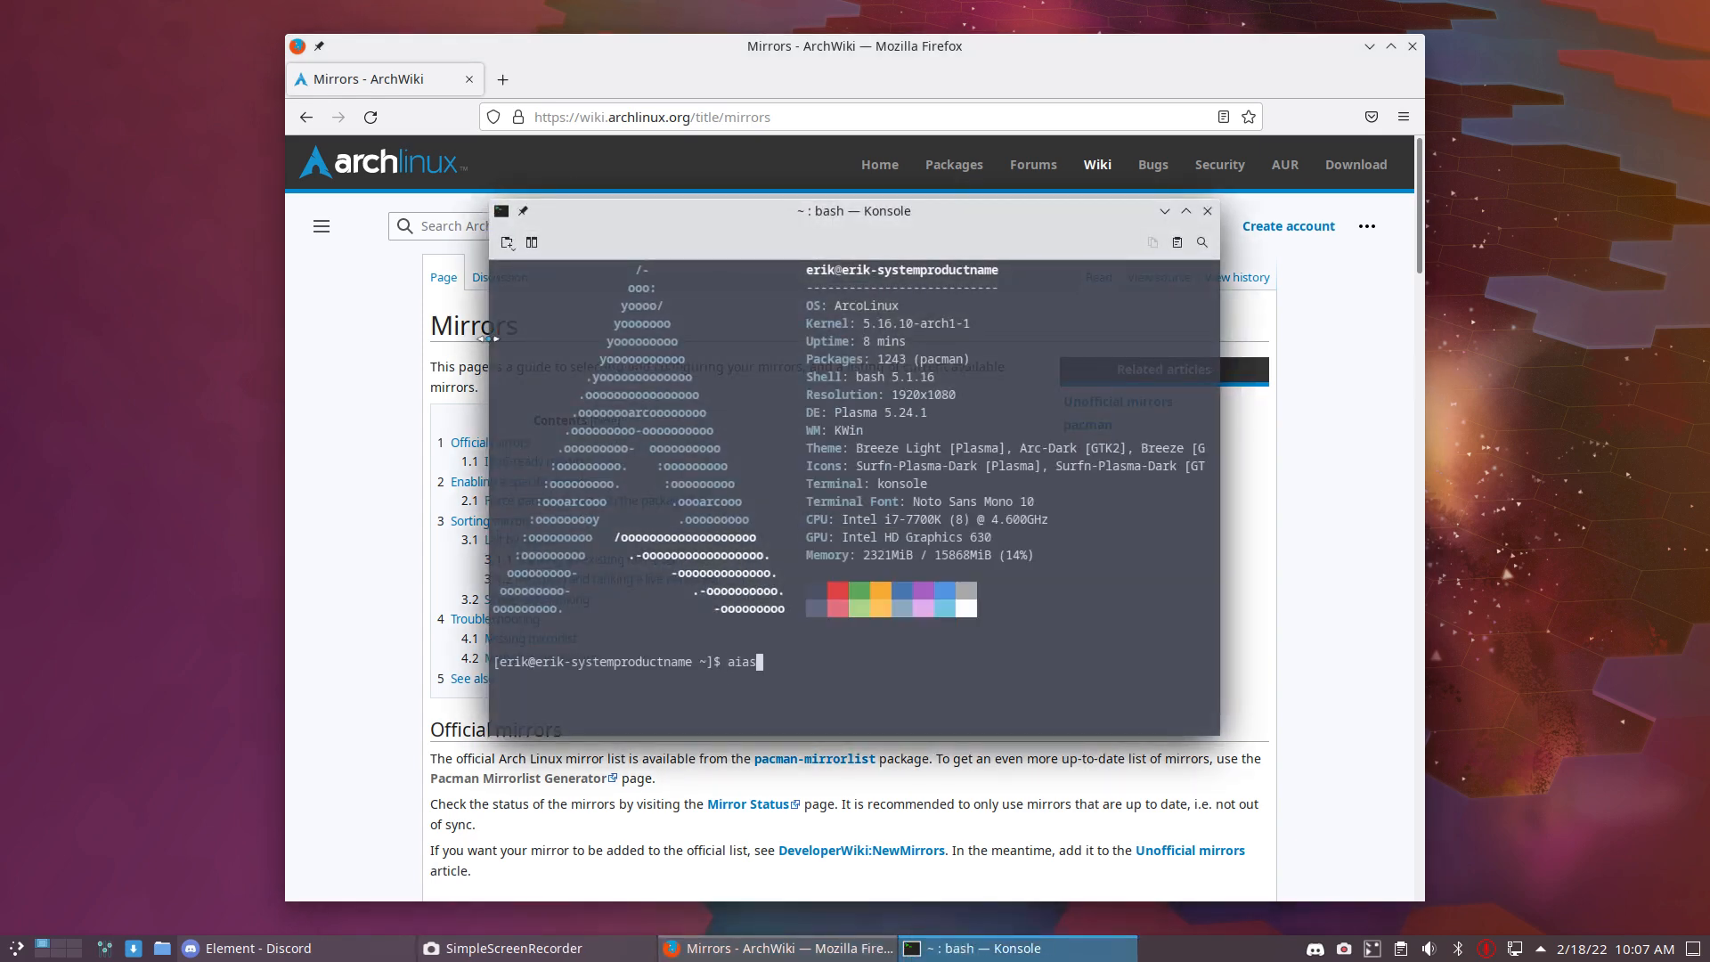
pyautogui.press('Return')
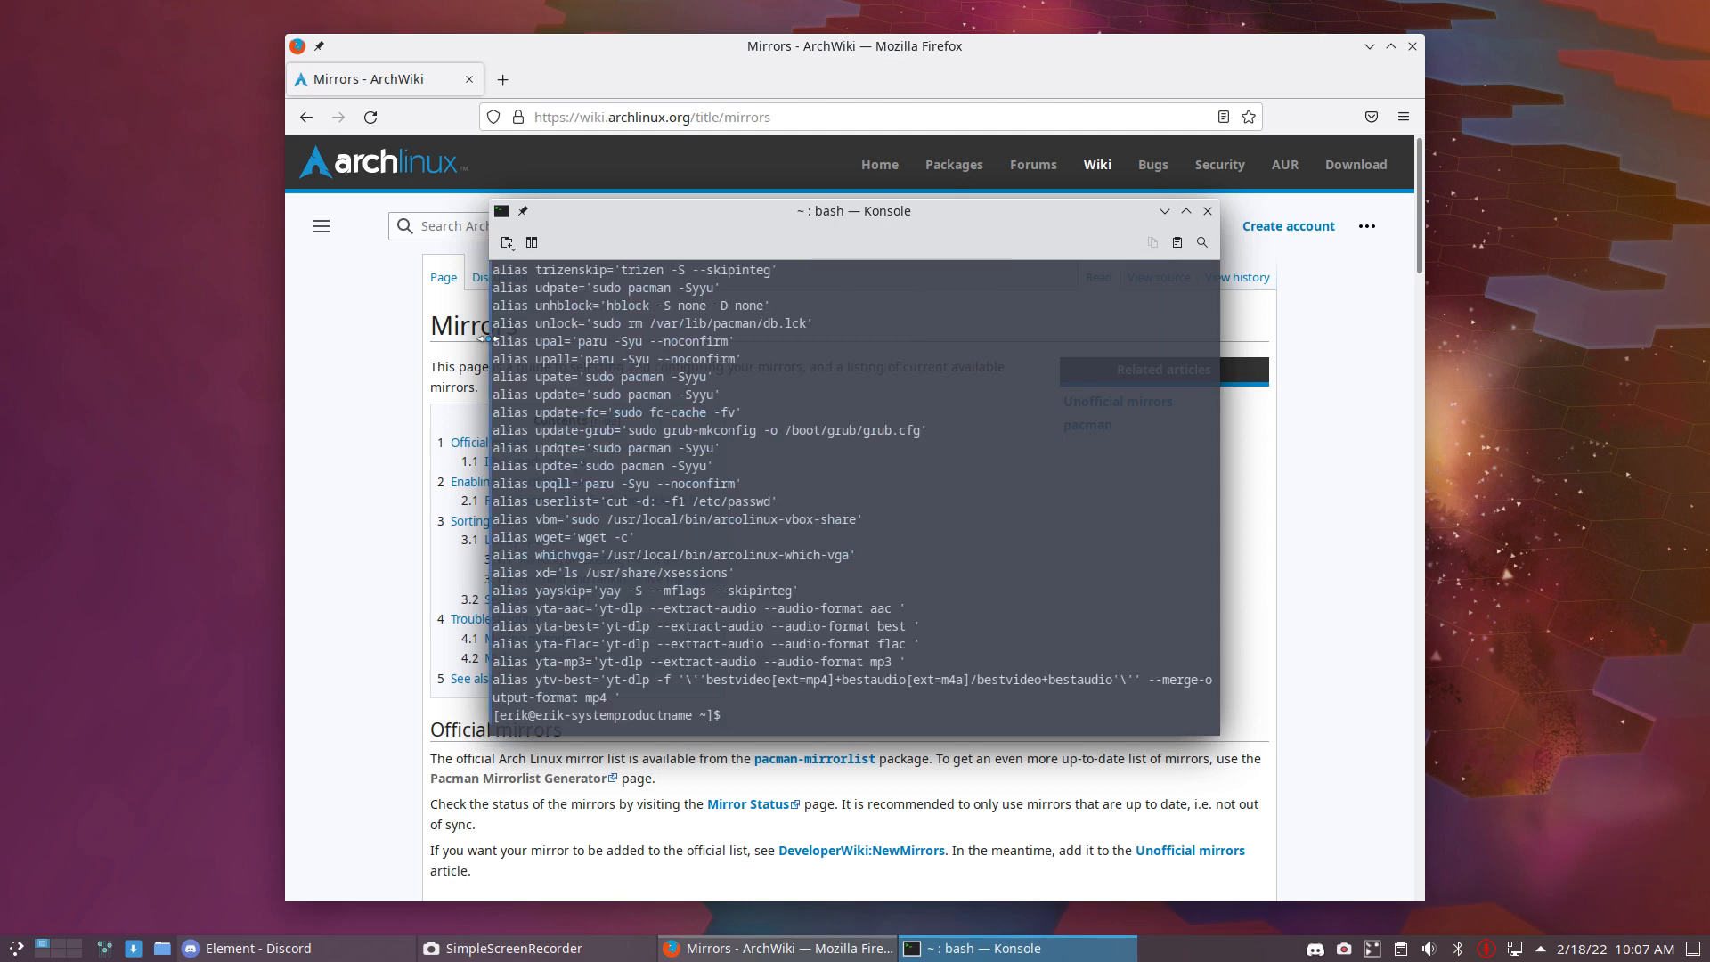
pyautogui.write('ram')
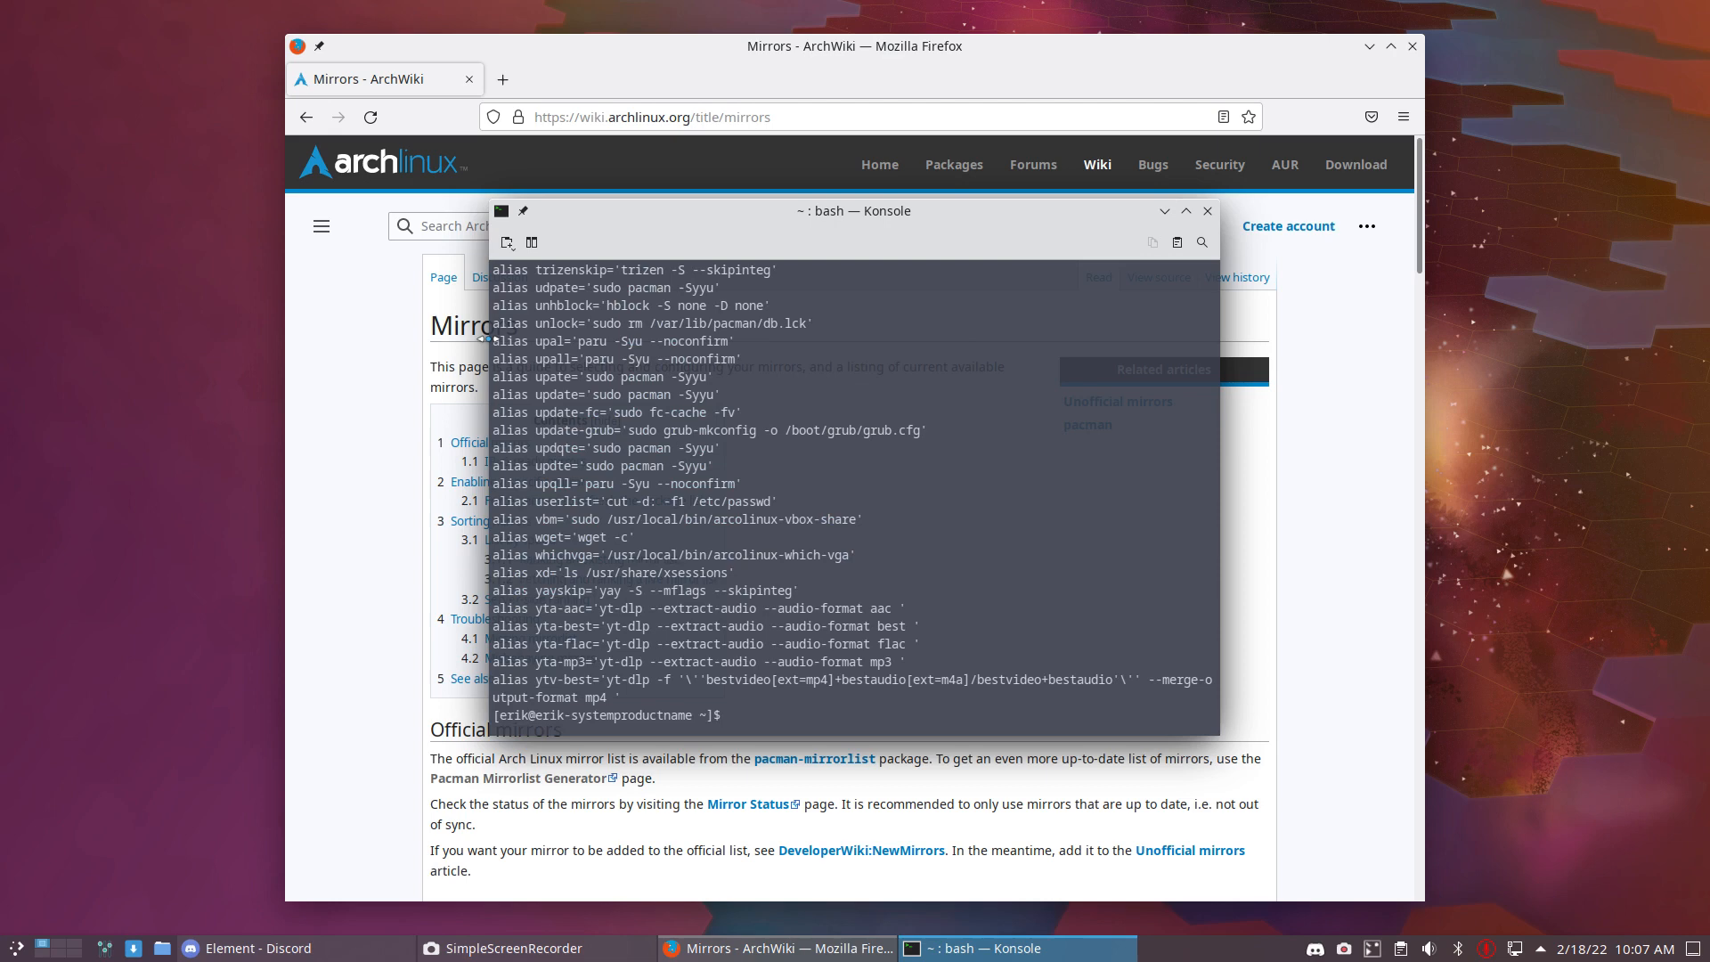
pyautogui.moveTo(1146, 216)
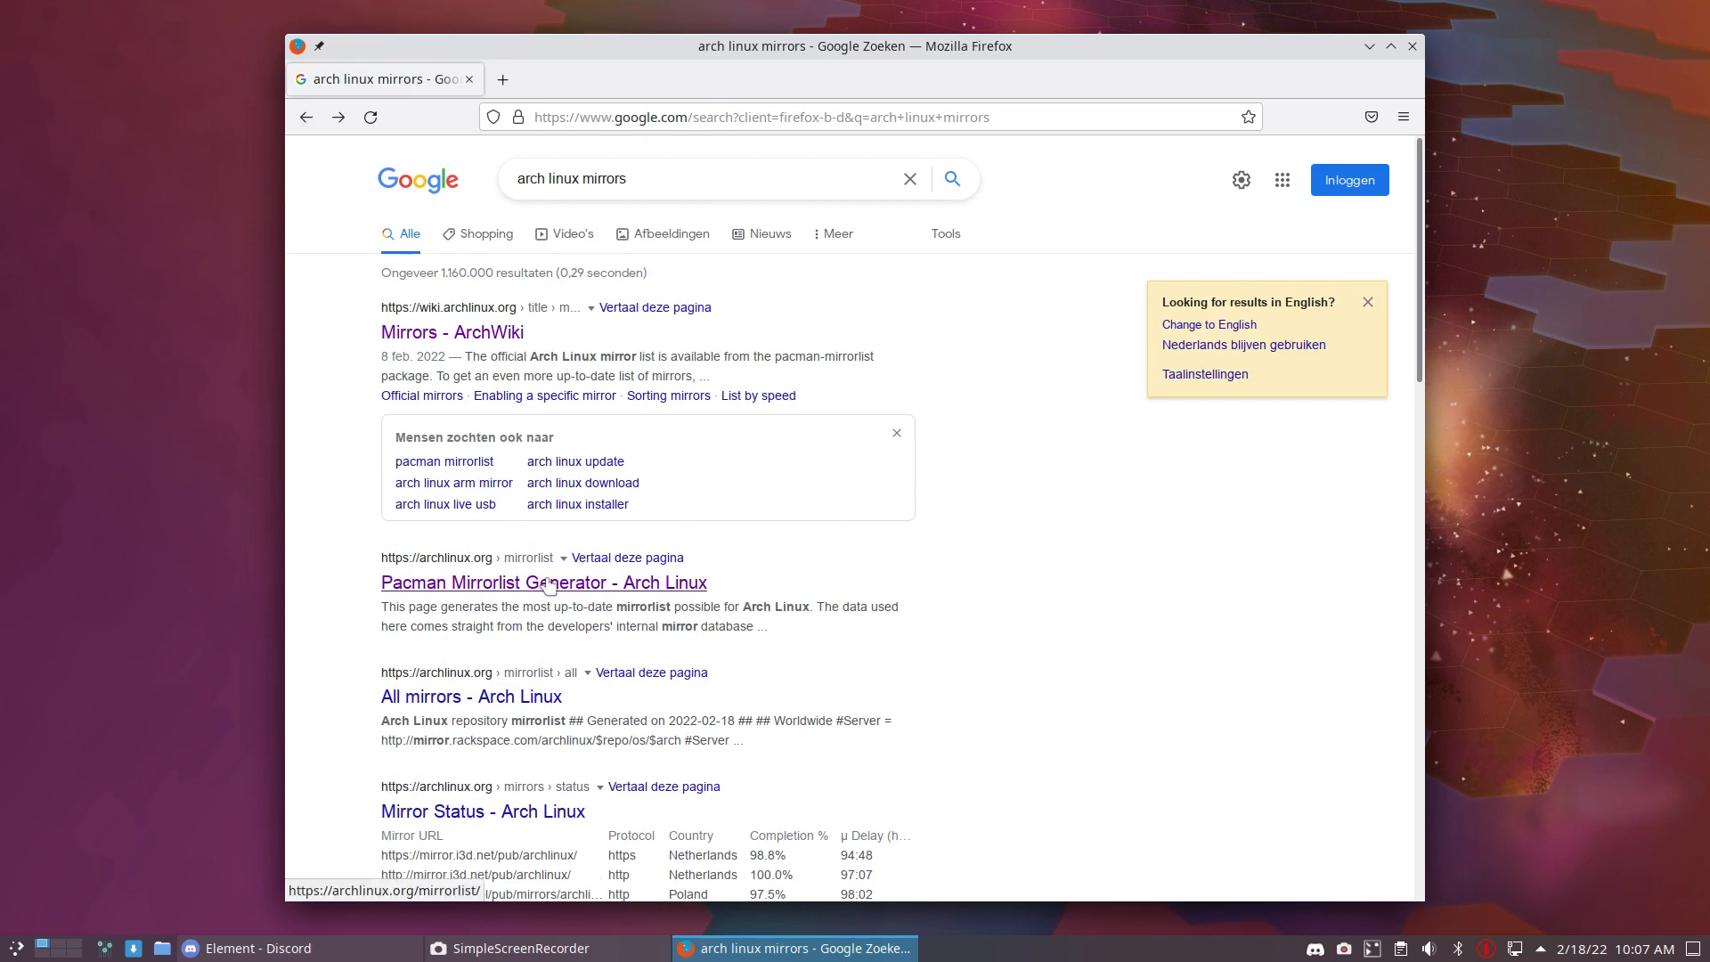
# - Open the Pacman Mirrorlist Generator page and select 'All' in the Country list
pyautogui.click(544, 583)
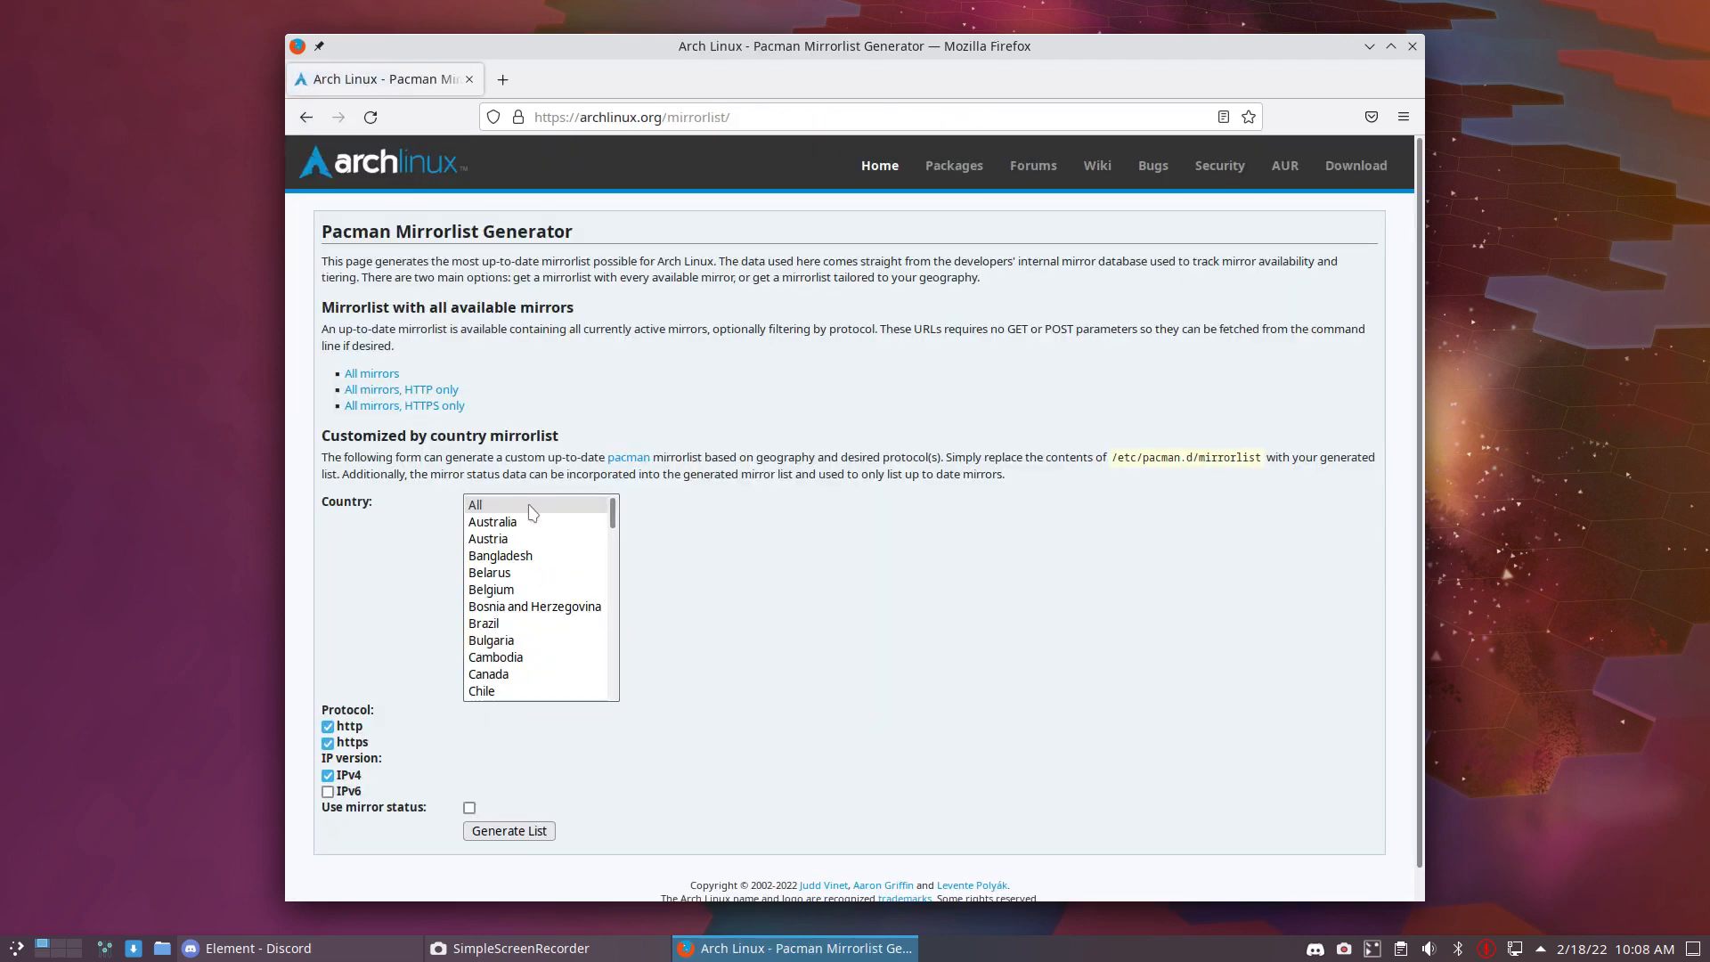
pyautogui.click(510, 505)
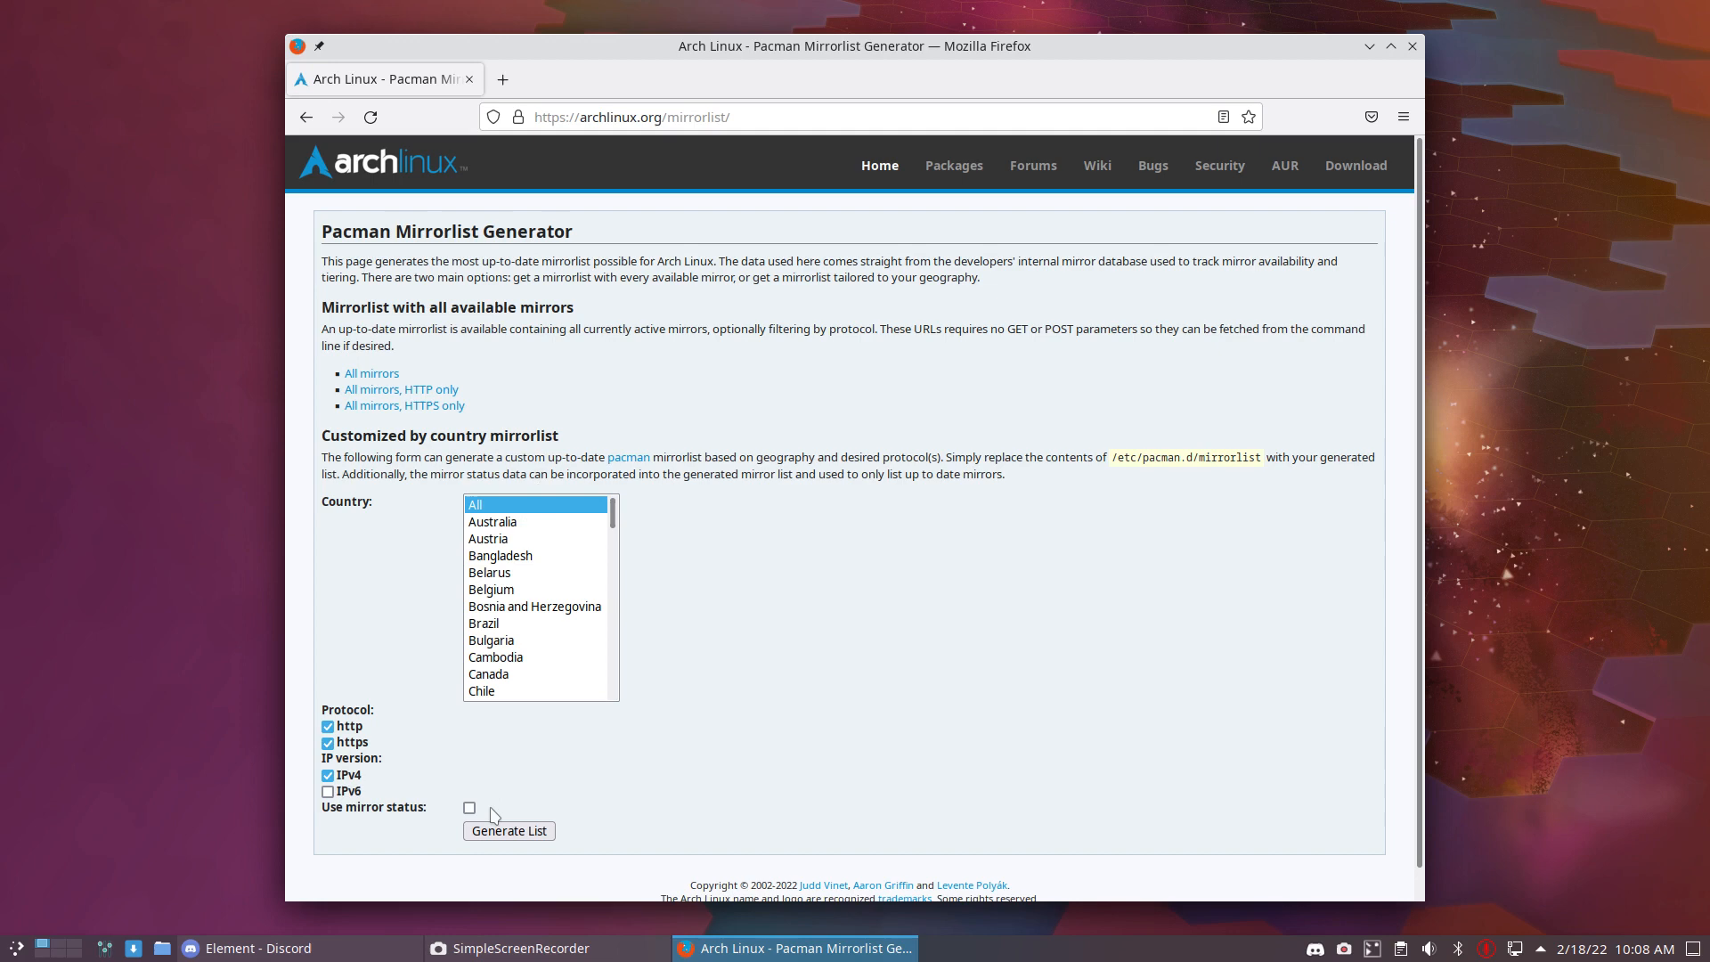
pyautogui.moveTo(532, 763)
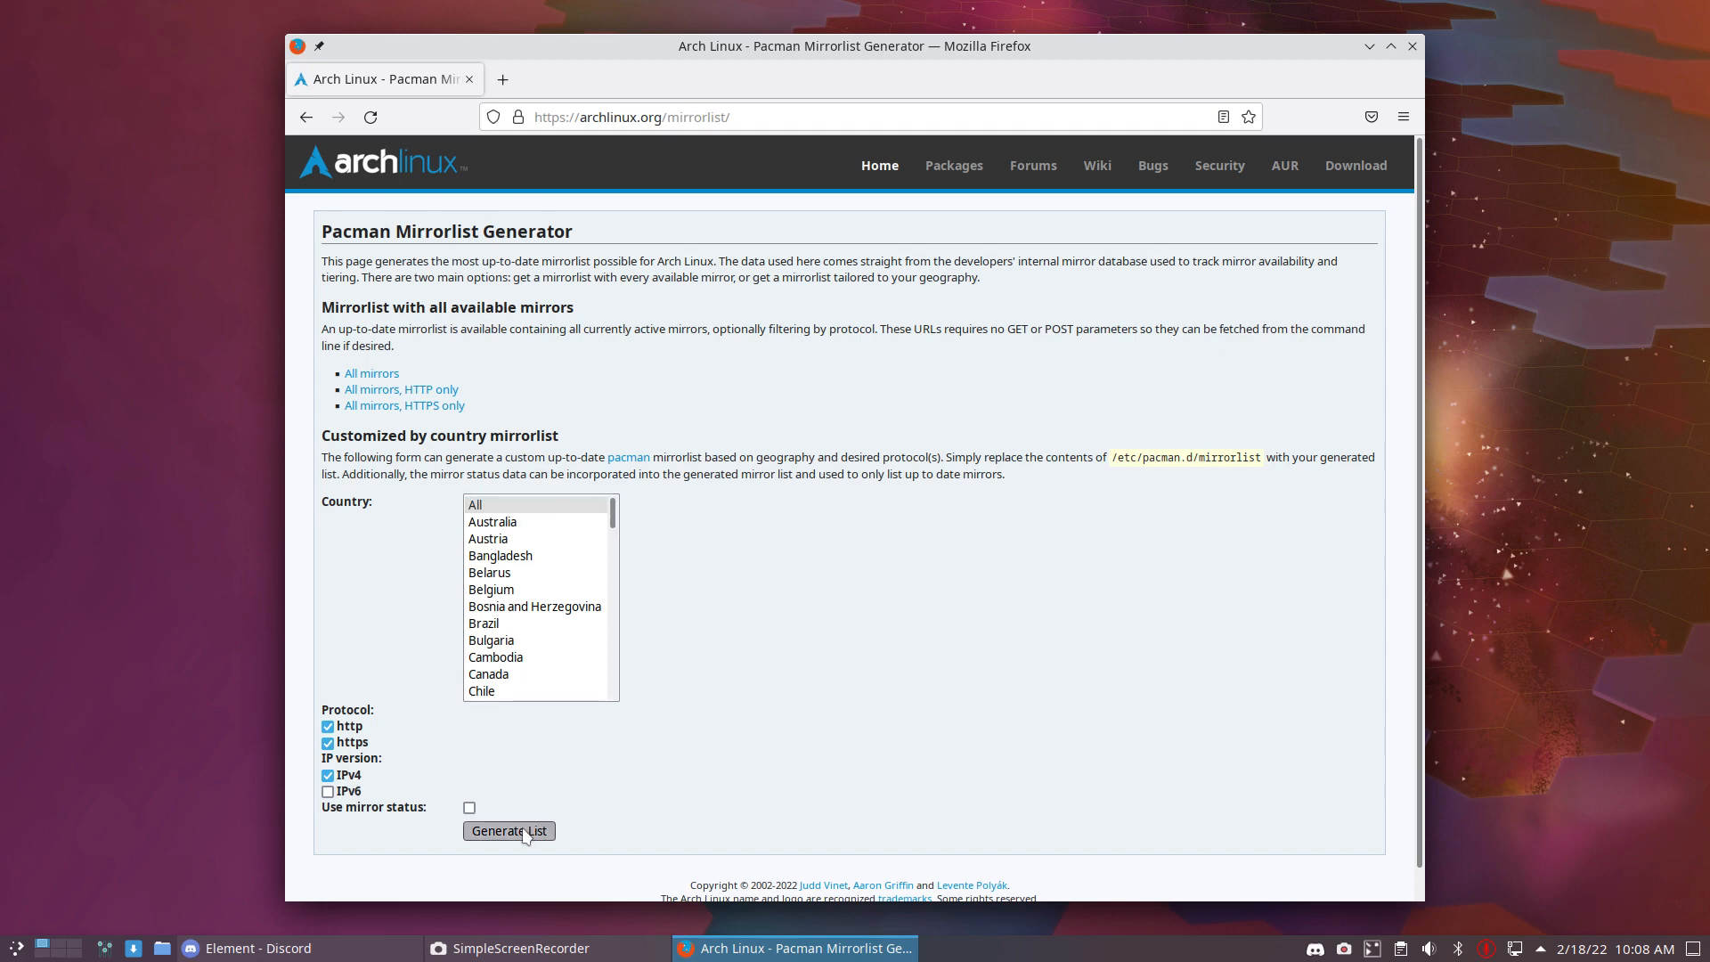
# - Generate the all-country mirror list, select and copy it, then minimize Firefox
pyautogui.click(509, 831)
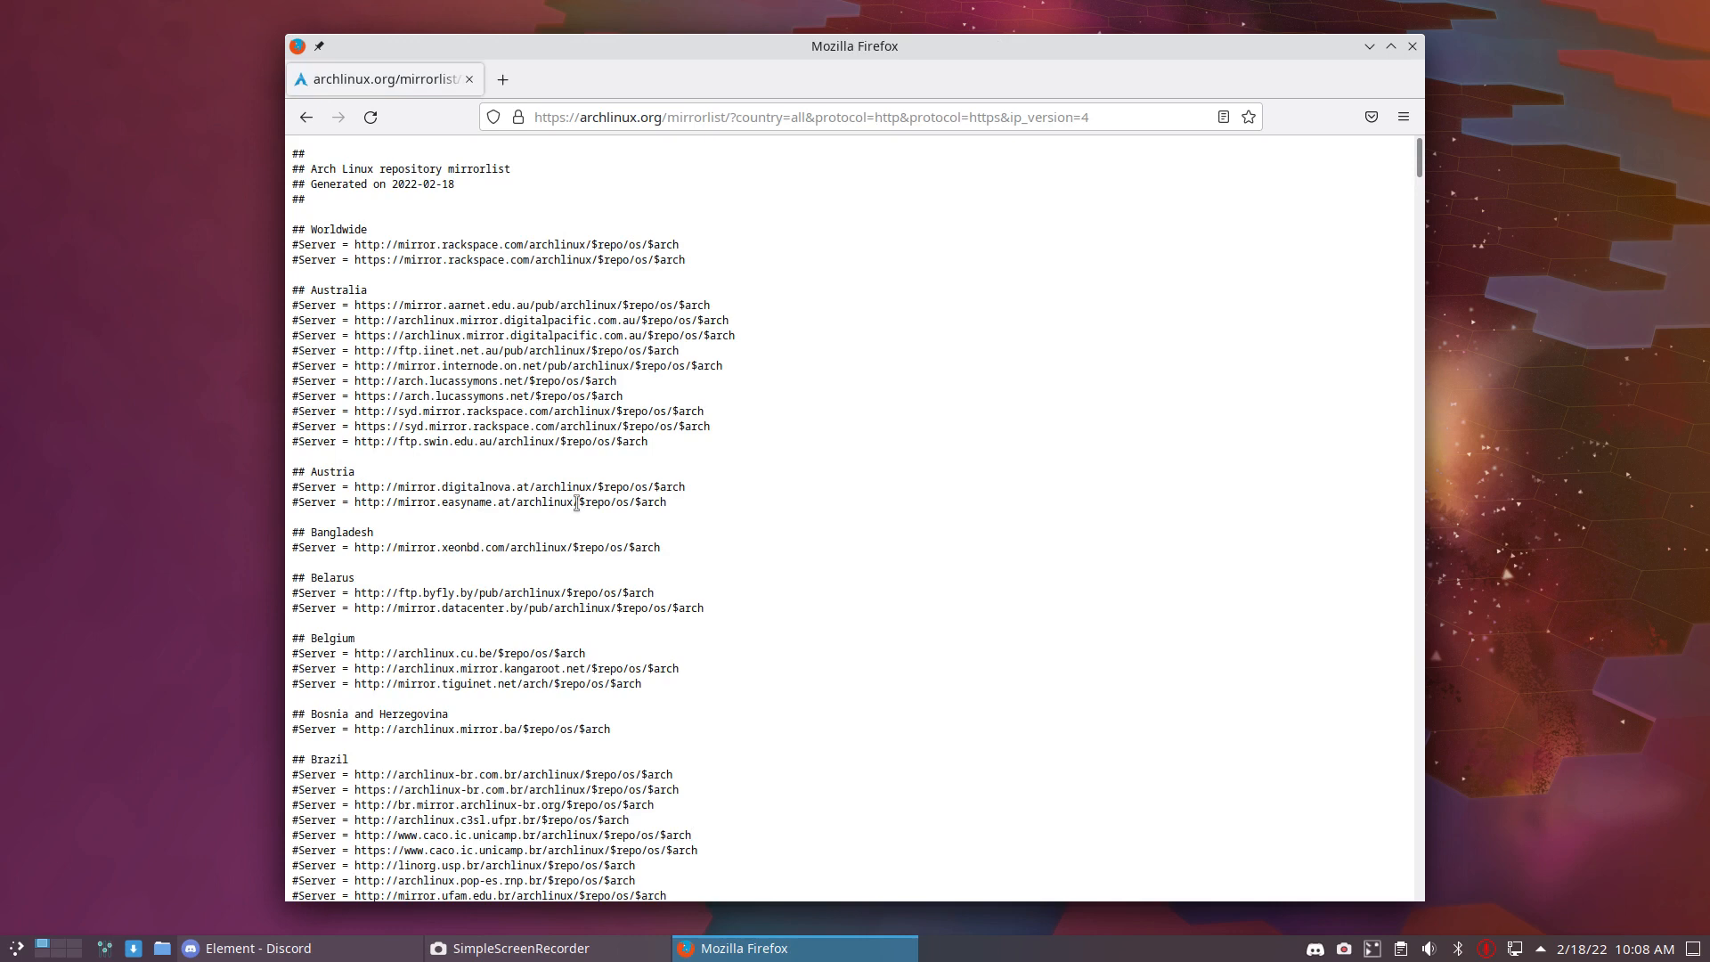
pyautogui.moveTo(295, 244); pyautogui.dragTo(686, 259)
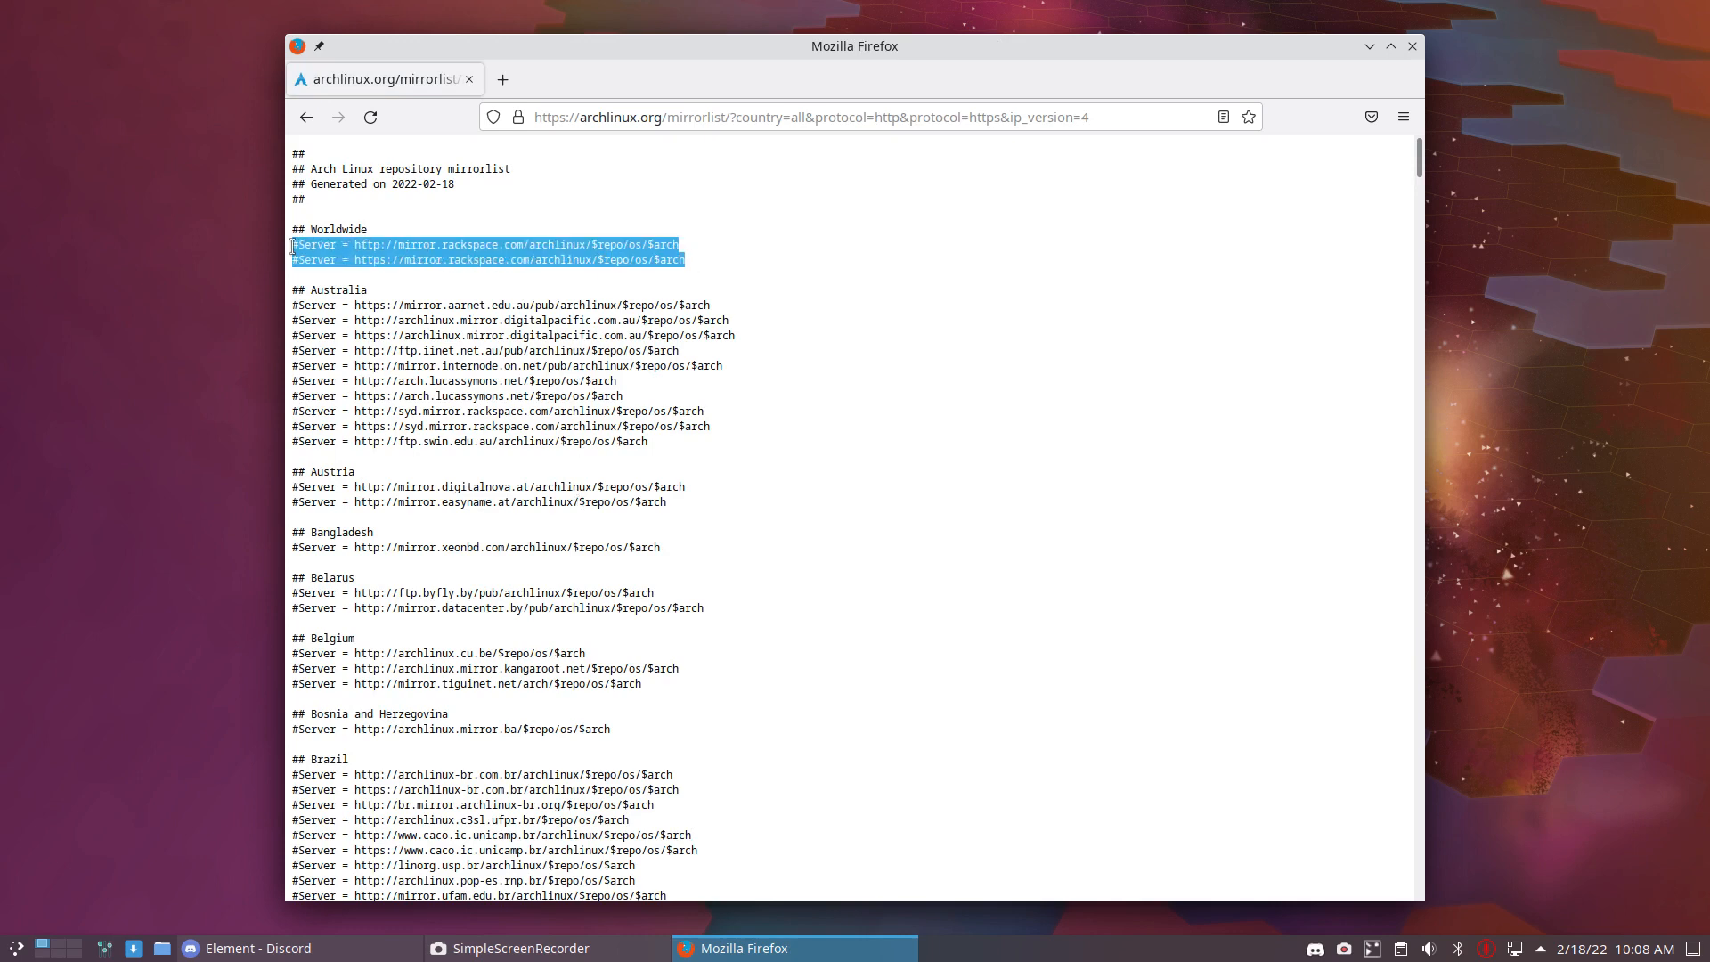
pyautogui.click(374, 304)
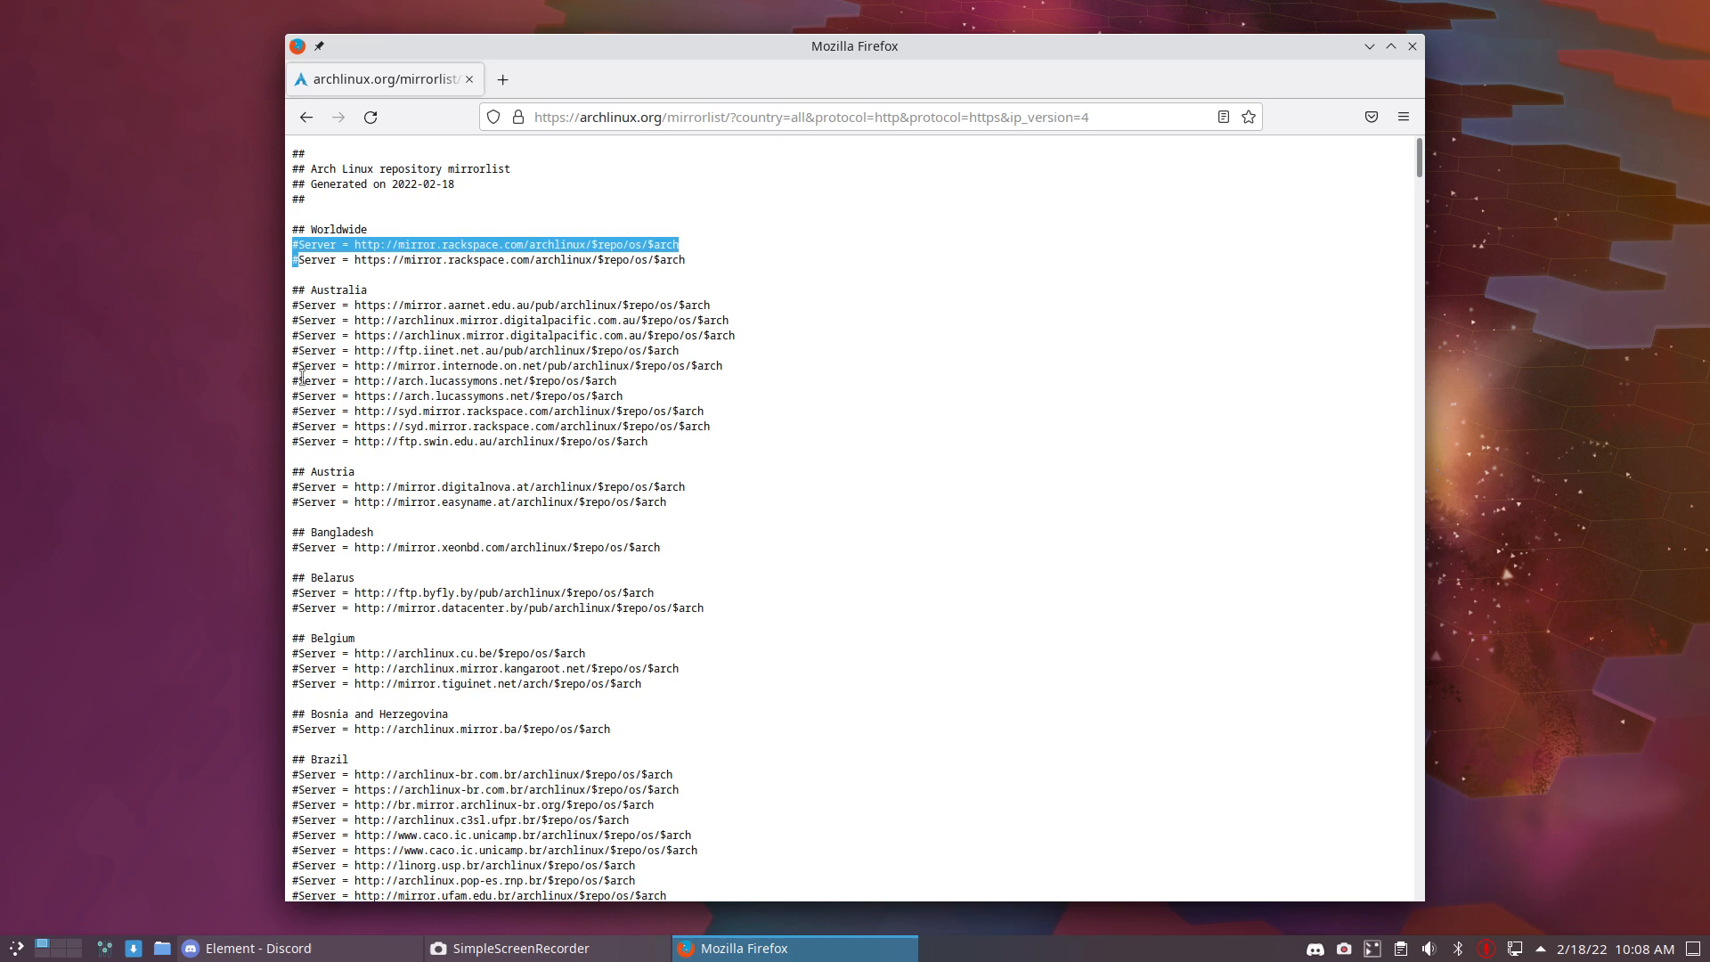
pyautogui.moveTo(412, 461)
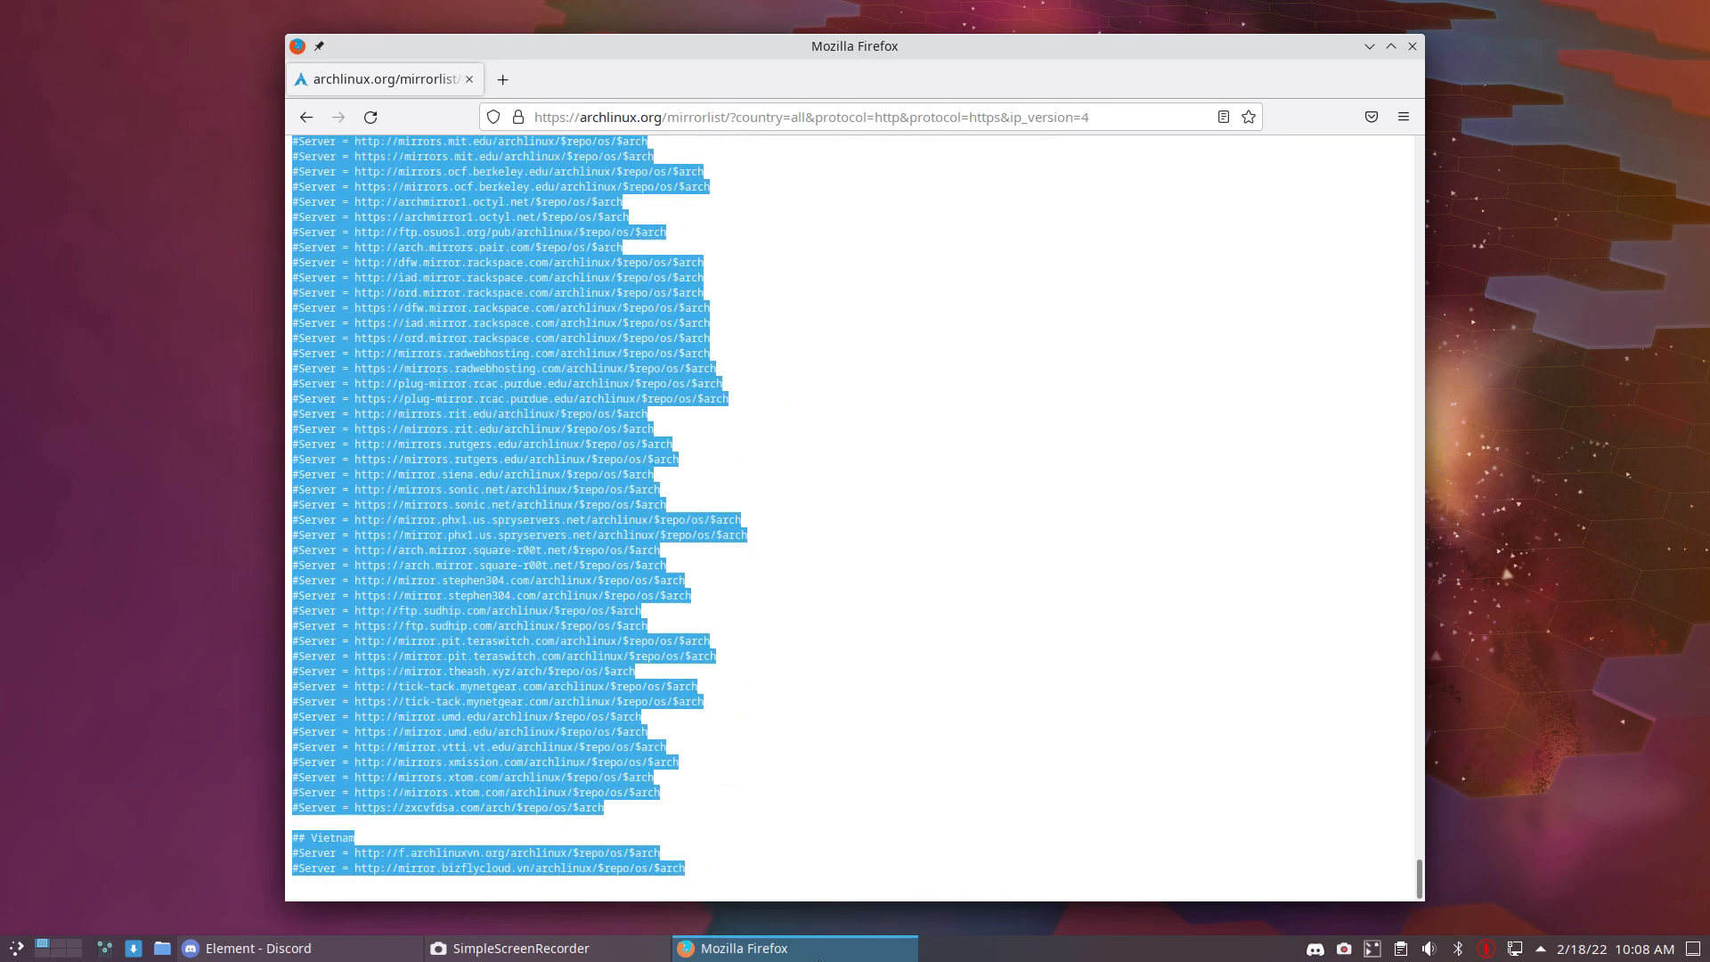
pyautogui.moveTo(866, 842)
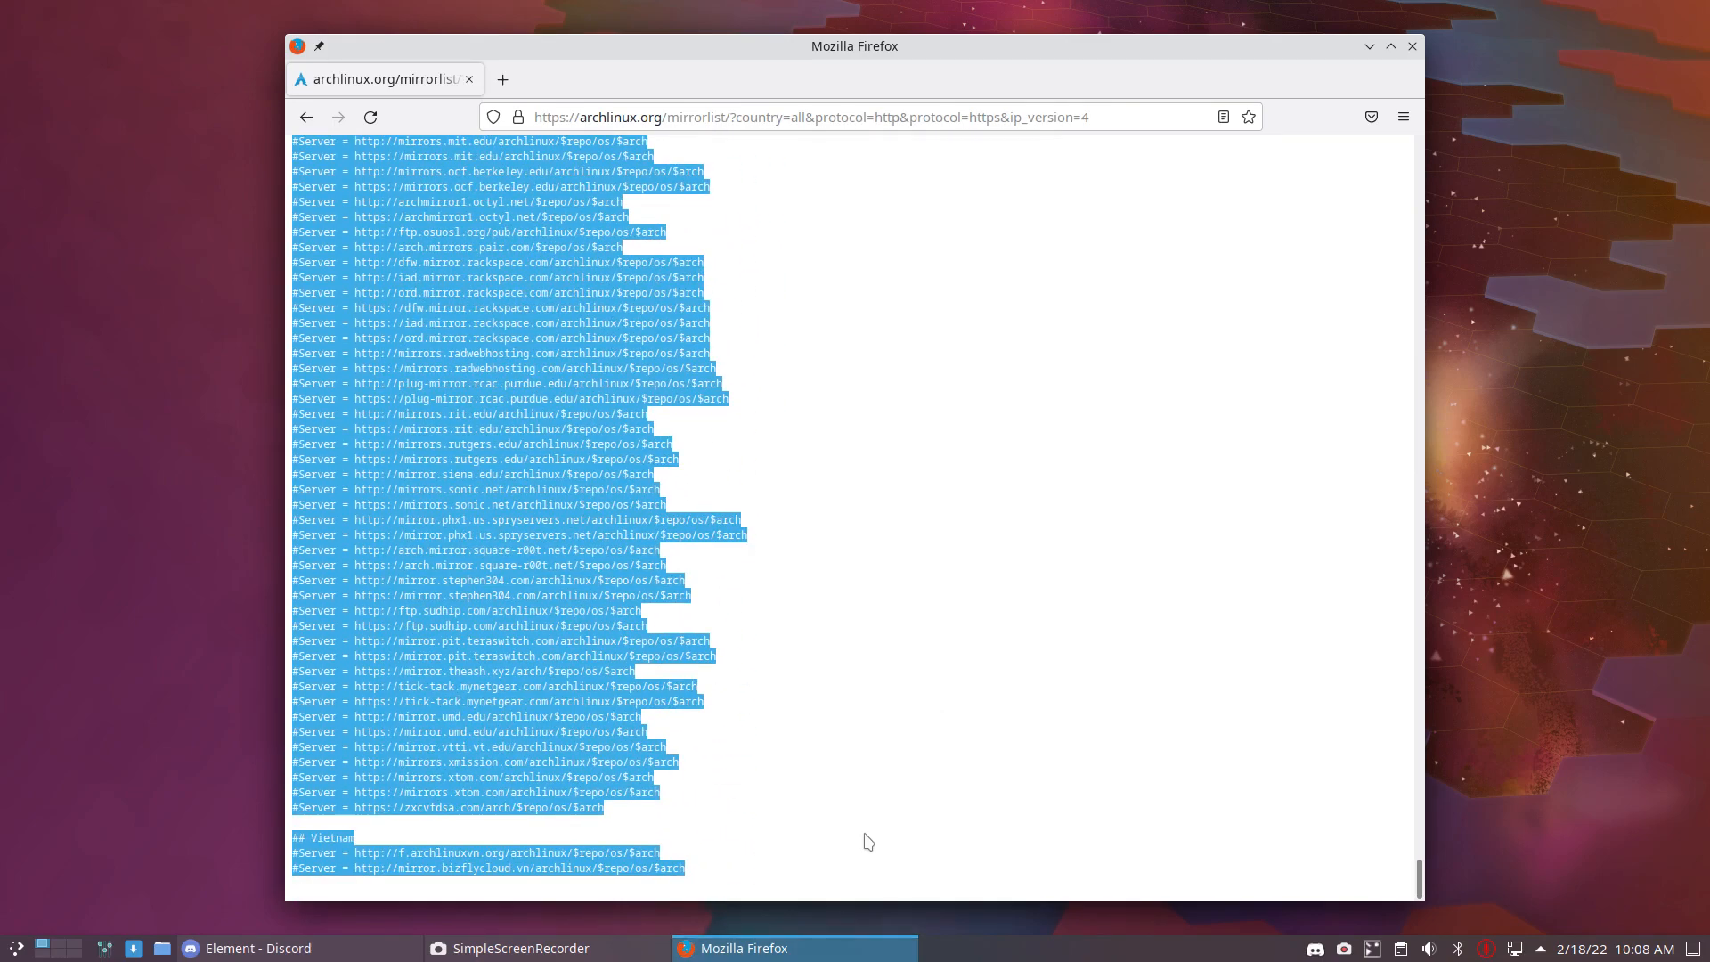
pyautogui.moveTo(1369, 46)
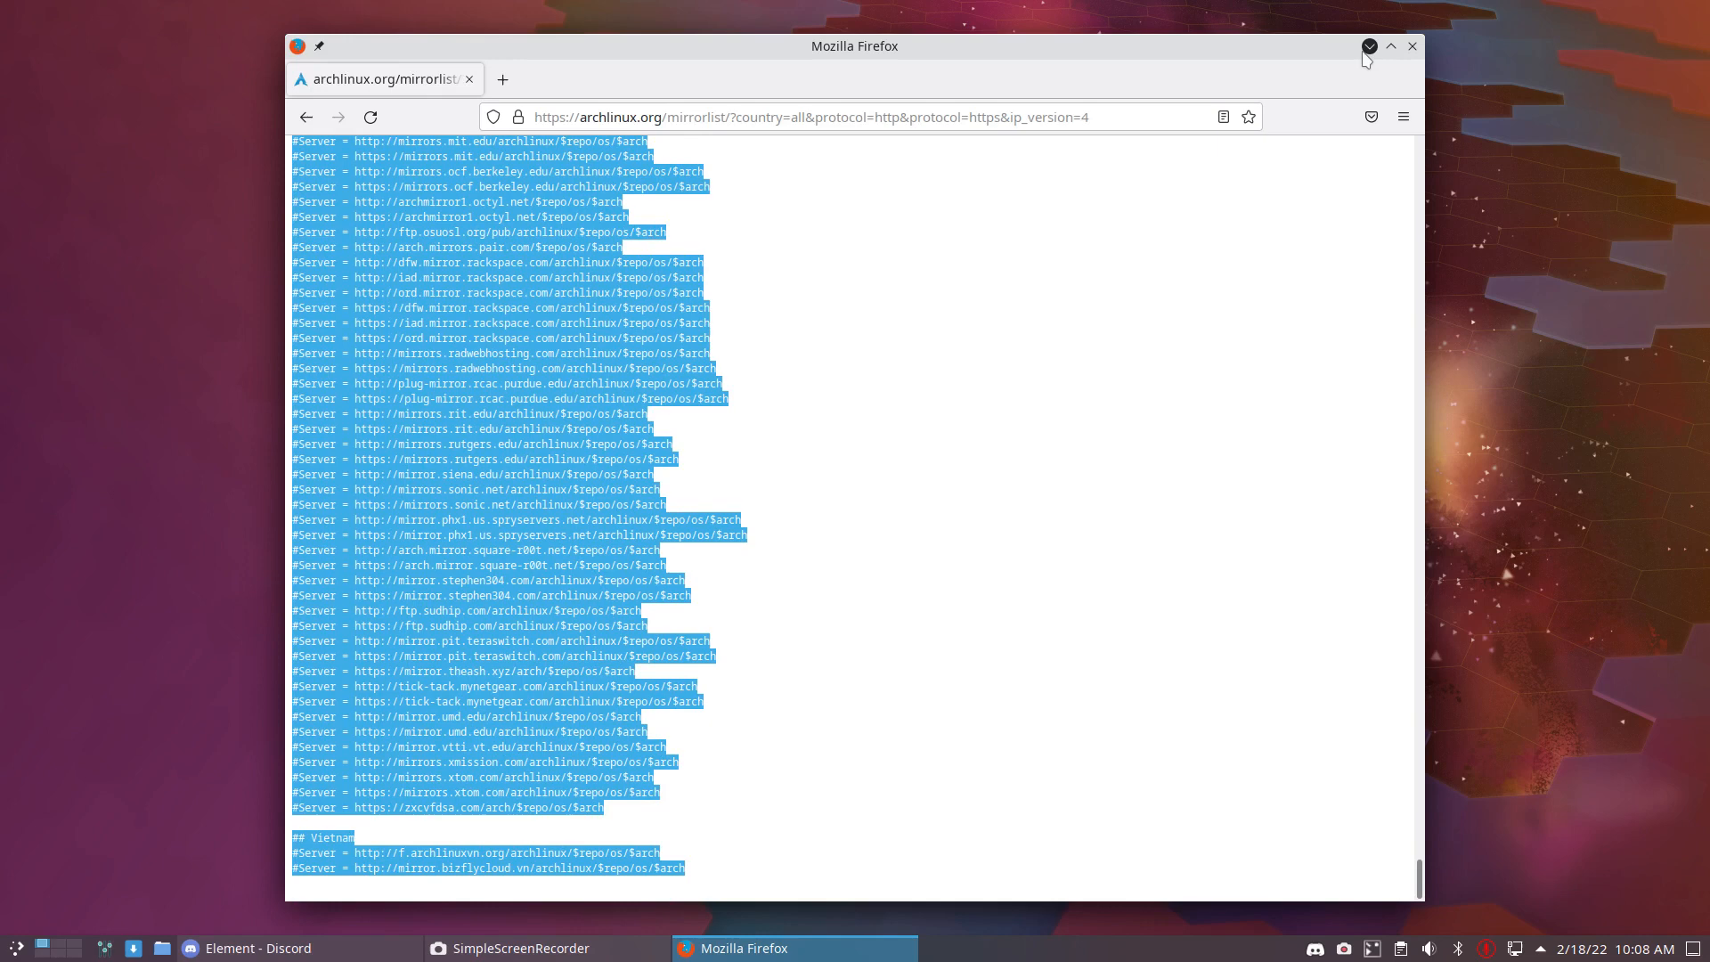
pyautogui.click(1369, 46)
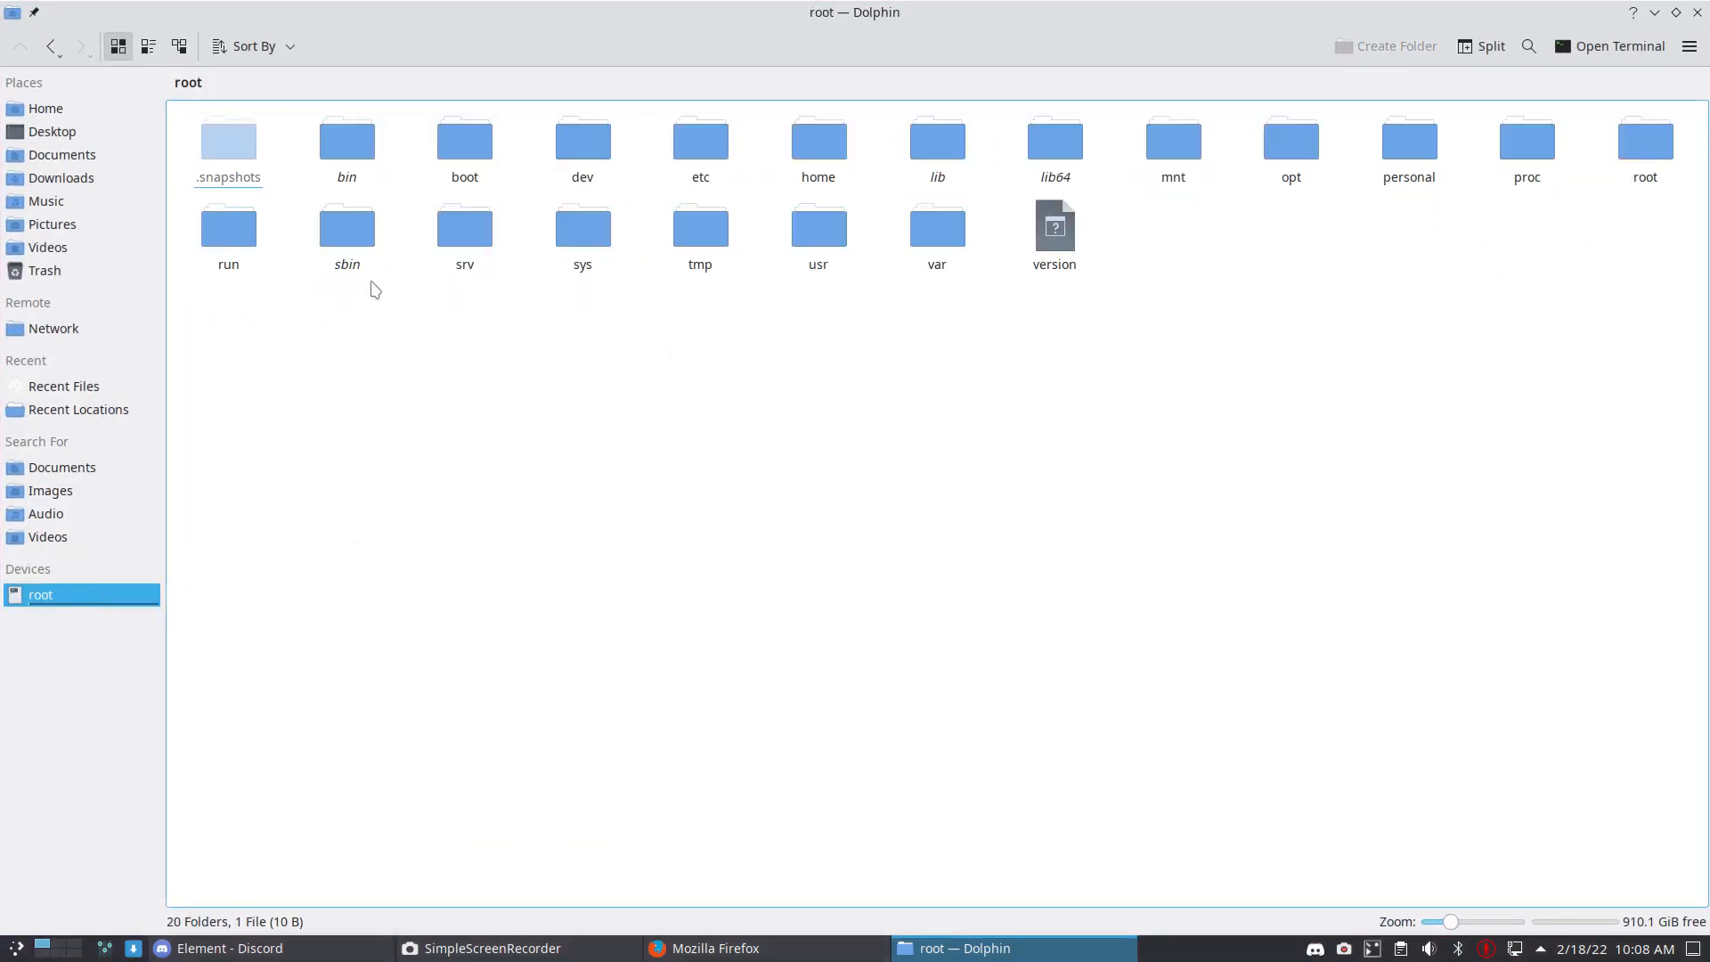
# - Browse through etc and pacman.d, then open the mirrorlist file in Sublime Text
pyautogui.doubleClick(700, 138)
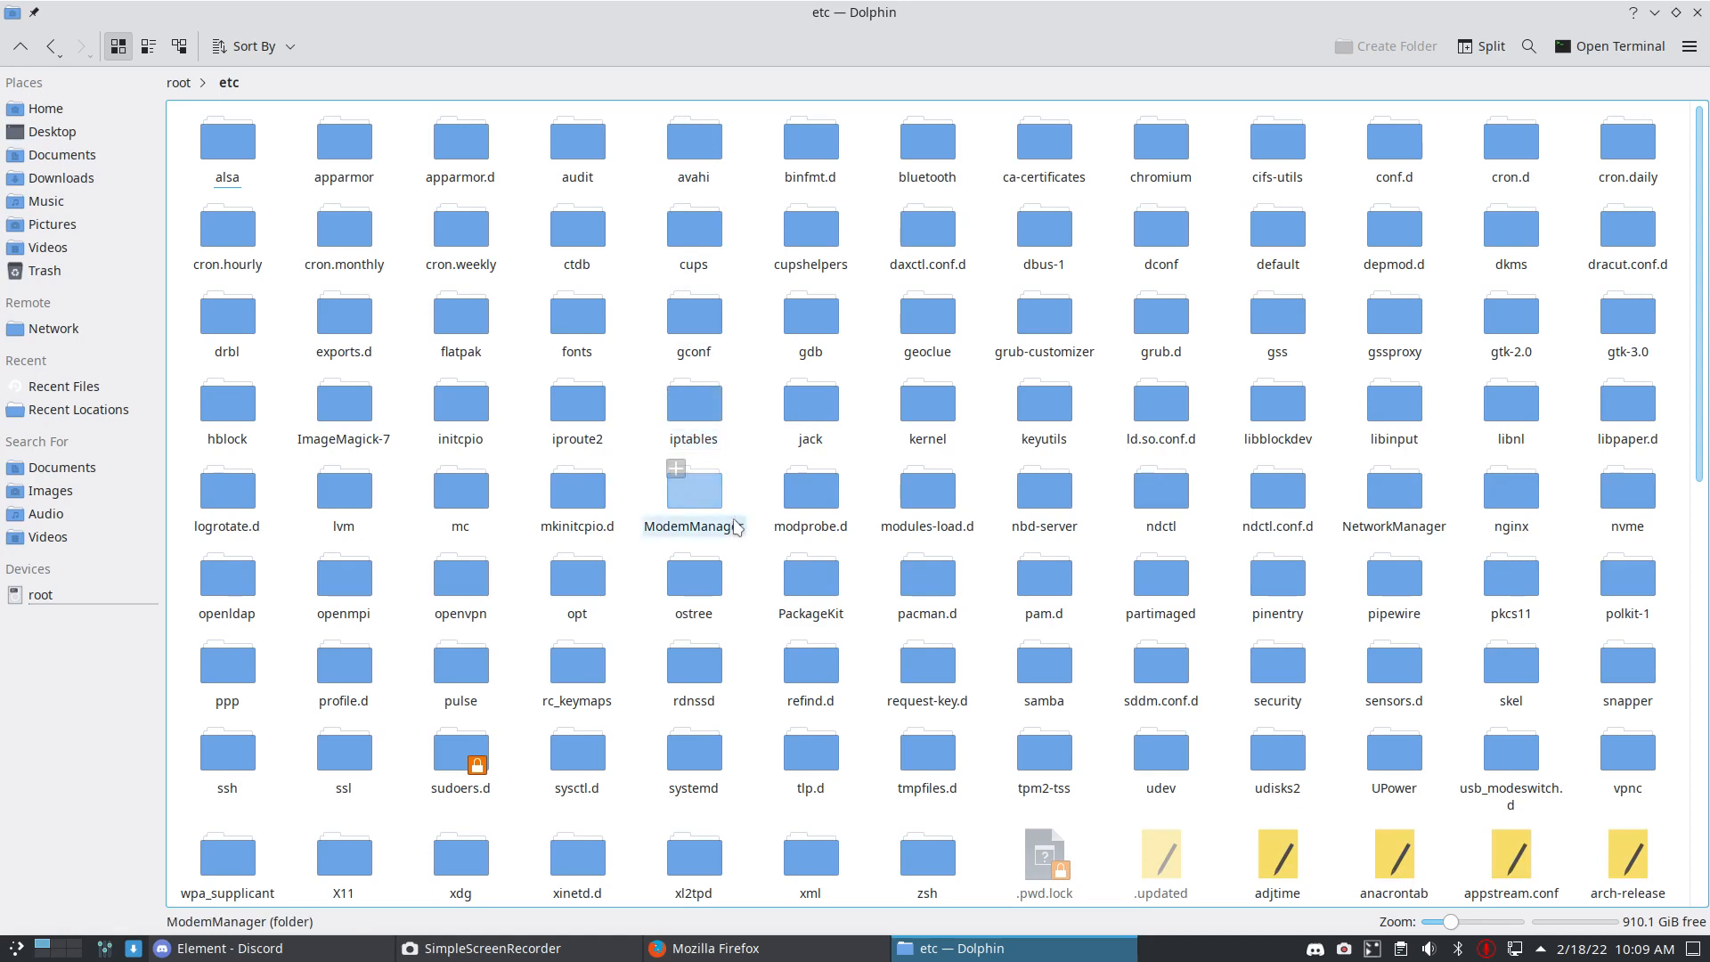
pyautogui.doubleClick(927, 571)
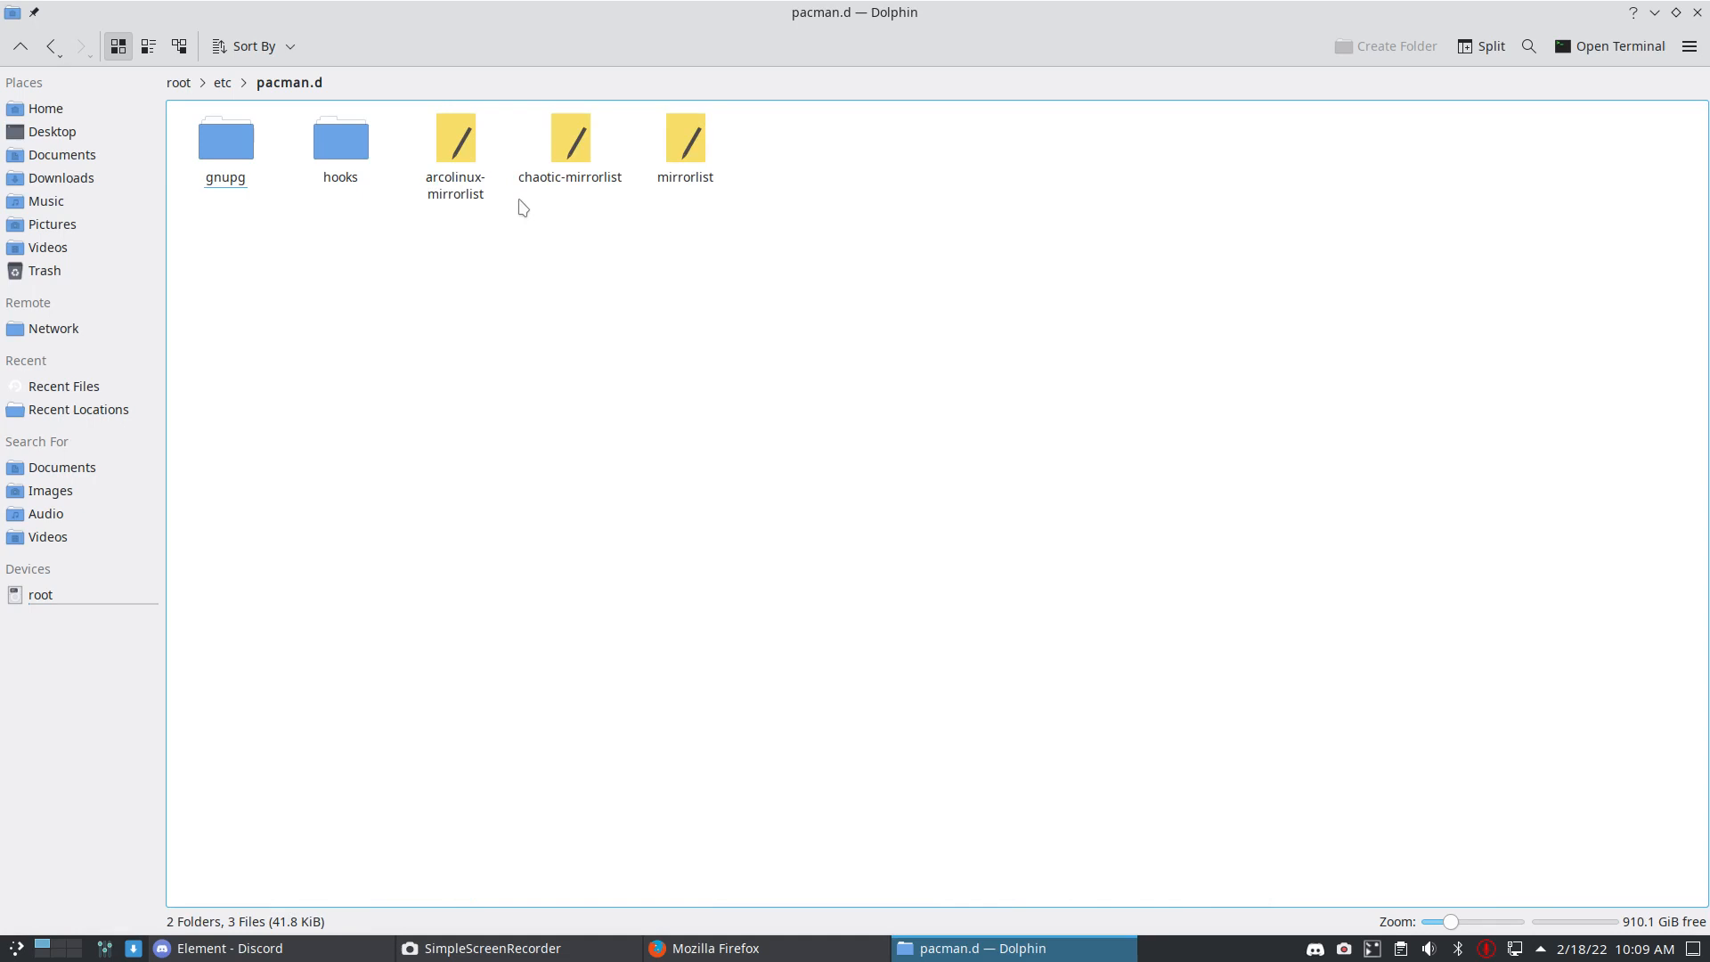
pyautogui.click(570, 141)
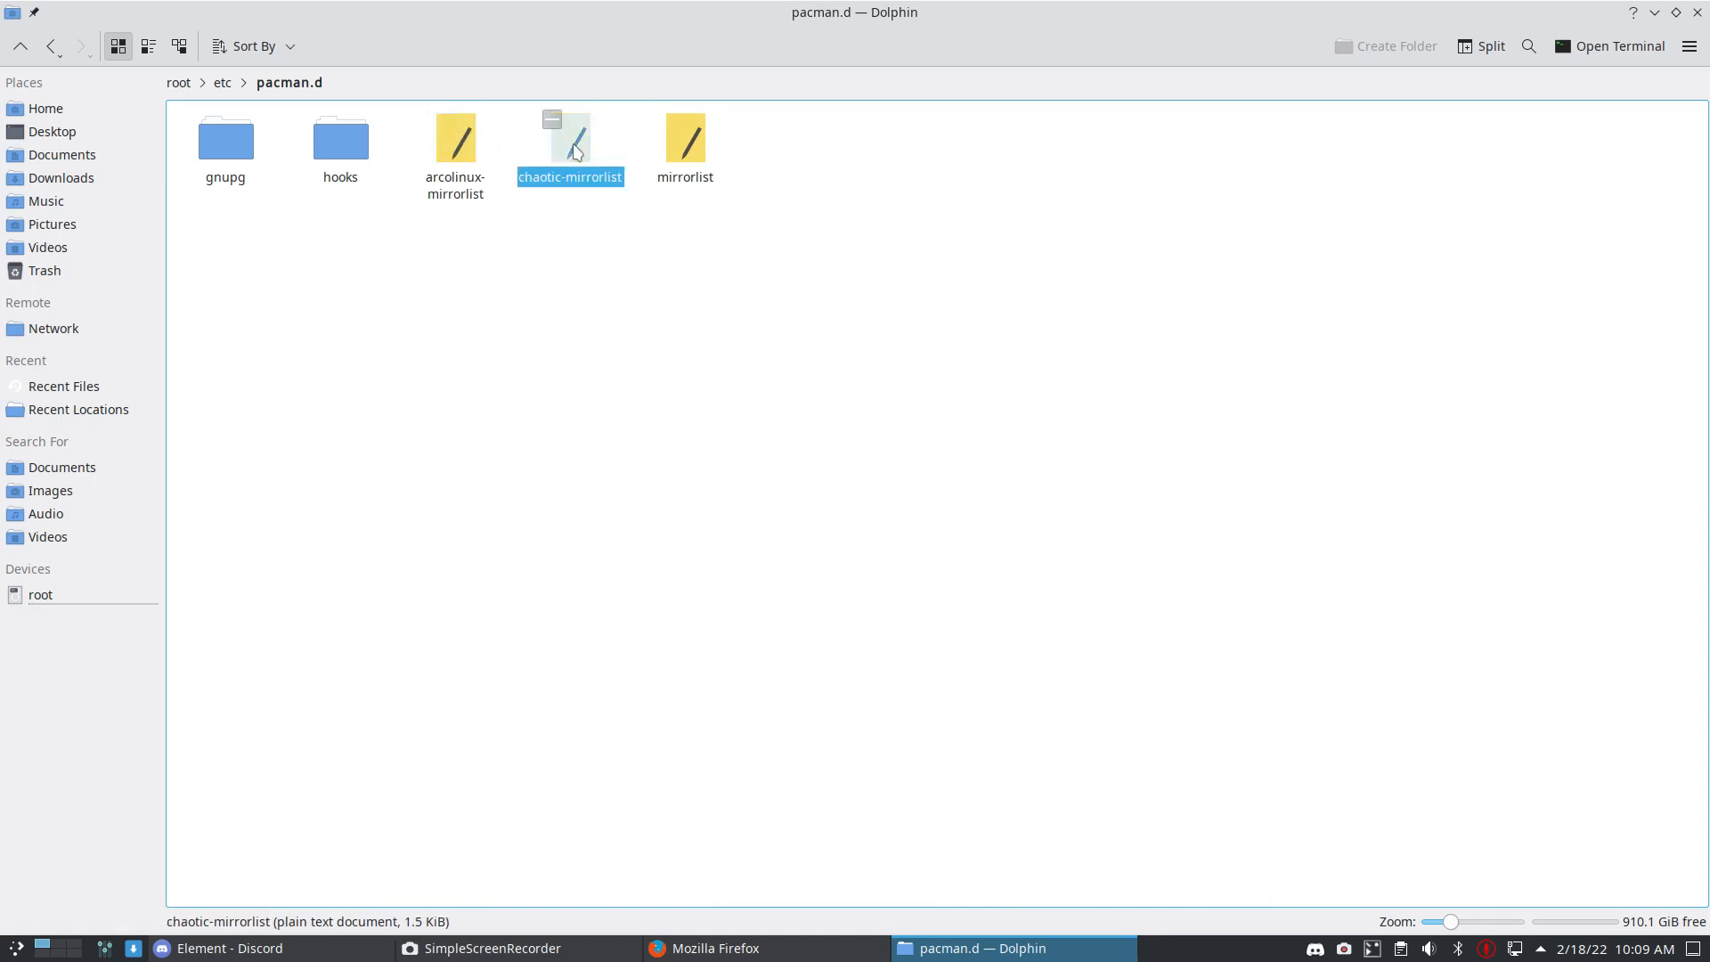
pyautogui.click(685, 138)
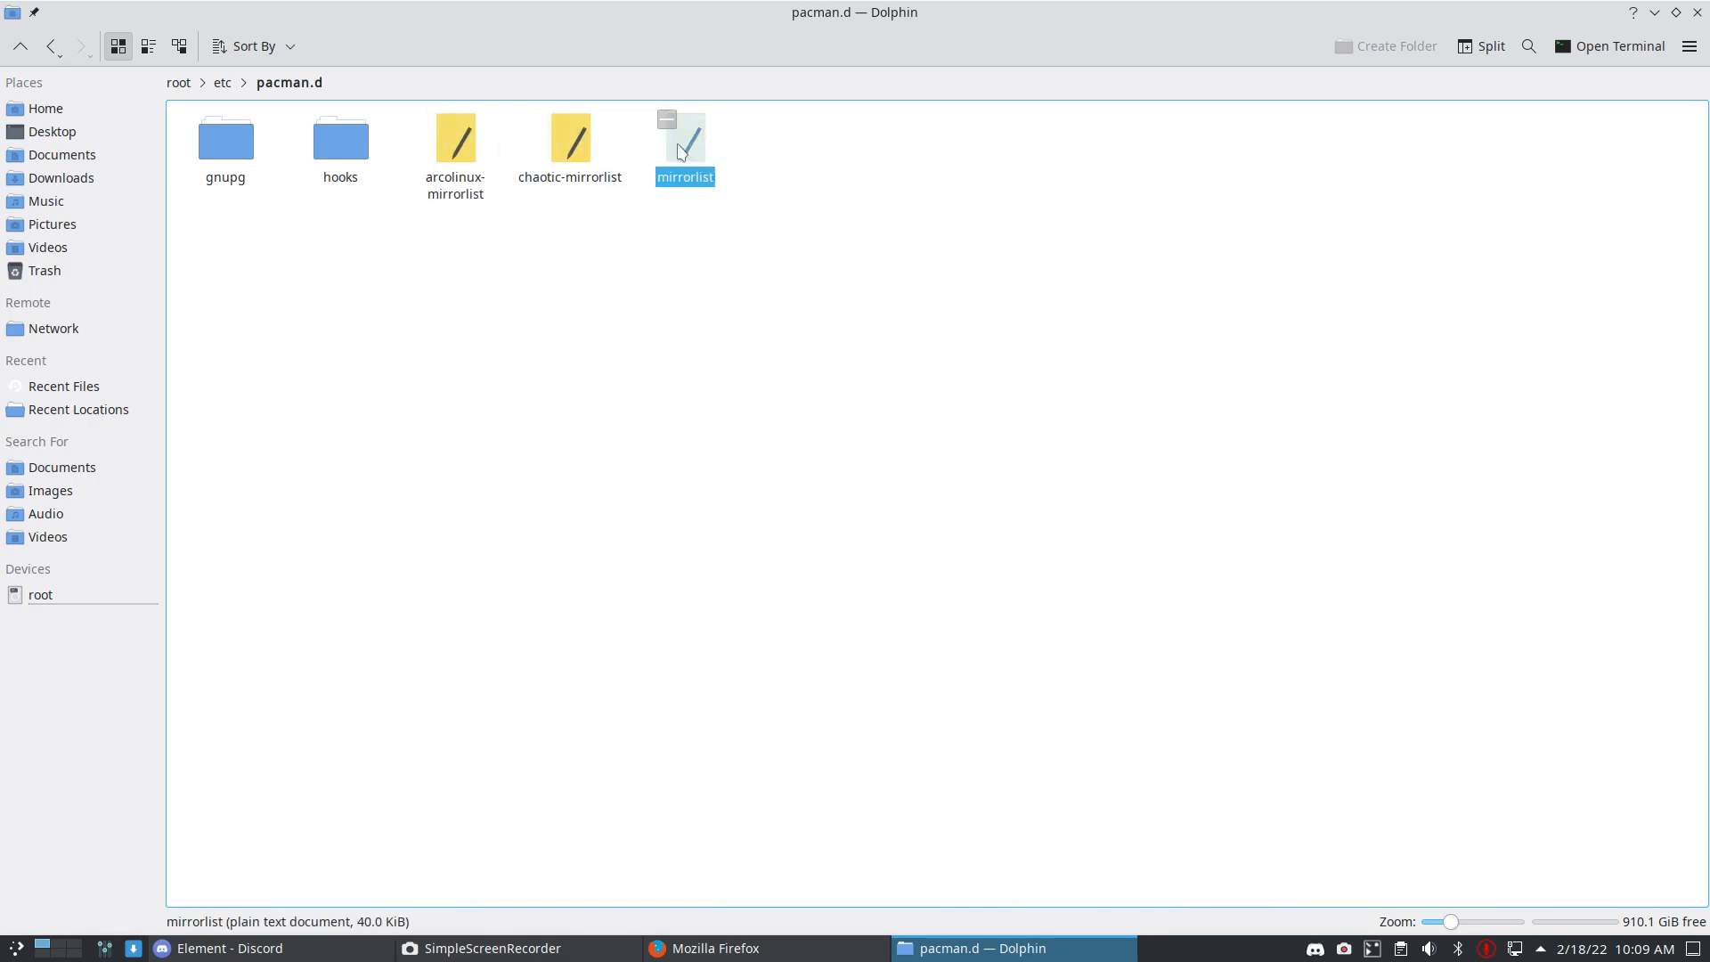
pyautogui.doubleClick(685, 138)
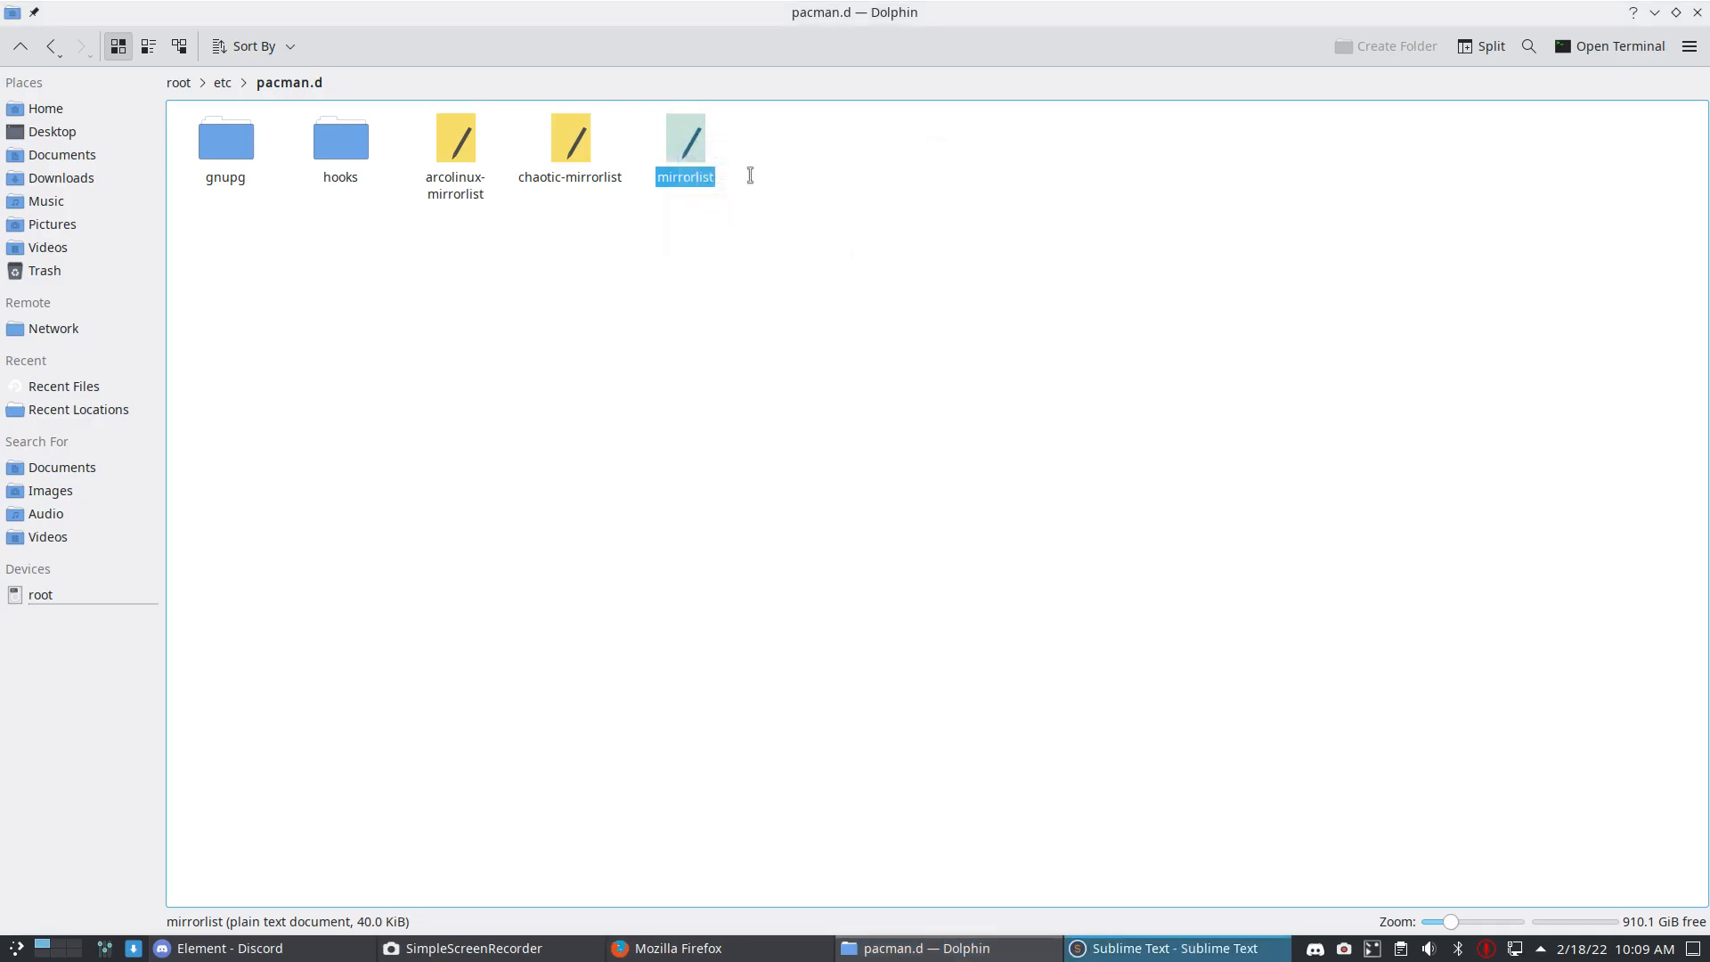
# - Open mirrorlist in Sublime Text and highlight its 2021-12-12 generation date
pyautogui.doubleClick(686, 138)
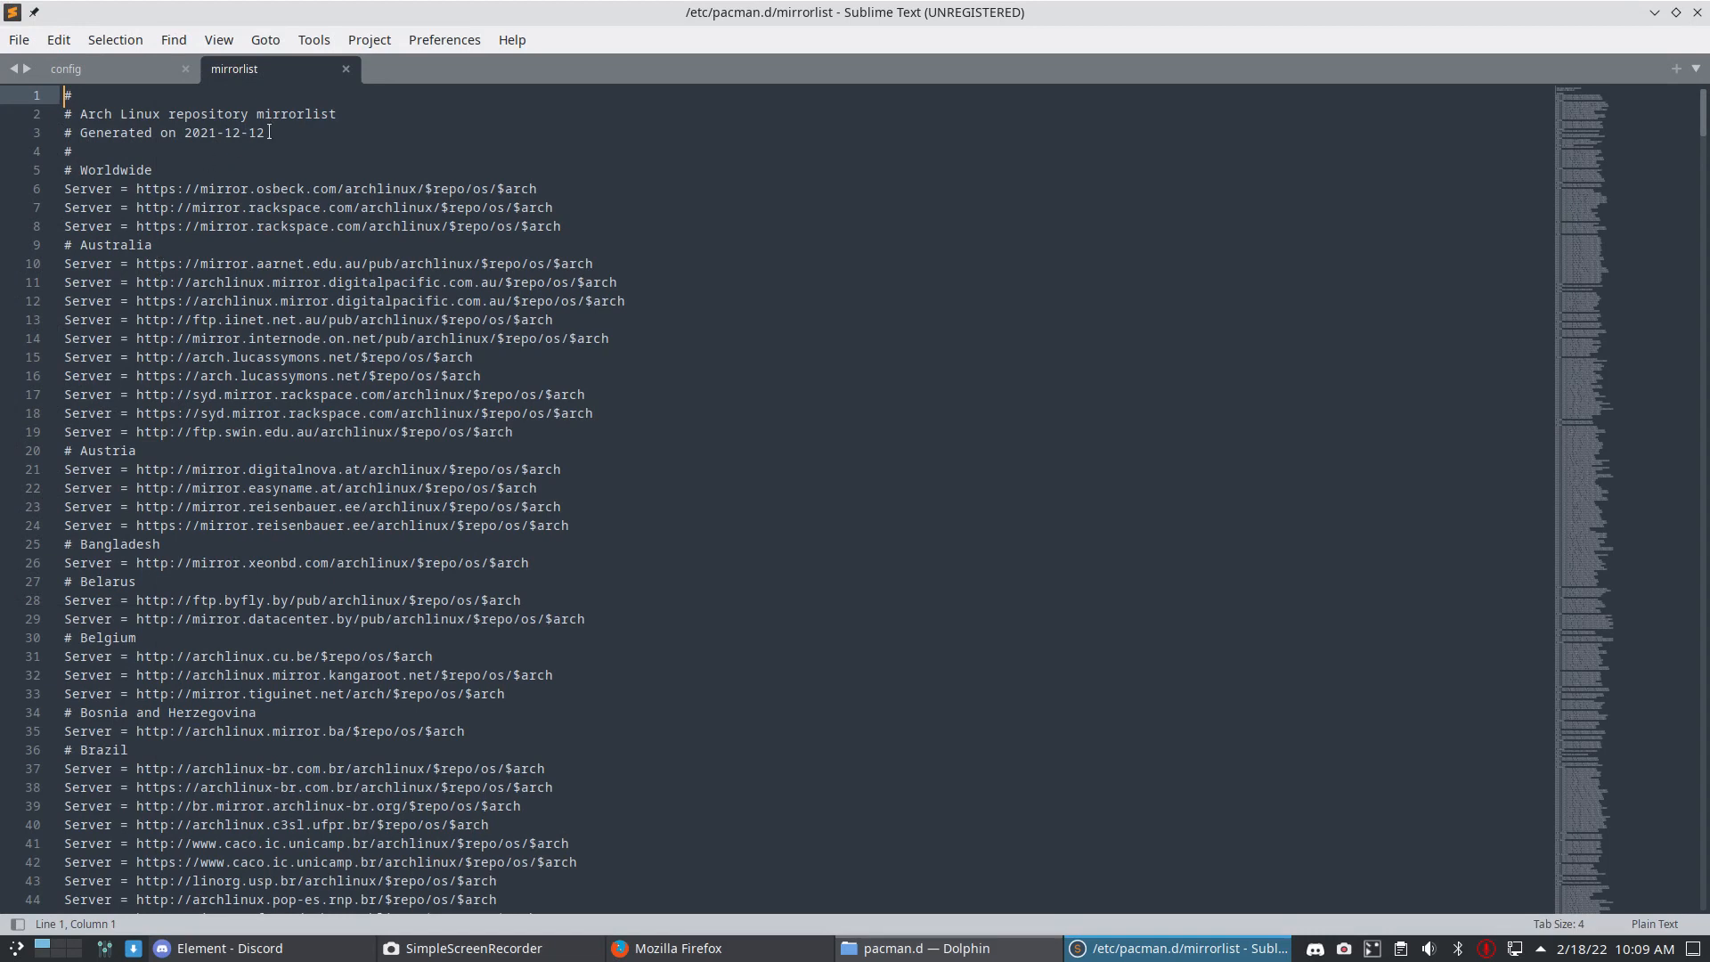
pyautogui.doubleClick(222, 133)
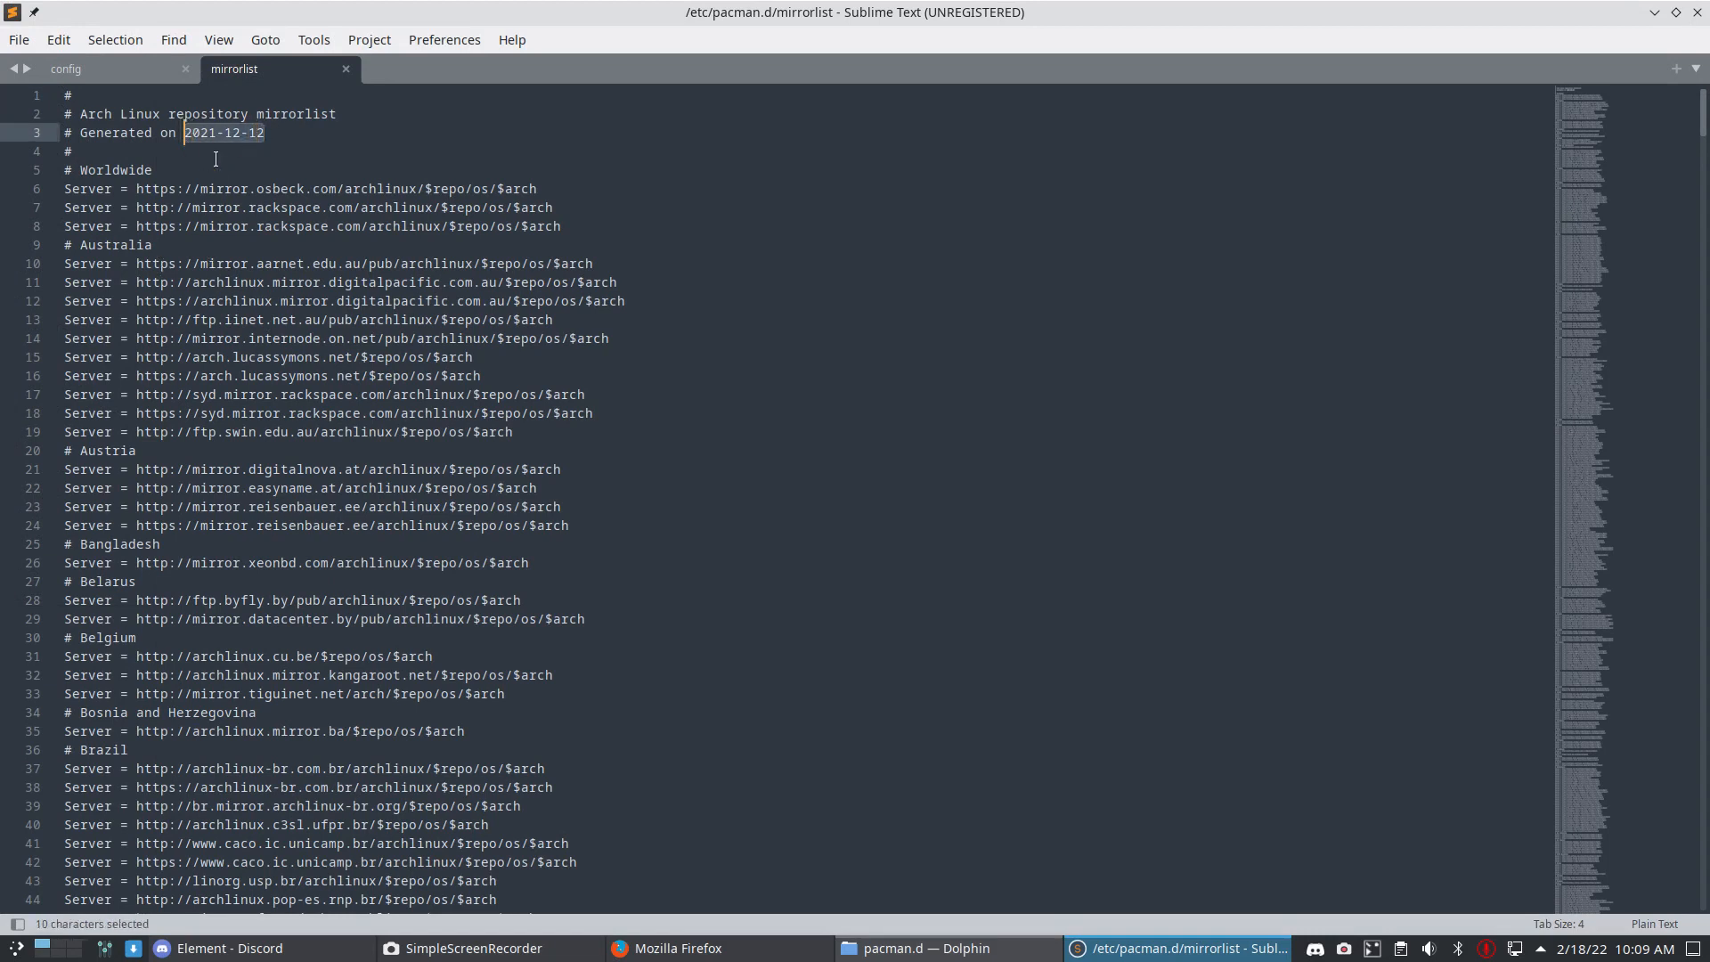
pyautogui.moveTo(263, 142)
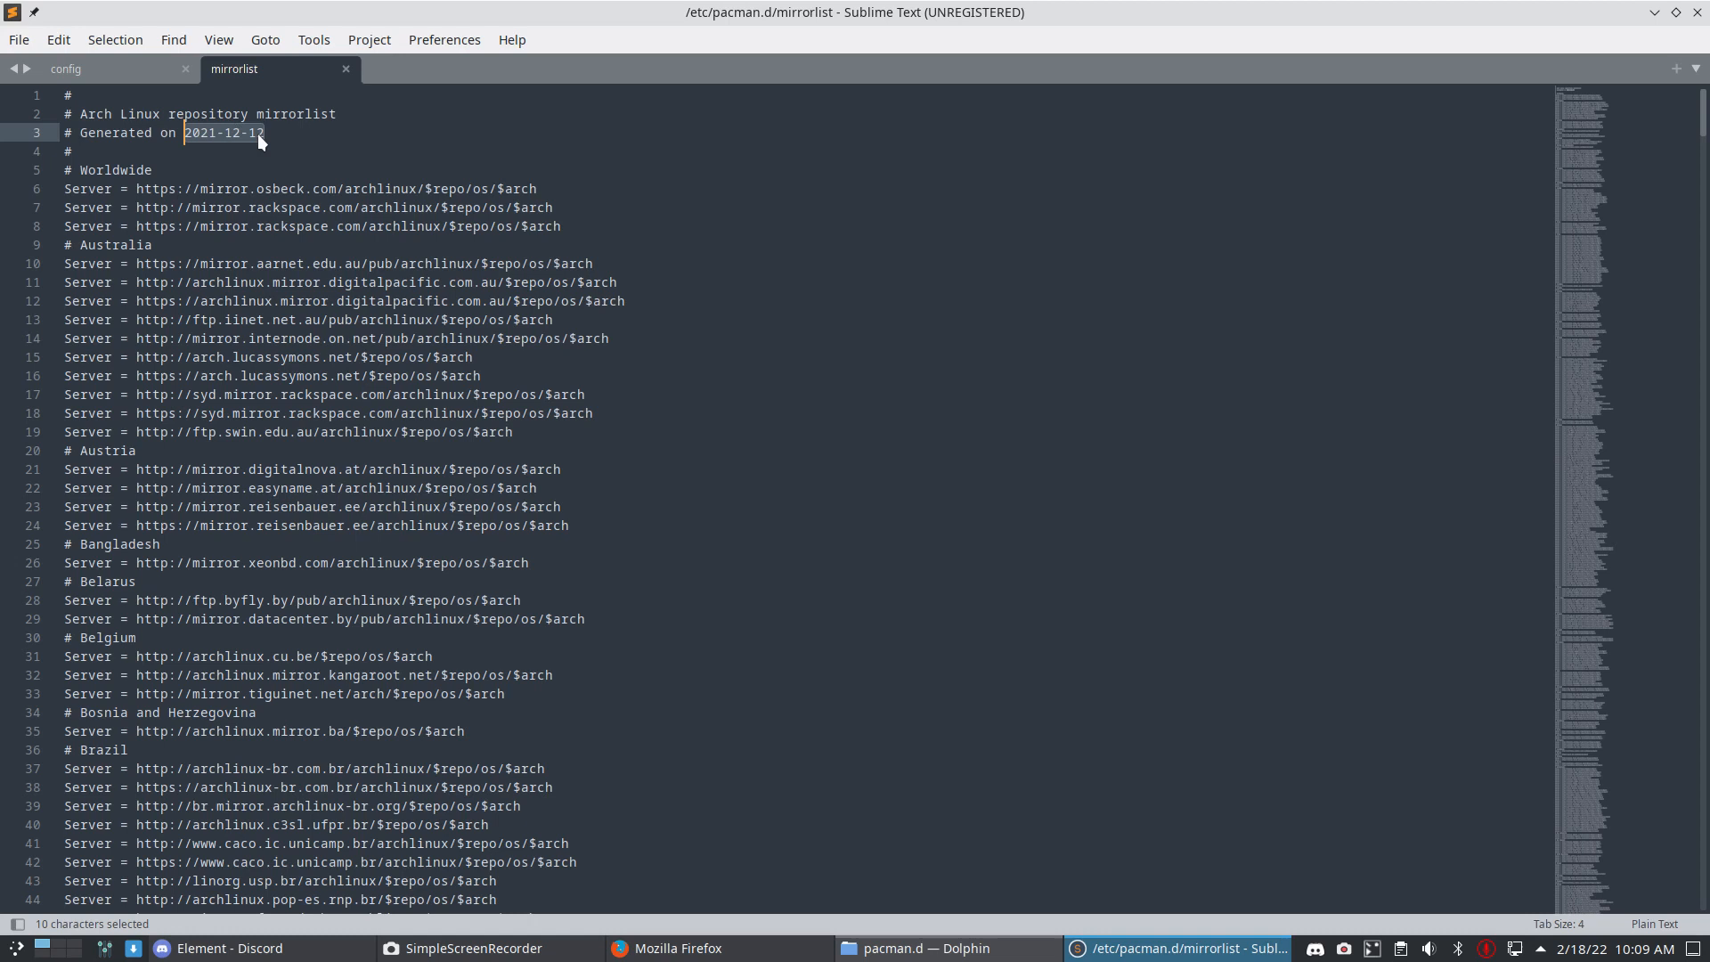
pyautogui.moveTo(571, 235)
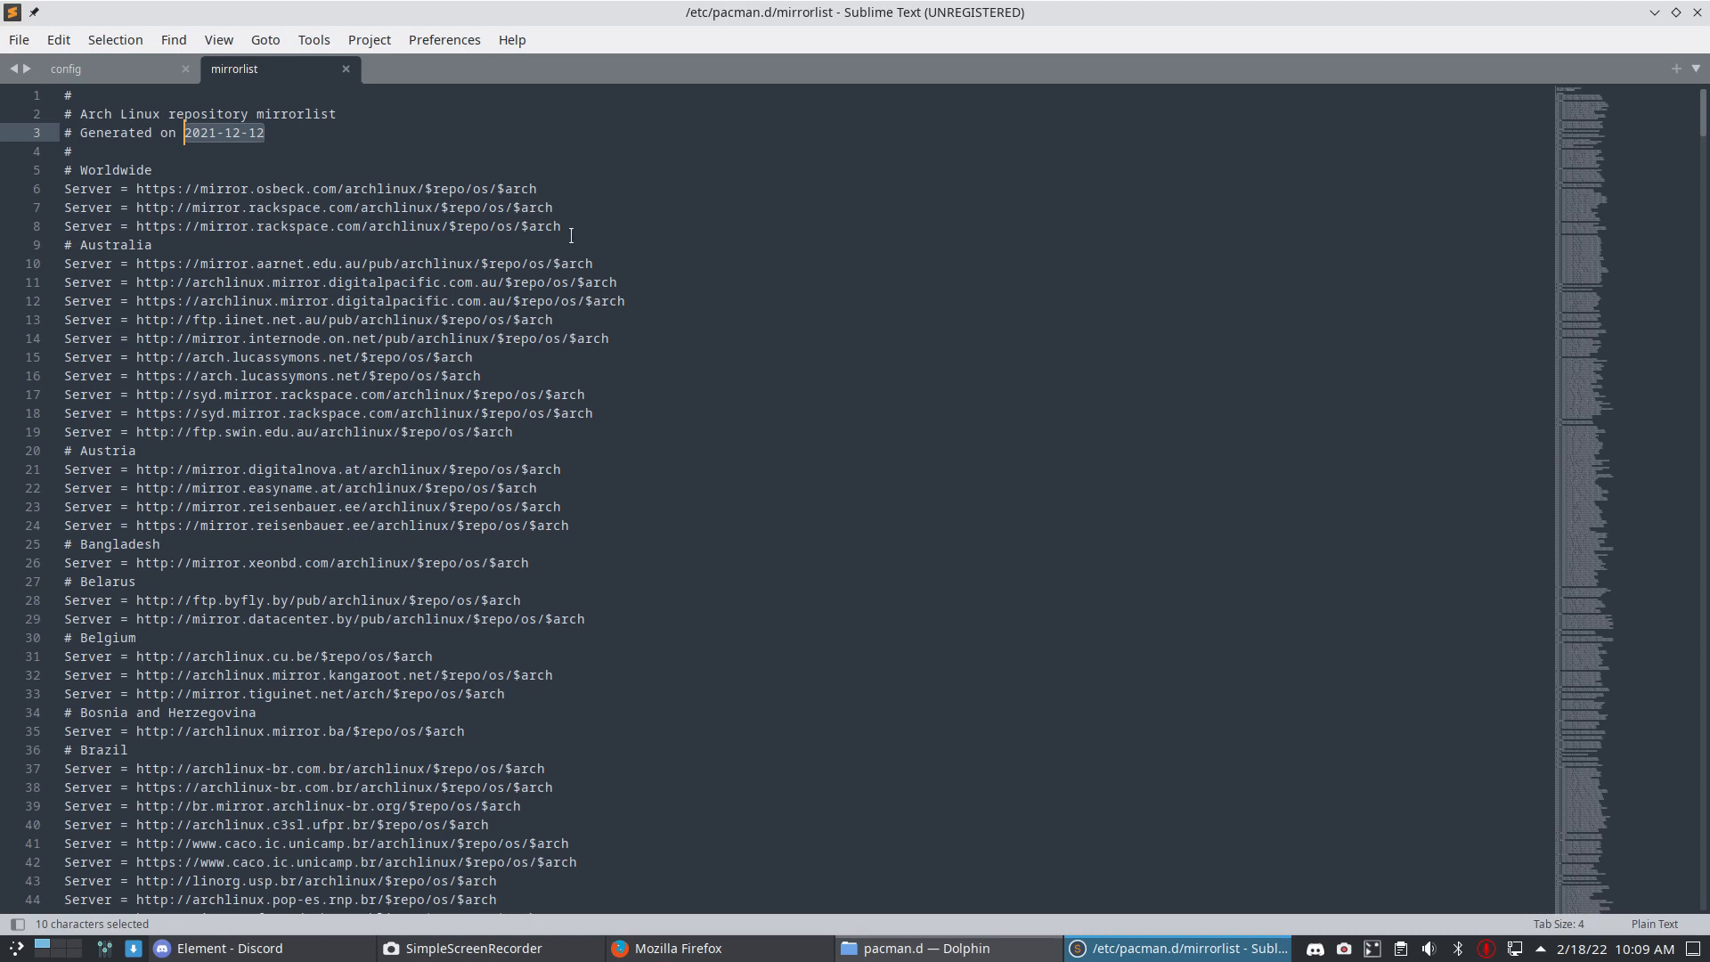
# - Select all old mirrorlist text and paste the 2022-02-18 generated list over it
pyautogui.moveTo(64, 189); pyautogui.dragTo(560, 225)
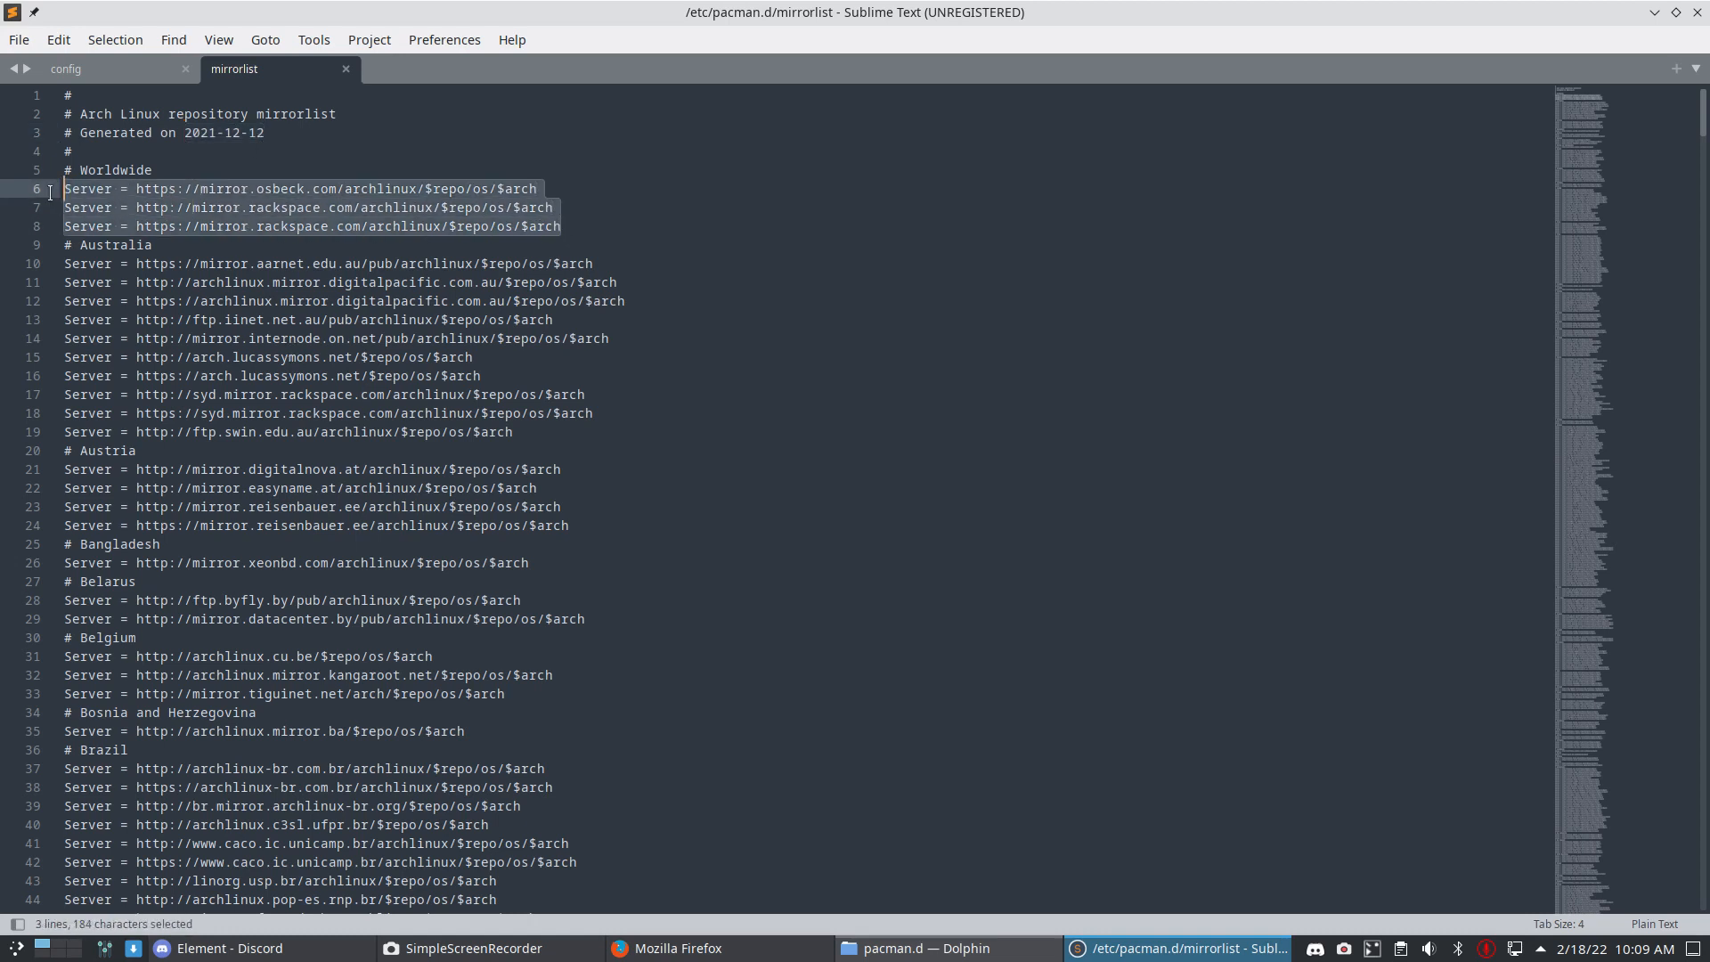
pyautogui.moveTo(73, 219)
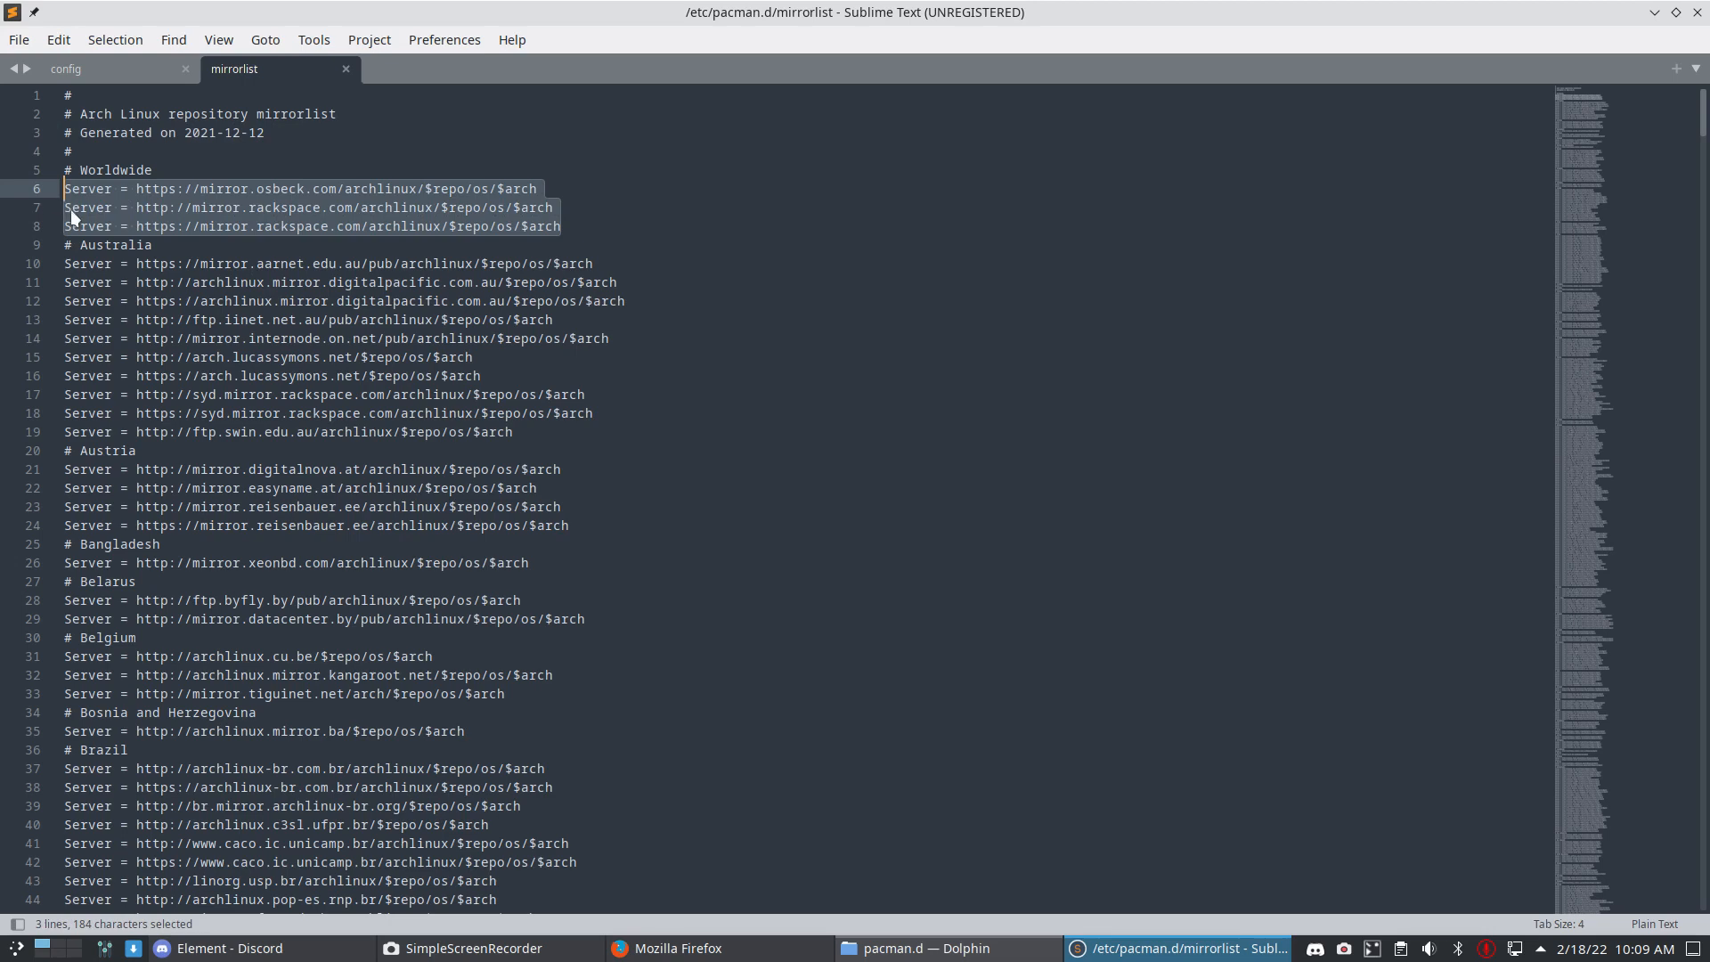
pyautogui.press('ctrl+a')
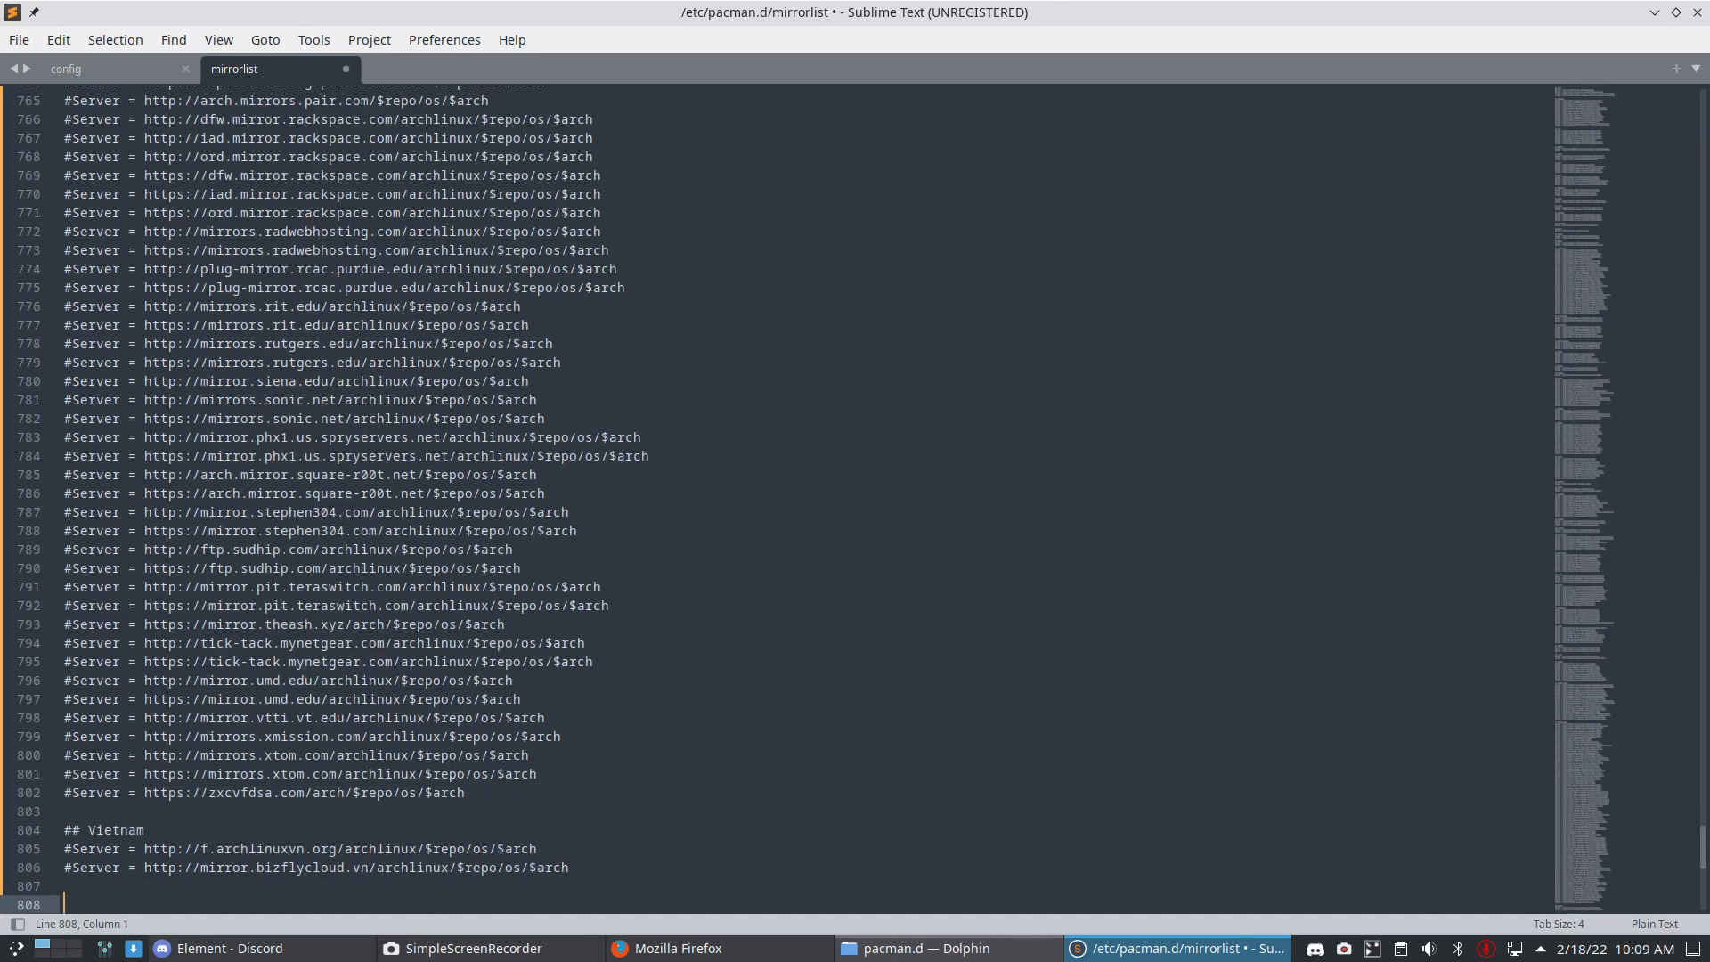
pyautogui.scroll(3)
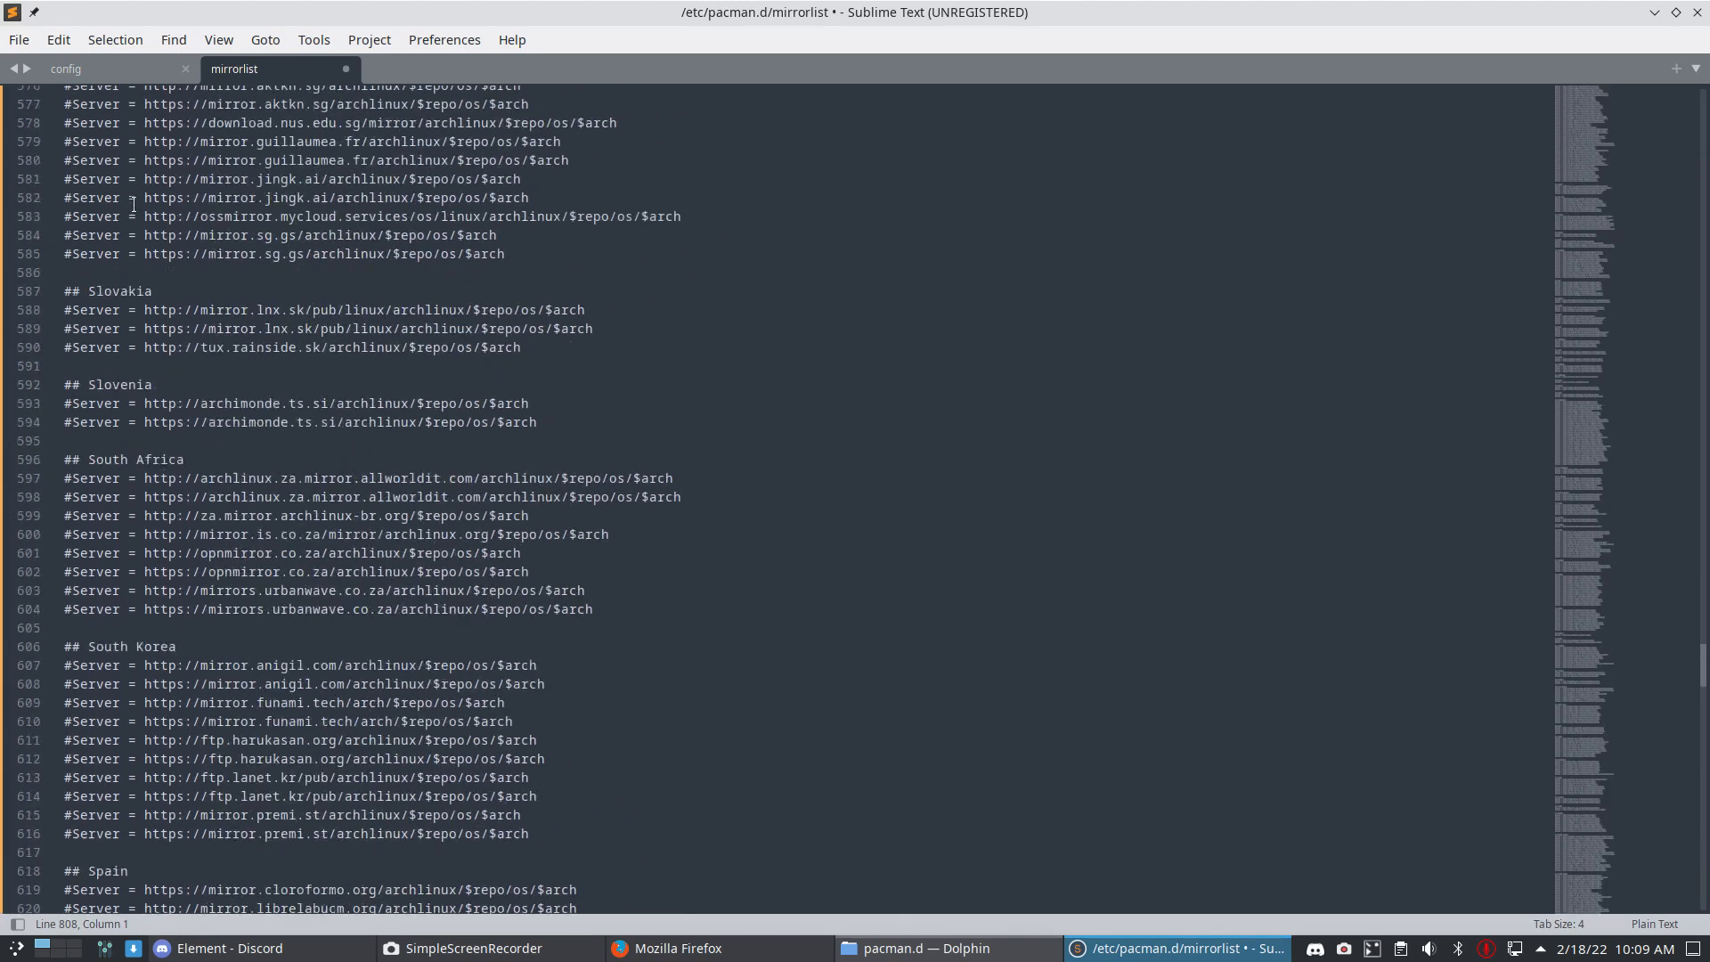
pyautogui.scroll(3)
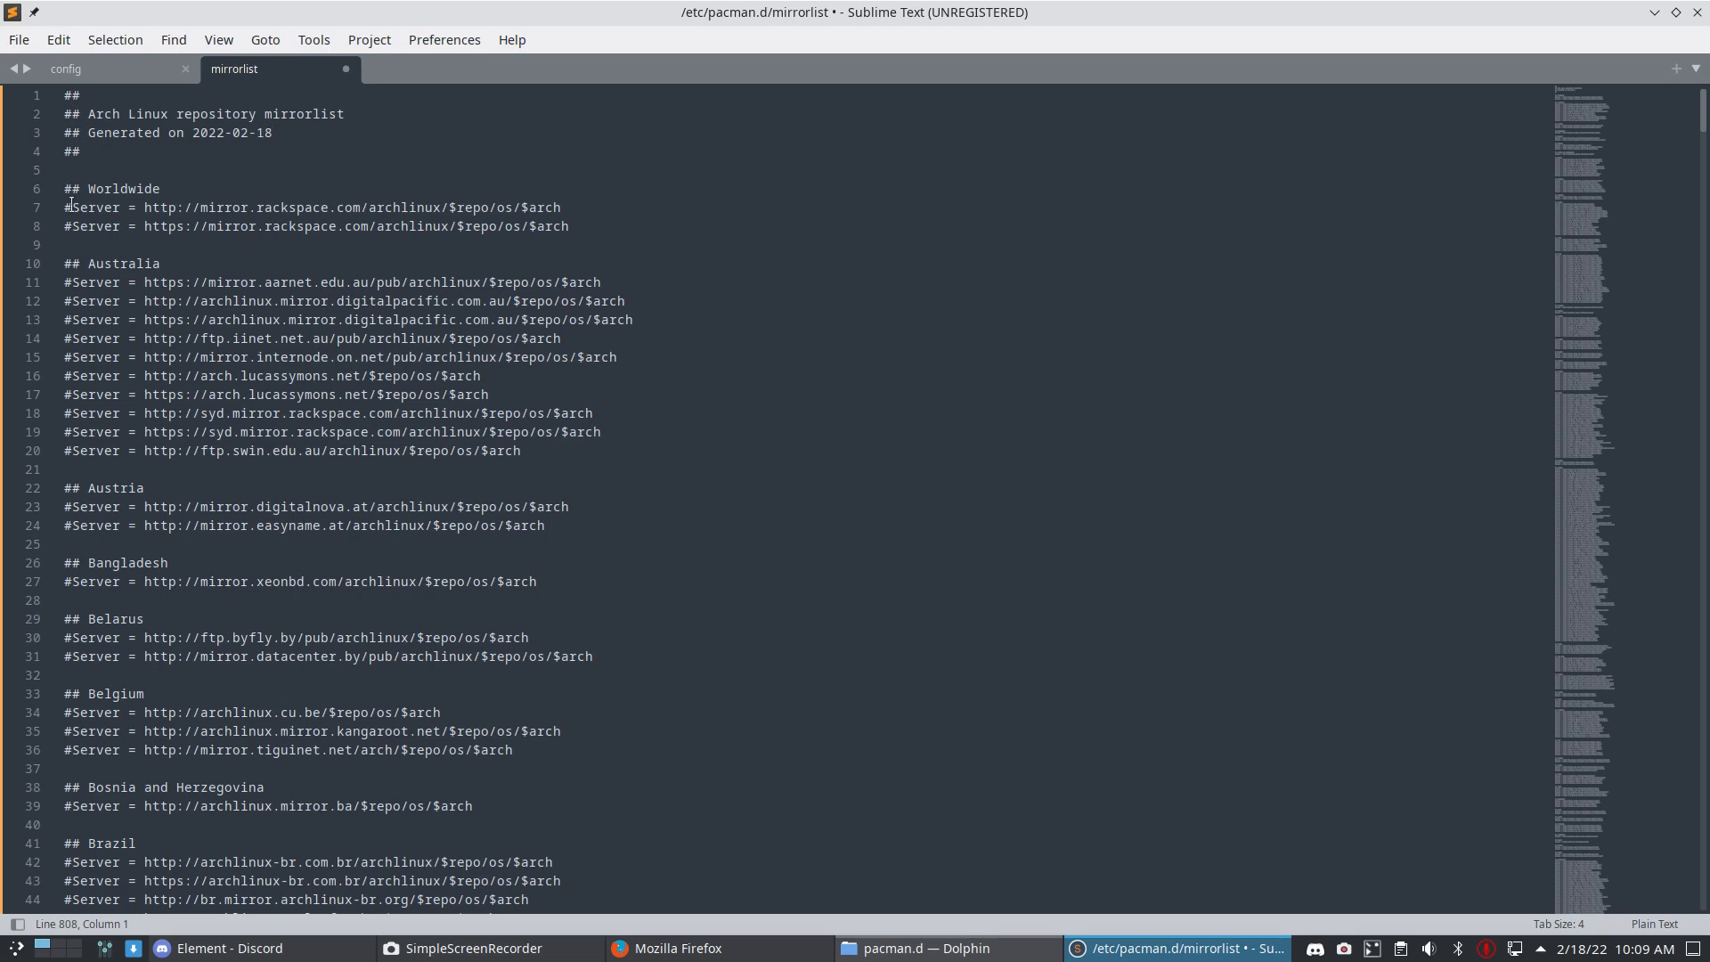
# - Save the new mirrorlist to /etc/pacman.d, authenticating with the administrator password
pyautogui.press('ctrl+s')
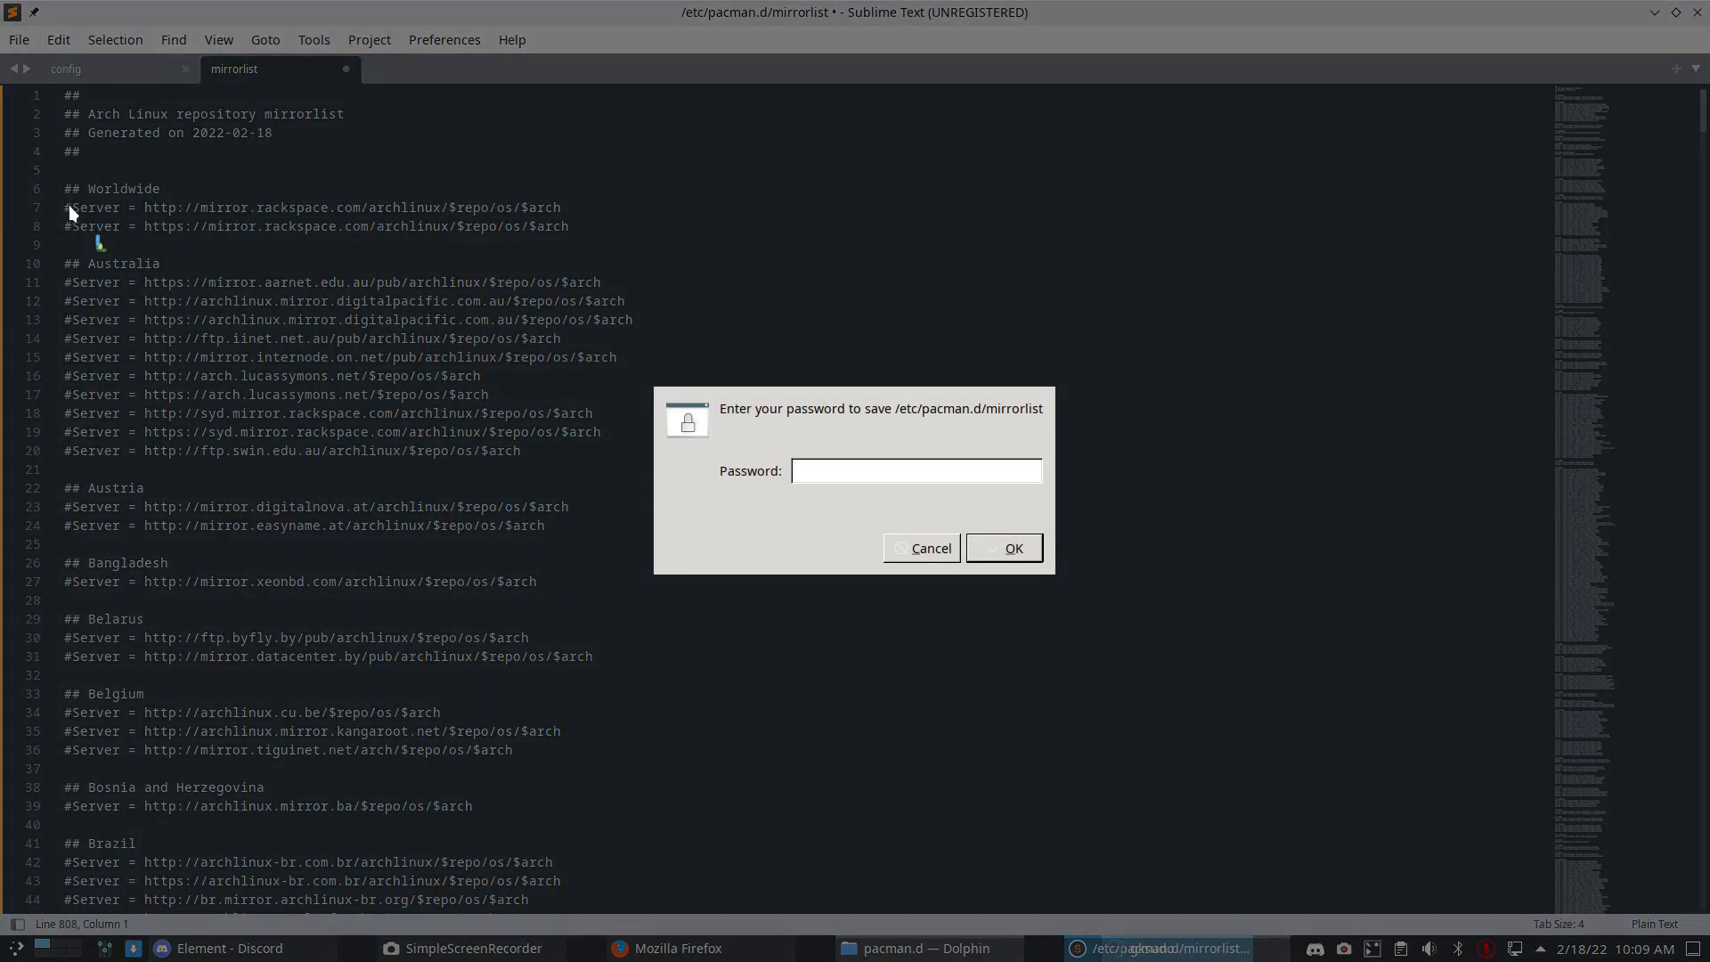
pyautogui.click(1004, 548)
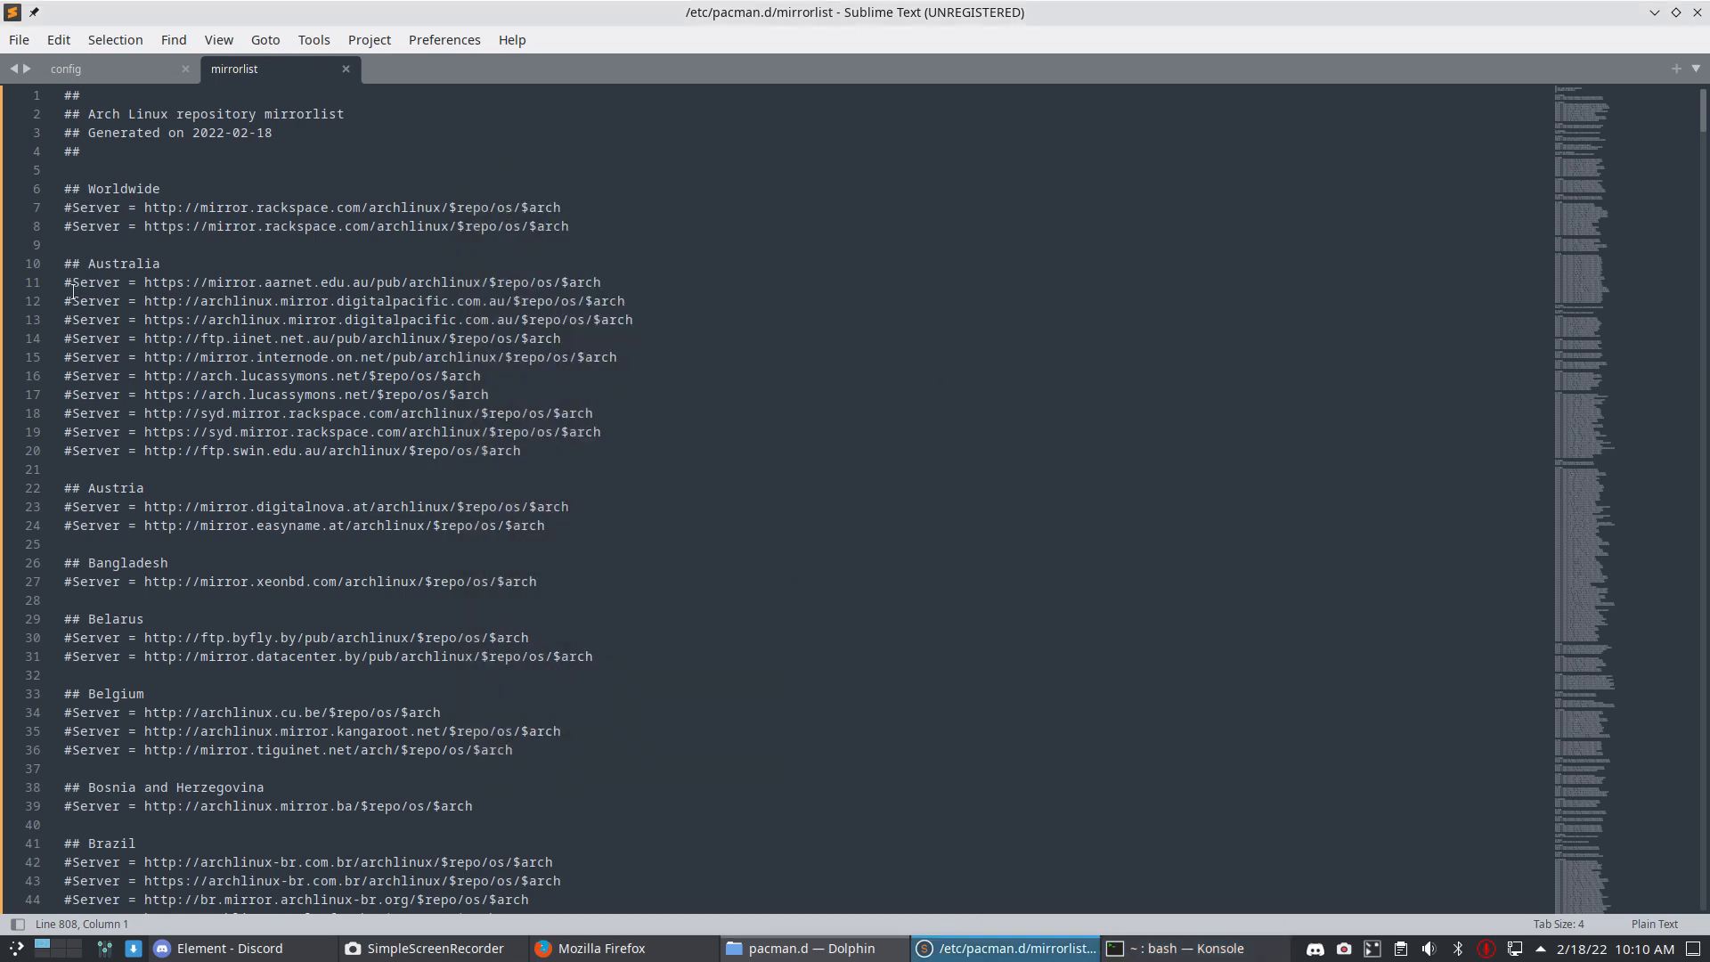
pyautogui.click(1655, 924)
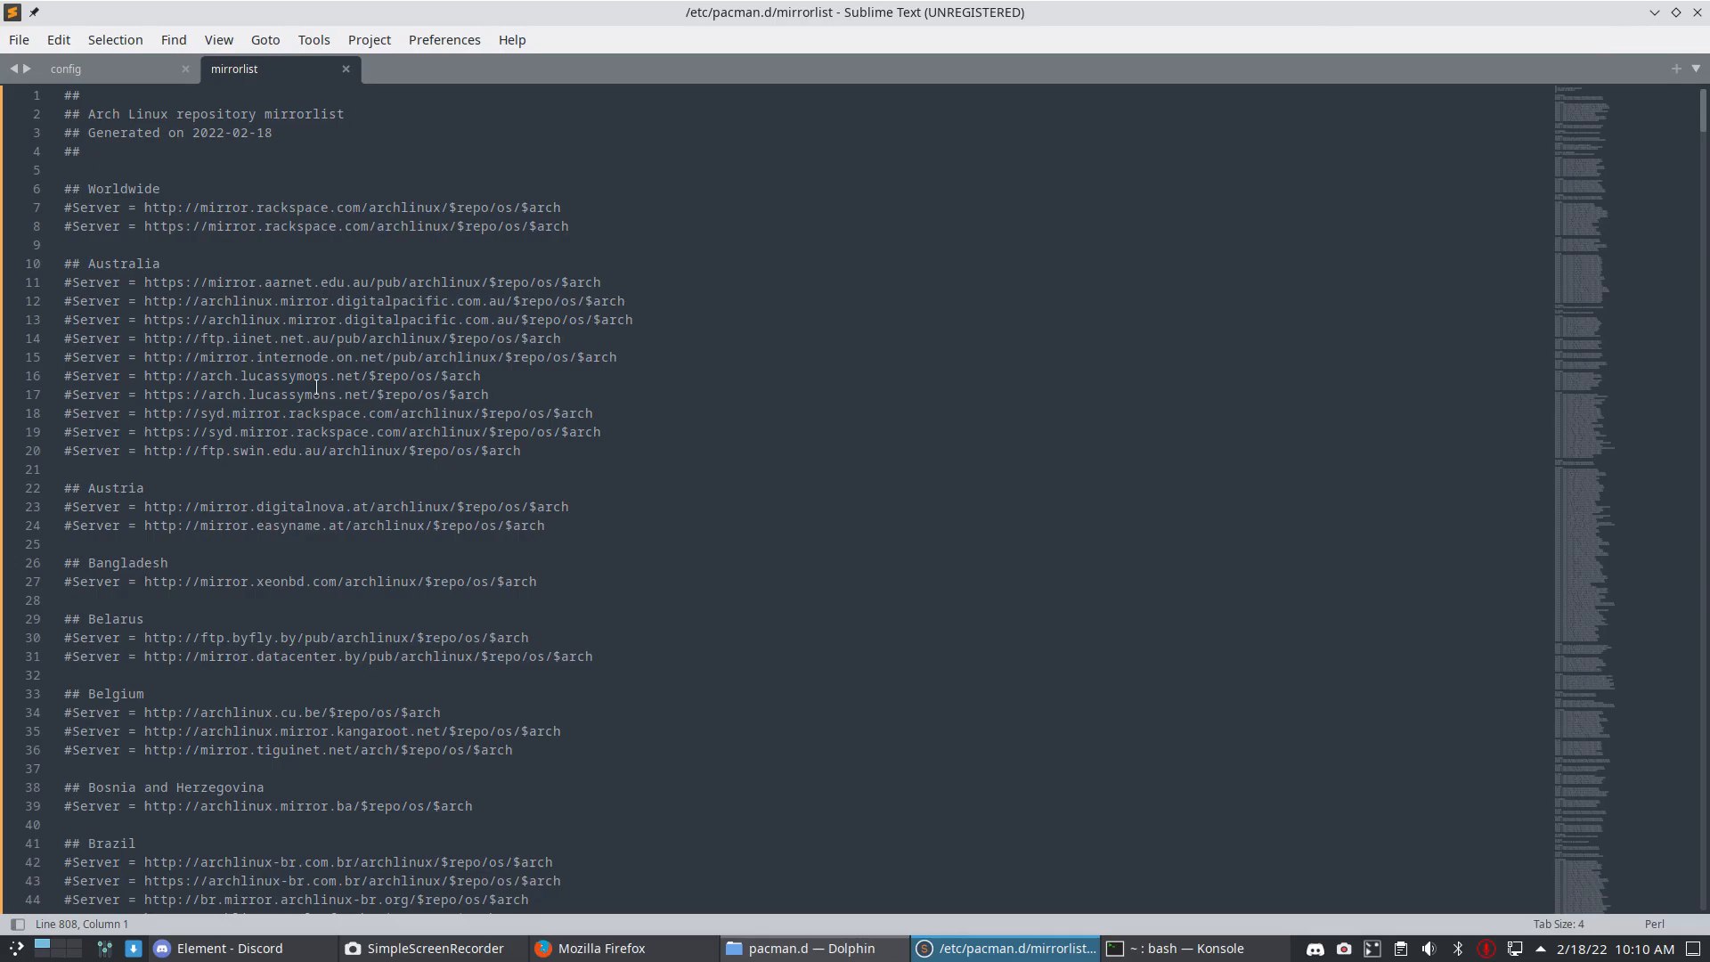
# - Save the mirrorlist with both Worldwide servers uncommented, then close the Konsole window
pyautogui.scroll(-3)
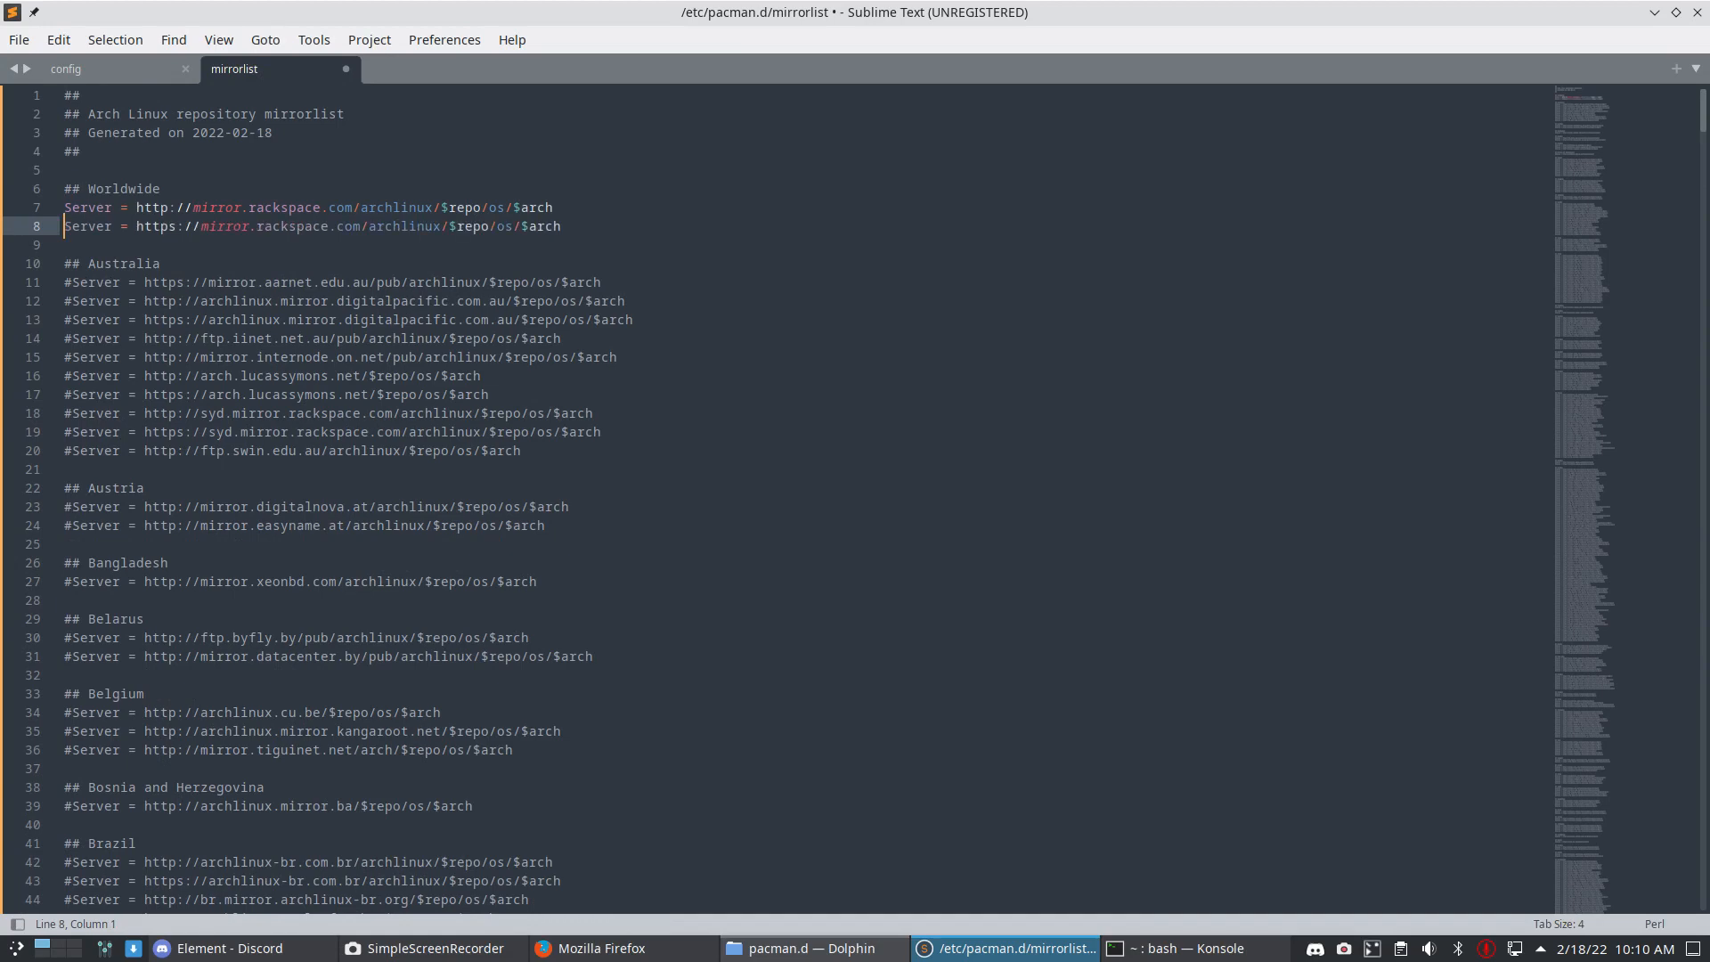
pyautogui.press('ctrl+s')
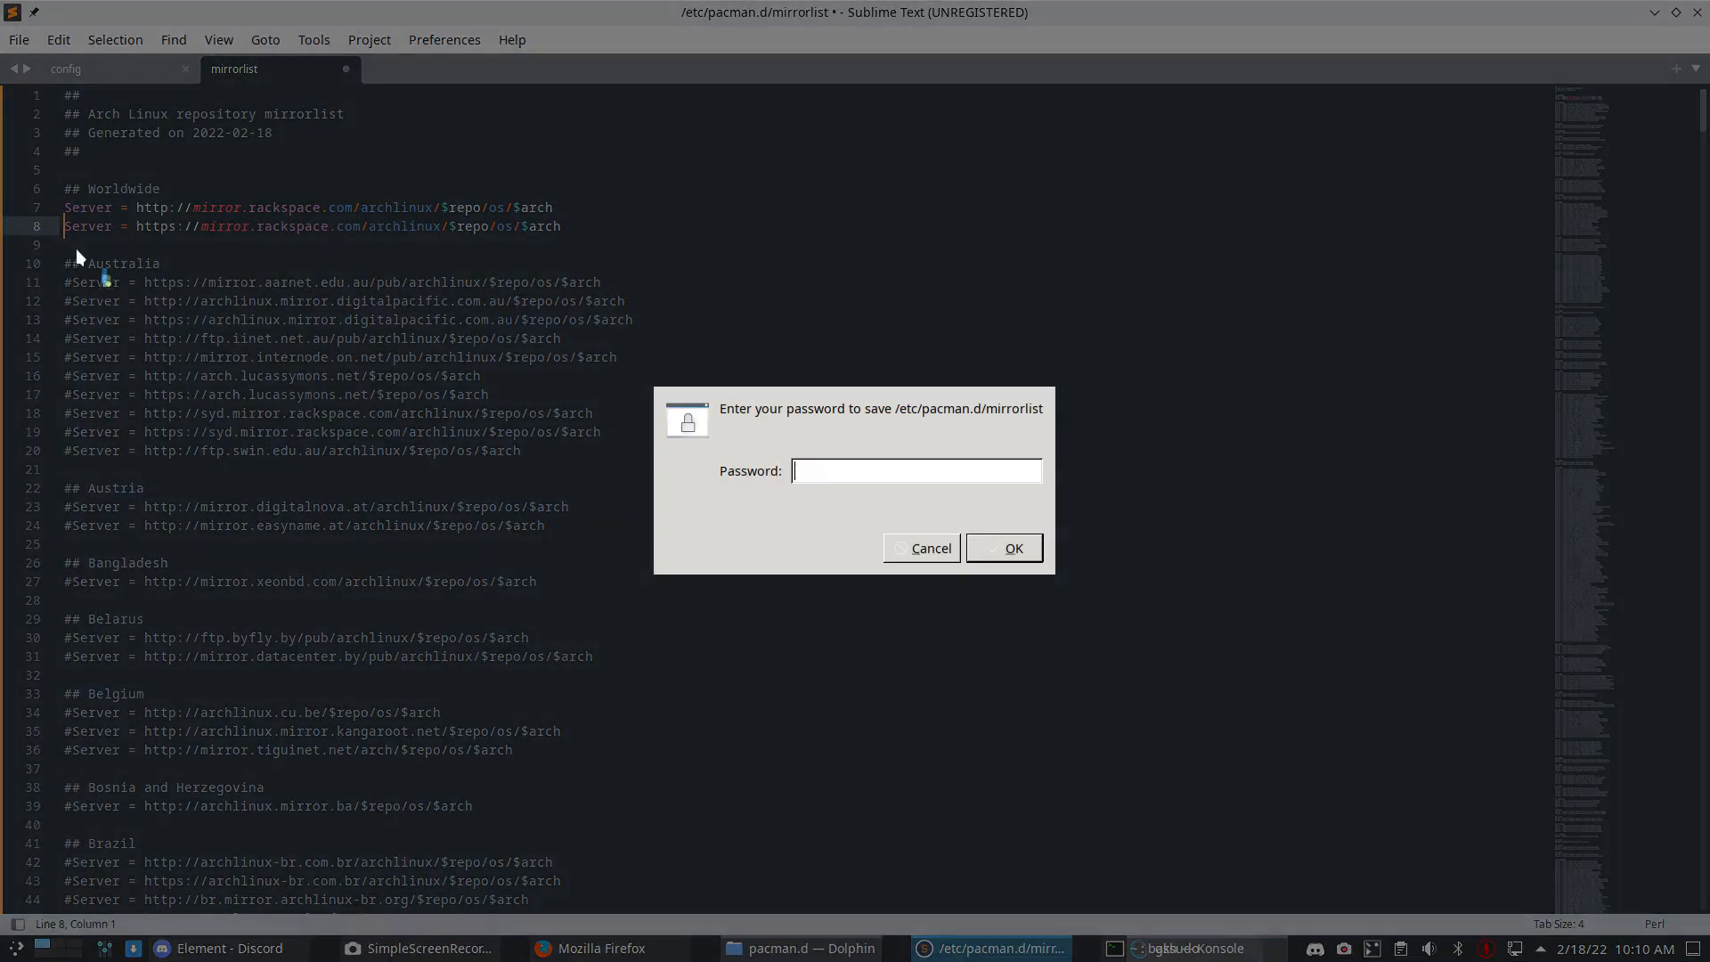
pyautogui.write('••••')
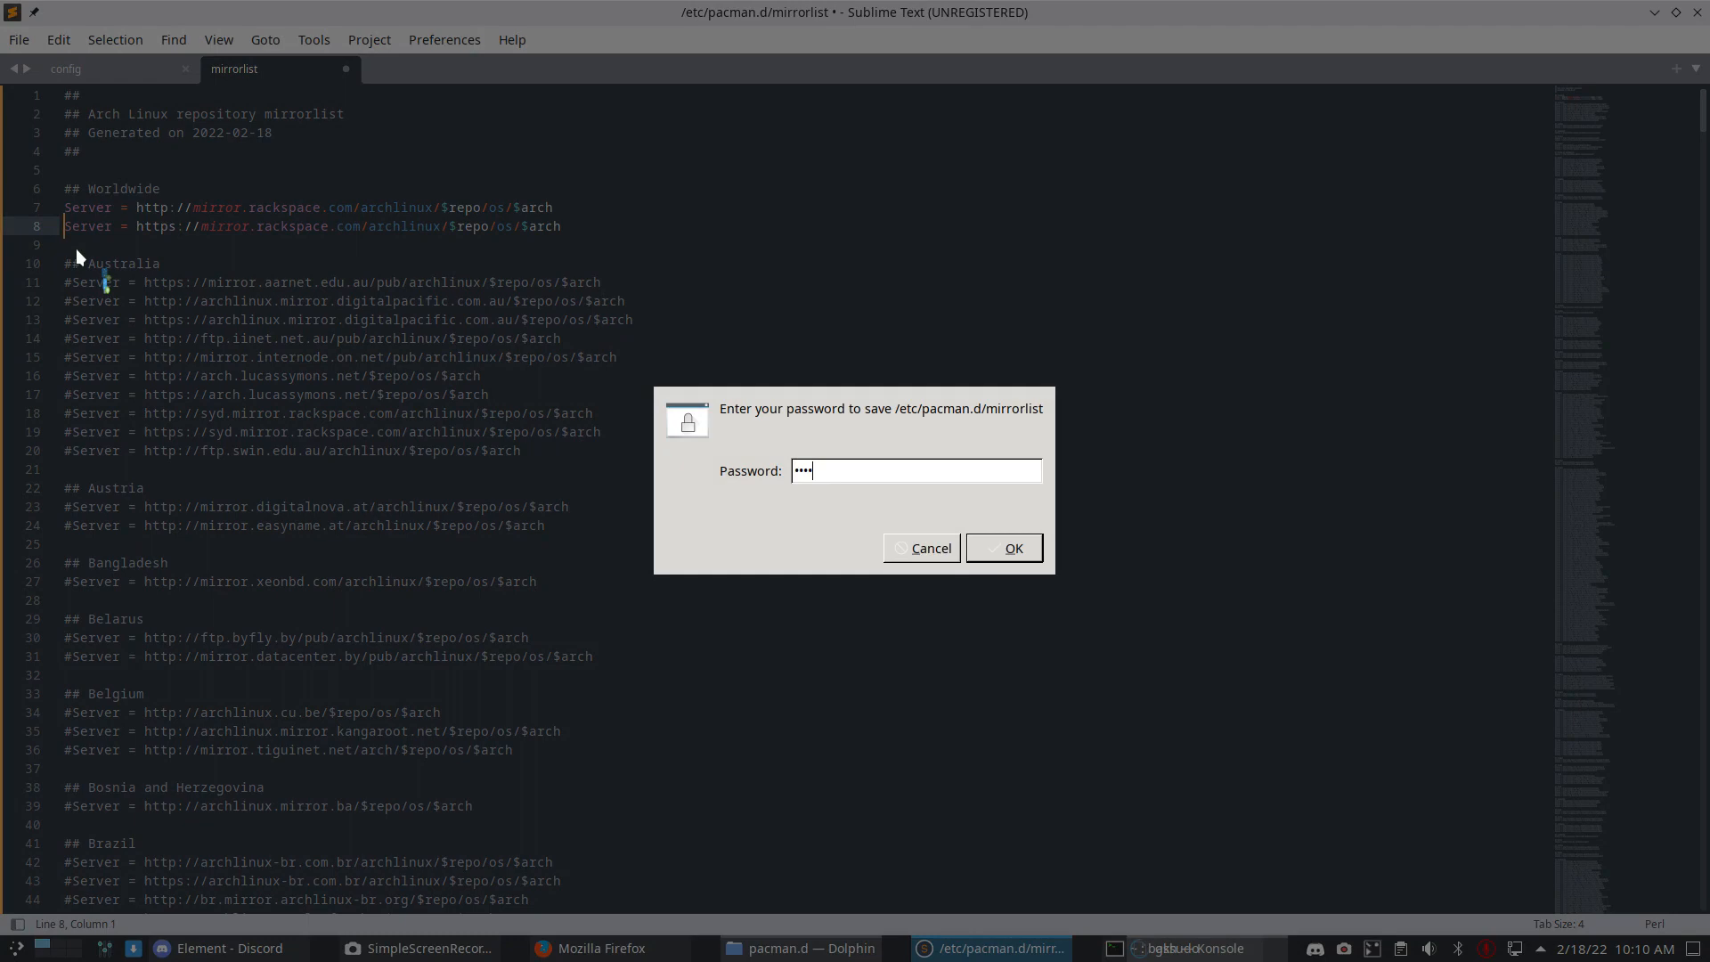
pyautogui.click(1004, 548)
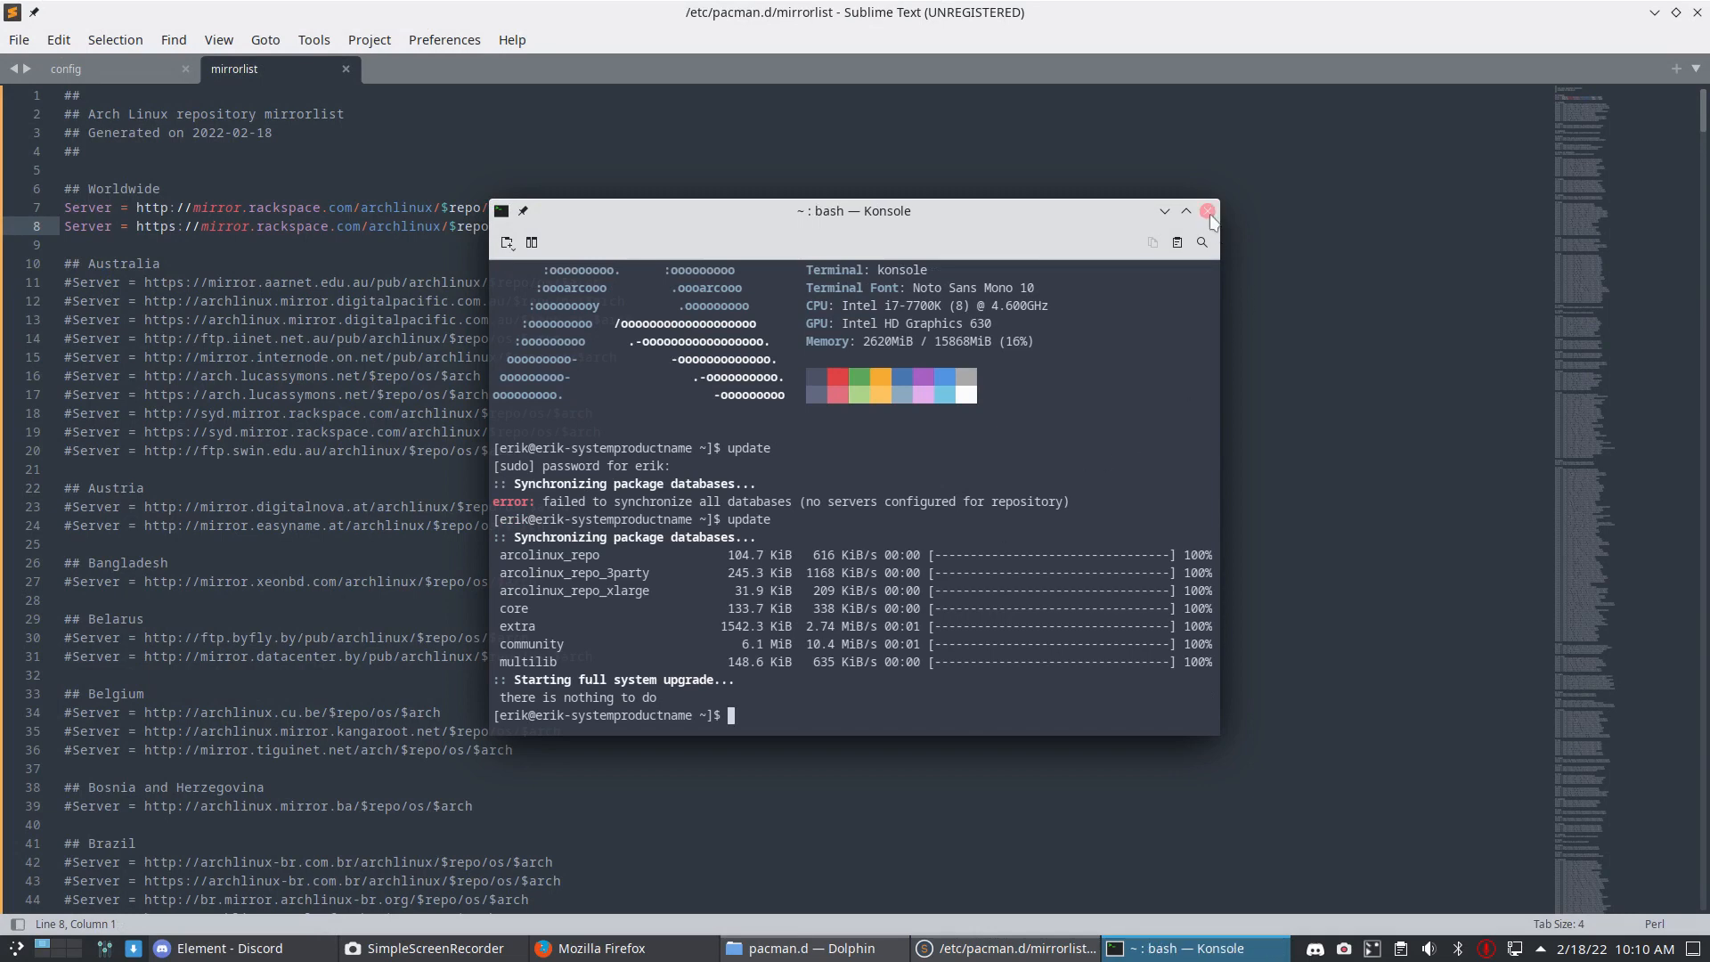
pyautogui.click(1208, 212)
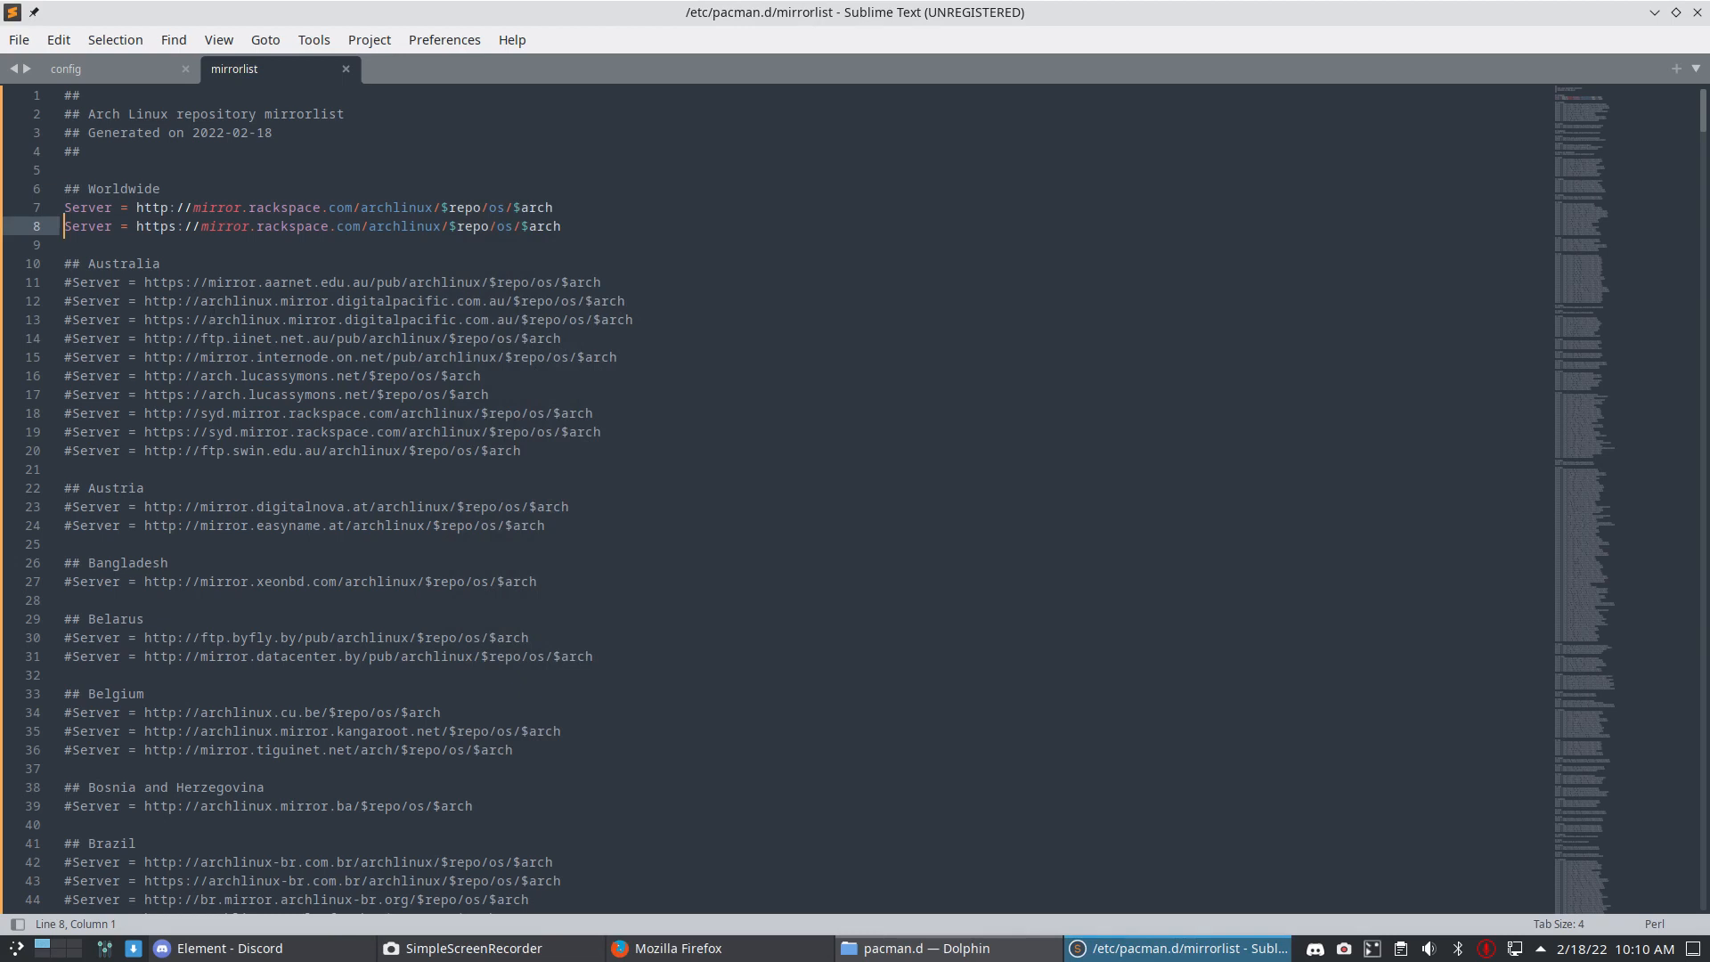
# - Delete the leading # from every Server line, including Sweden, Switzerland and Taiwan entries
pyautogui.write('#')
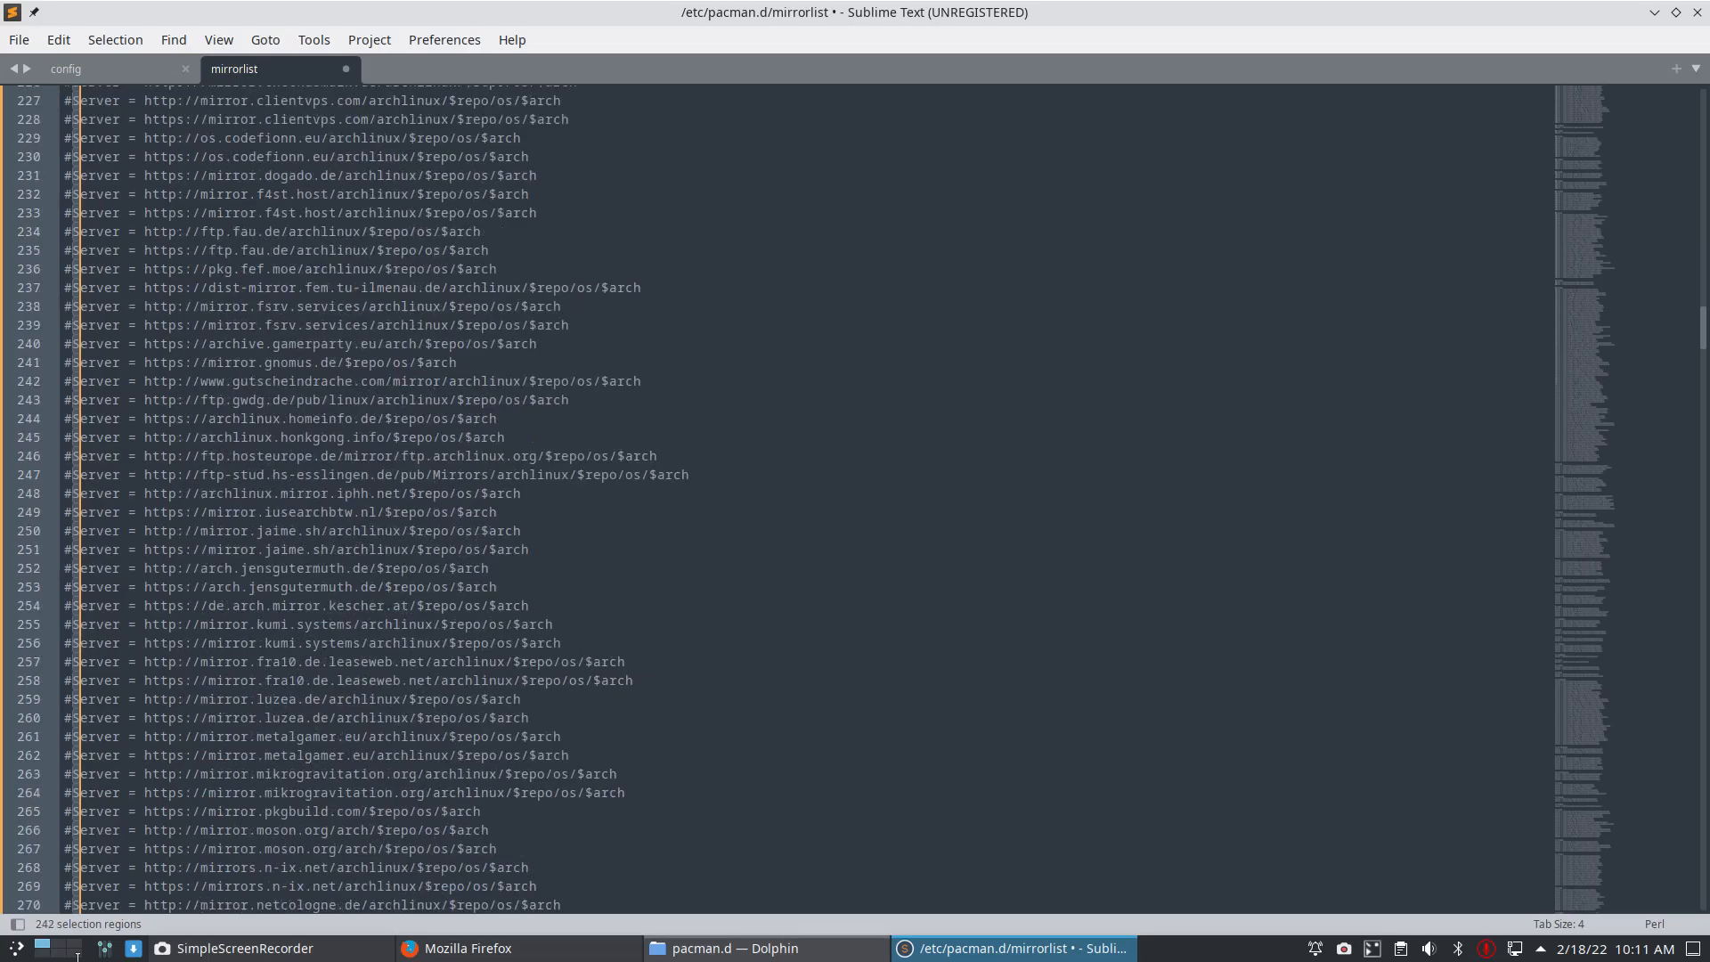
pyautogui.scroll(-3)
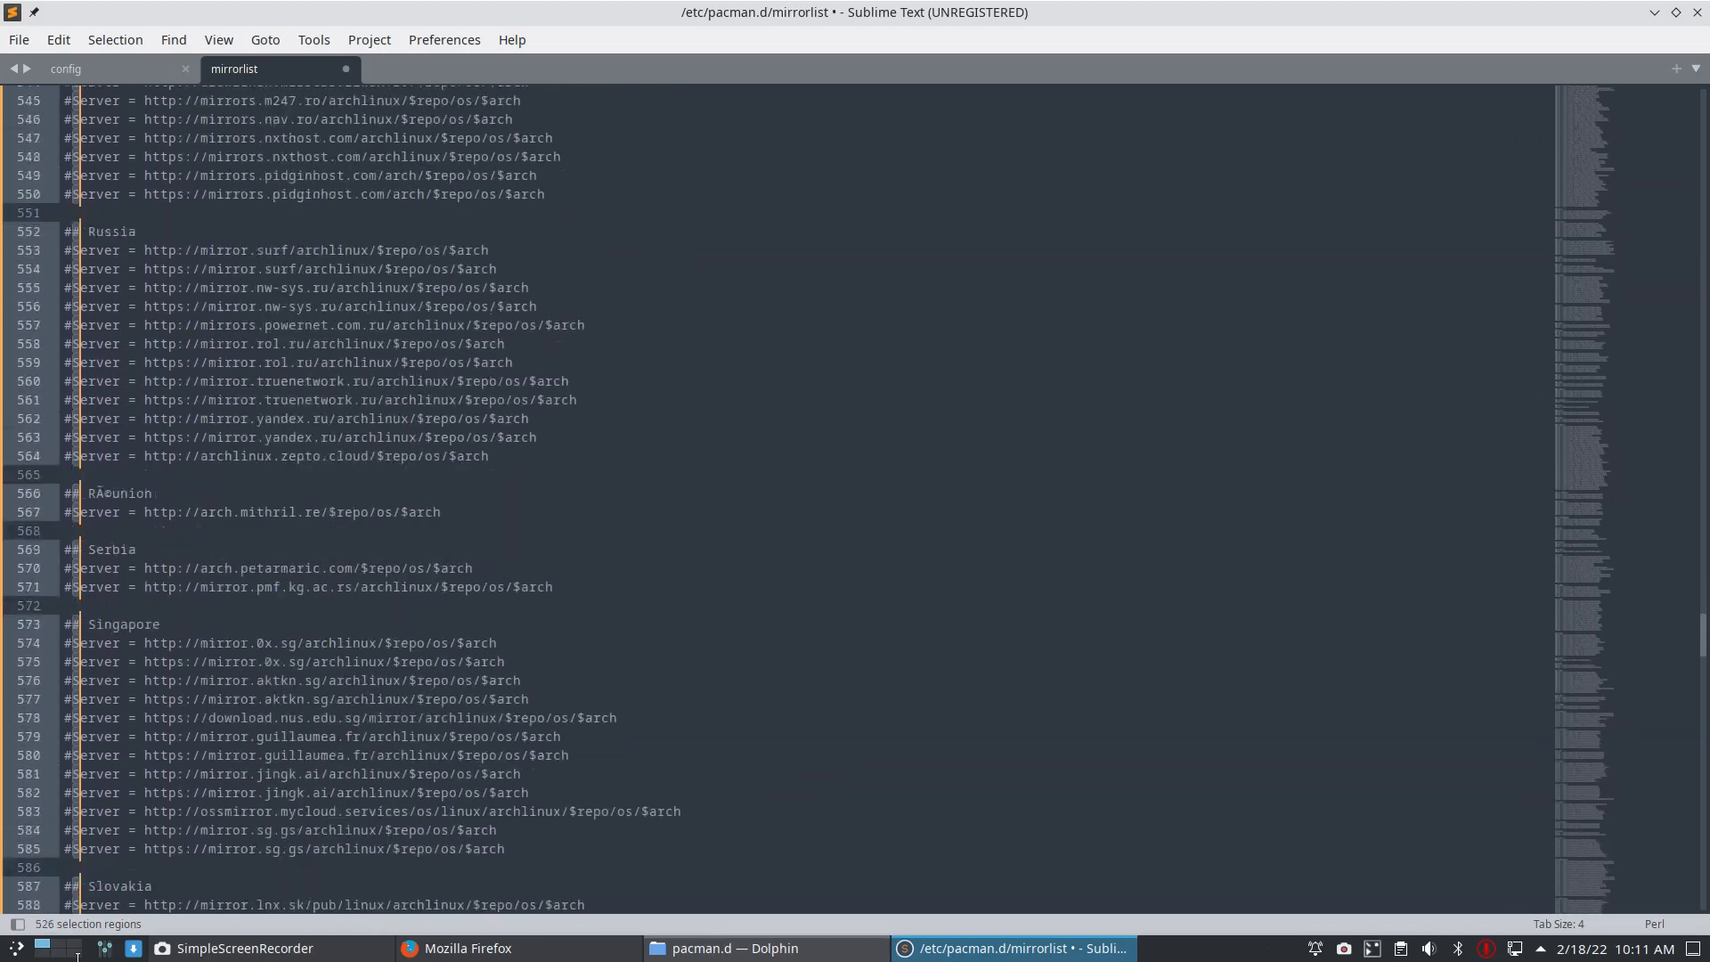
pyautogui.scroll(-3)
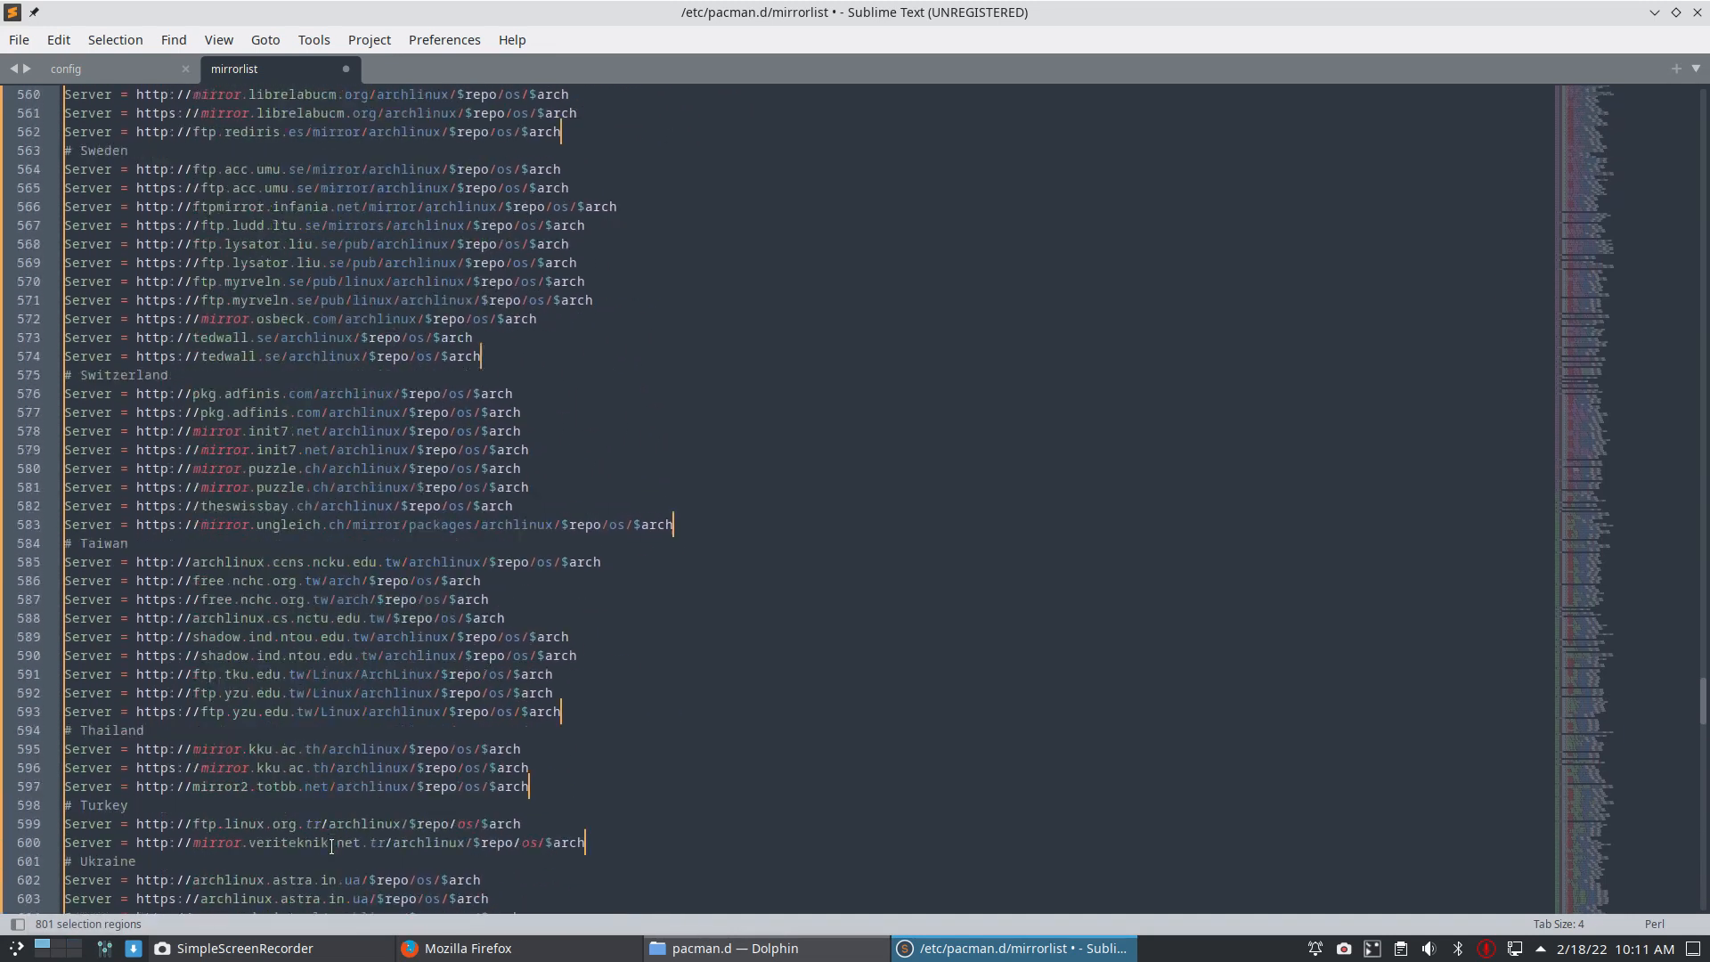
# - Save the uncommented mirrorlist from the top of the file, confirming with the password
pyautogui.press('ctrl+Home')
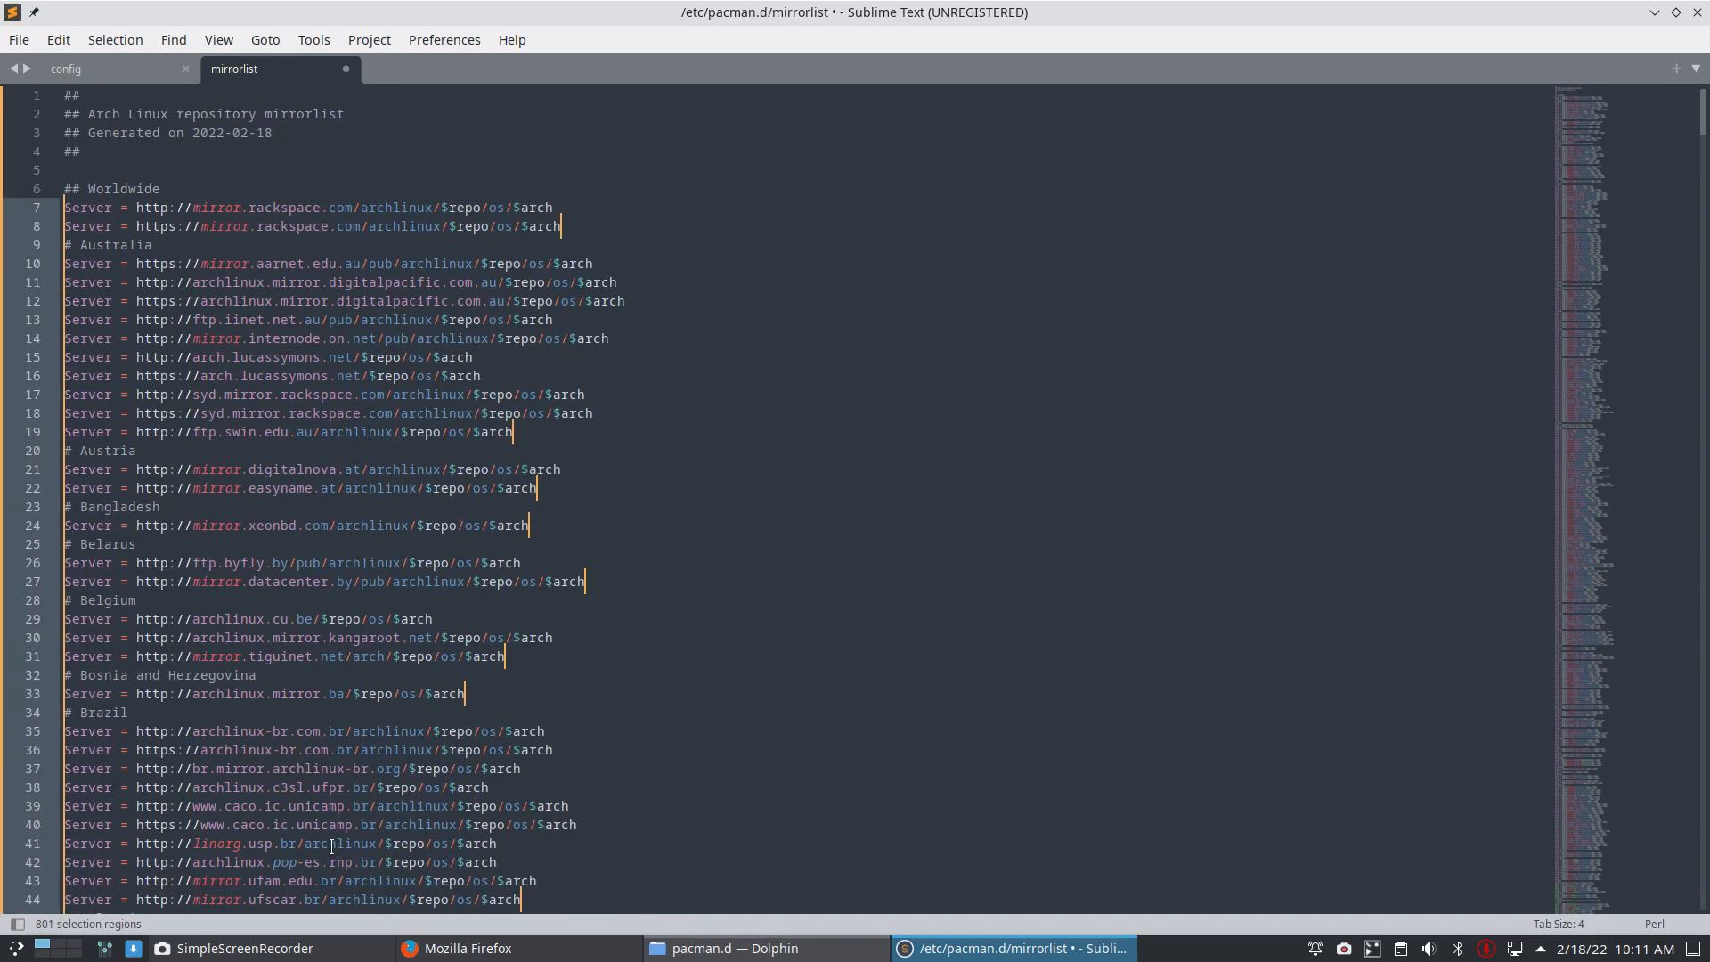
pyautogui.press('ctrl+s')
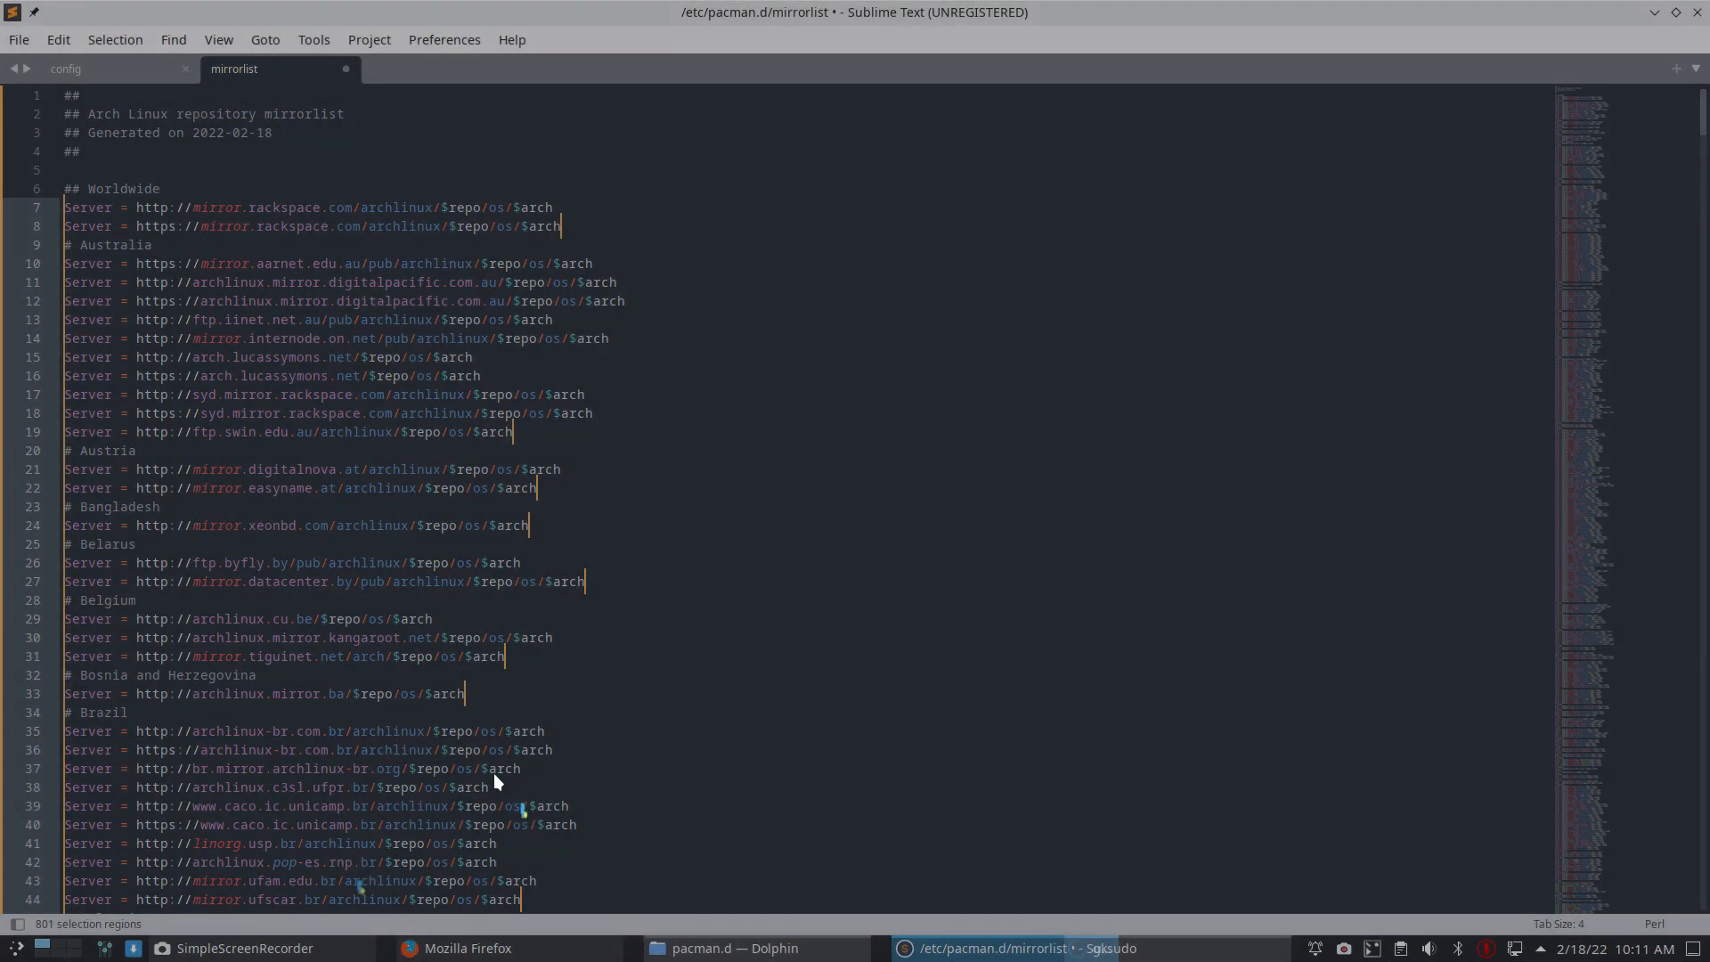
pyautogui.press('ctrl+s')
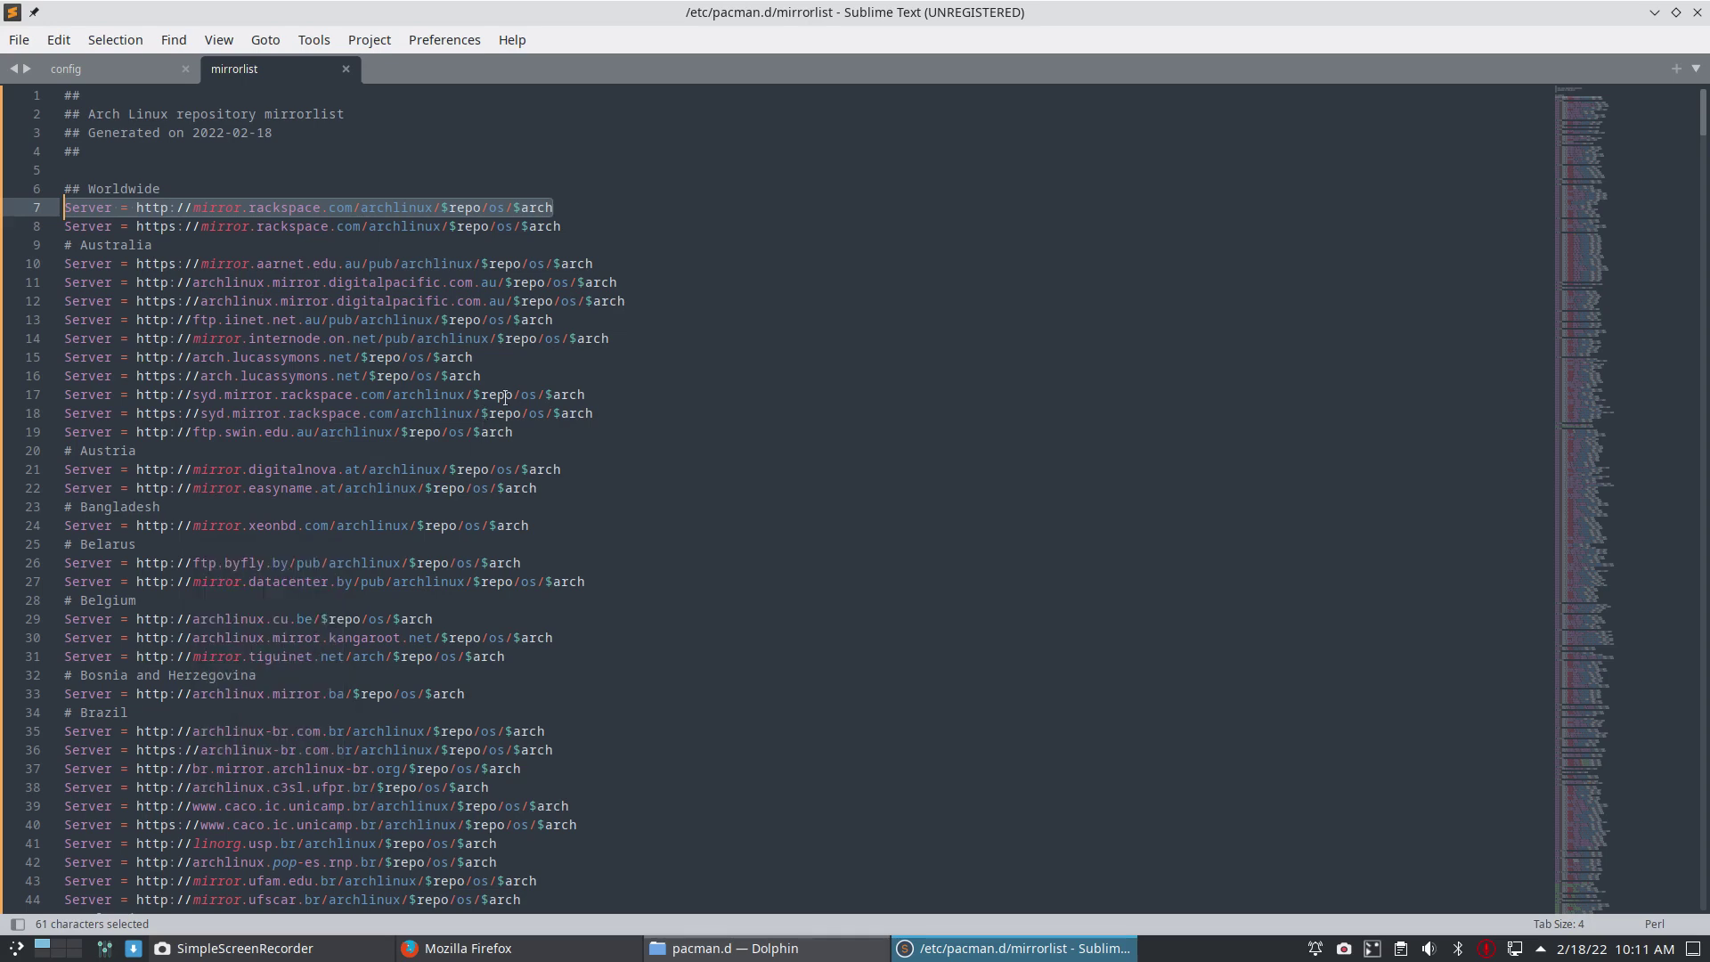
# - Clear the text selections and bring the Konsole terminal window forward
pyautogui.click(552, 206)
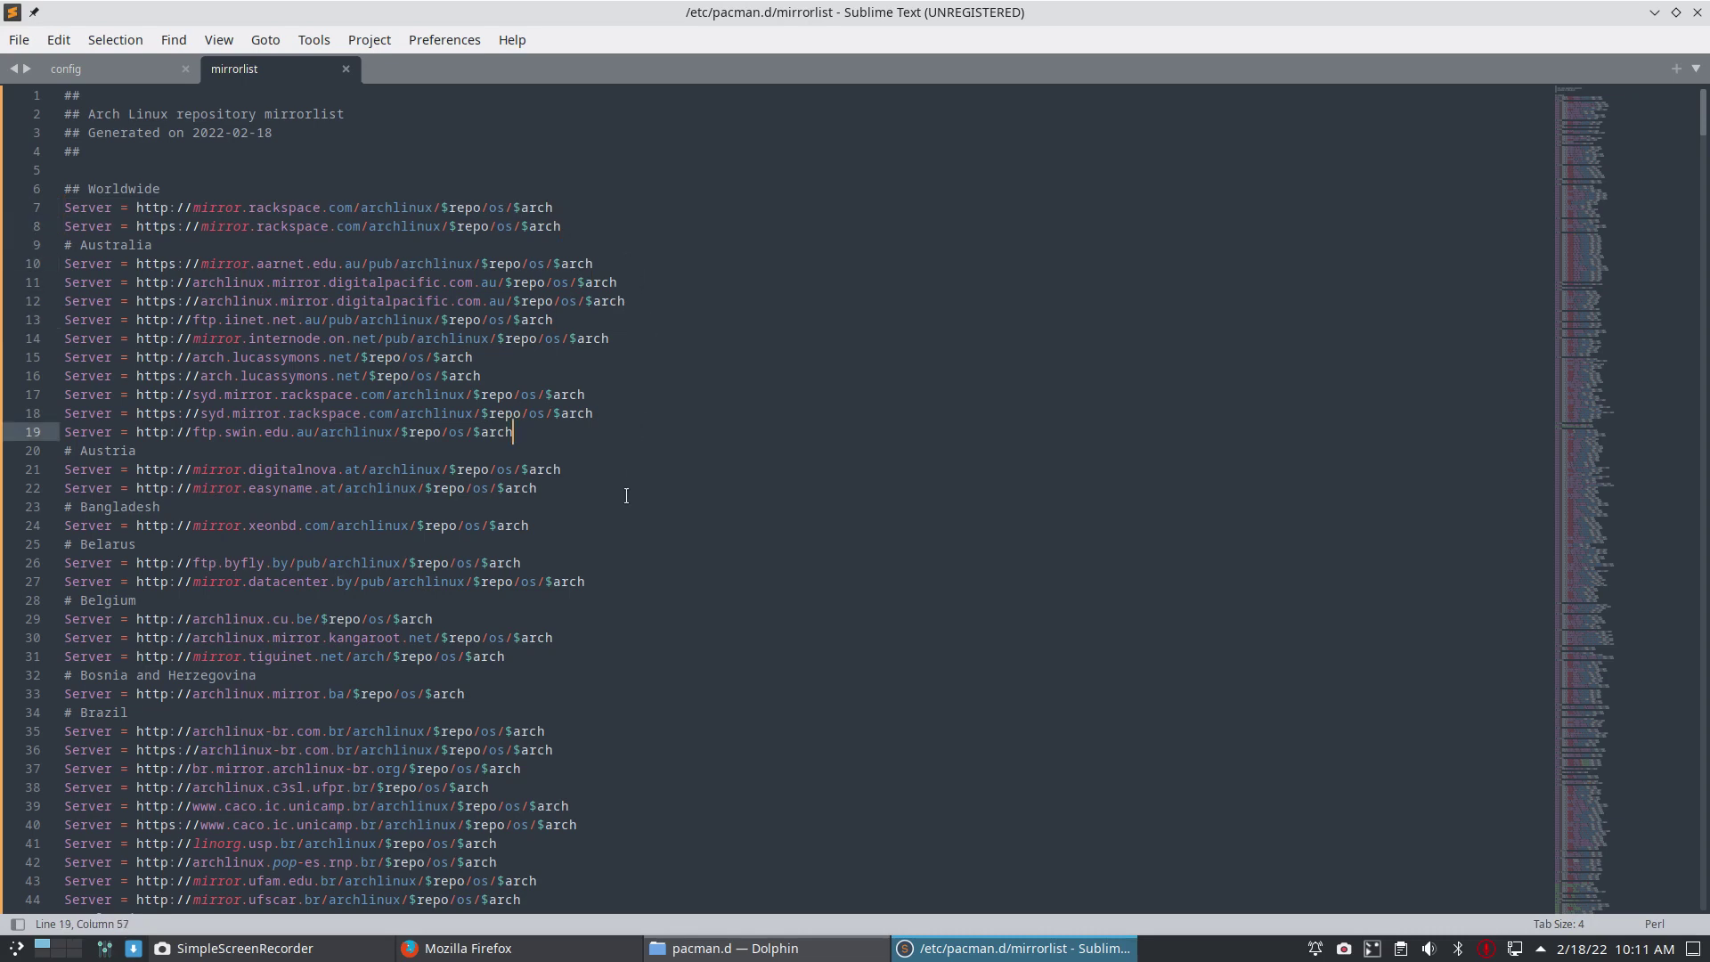
pyautogui.click(465, 694)
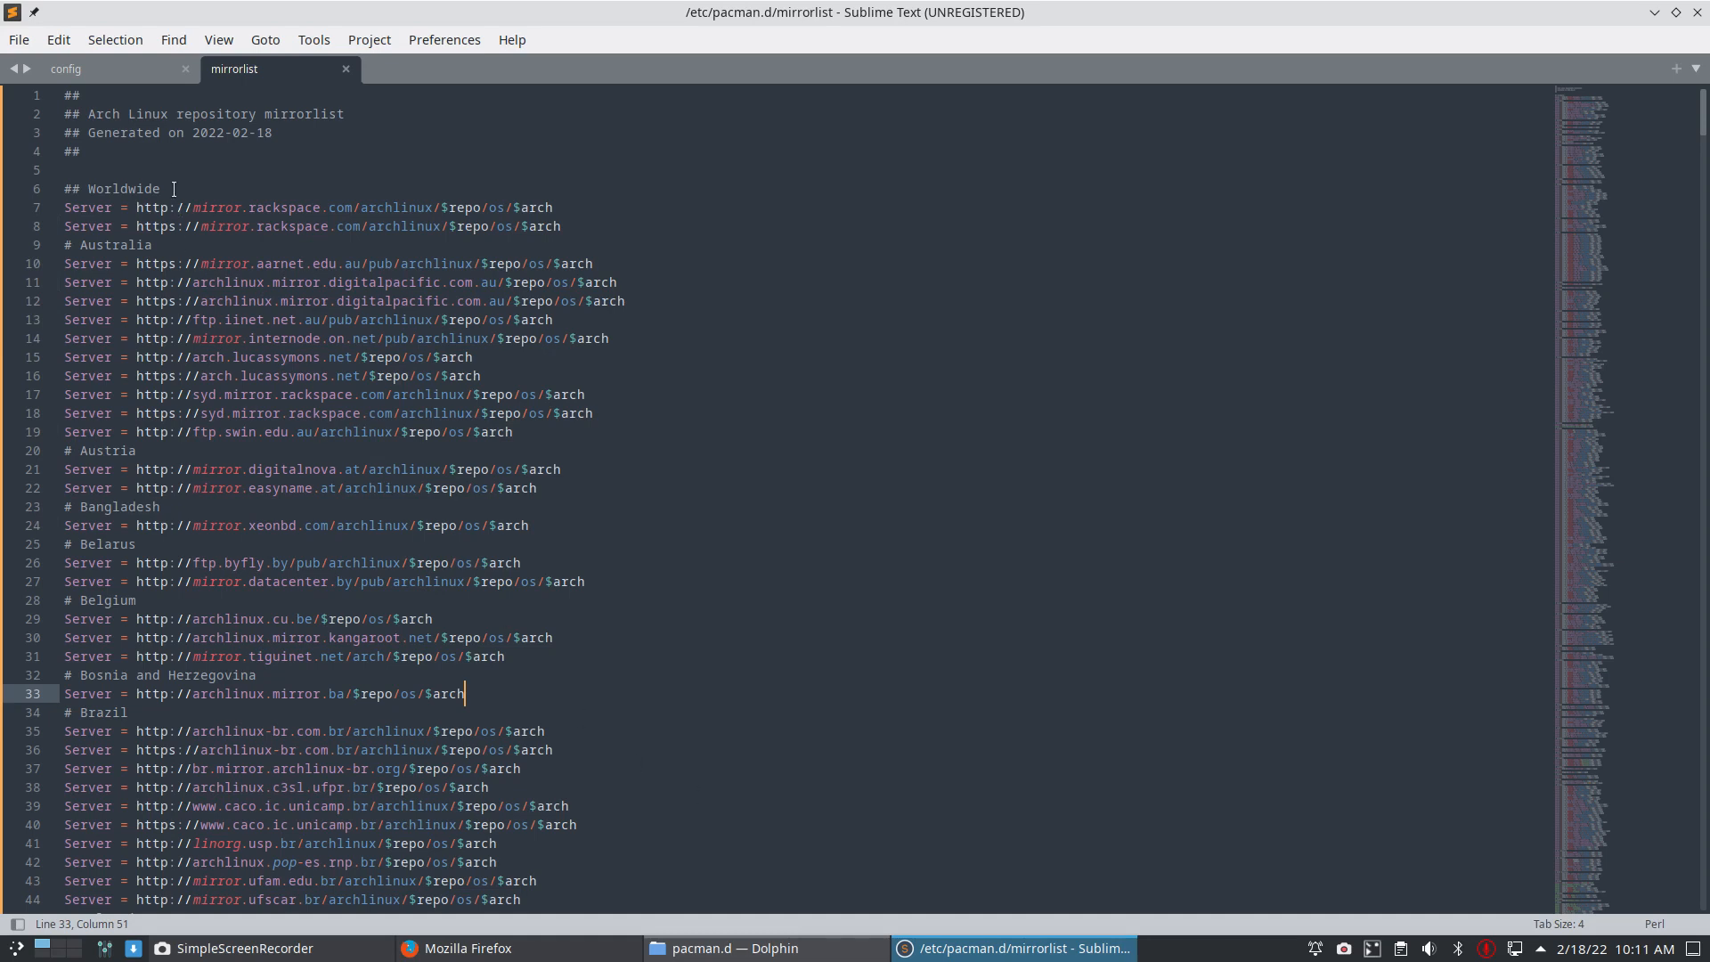
pyautogui.moveTo(230, 708)
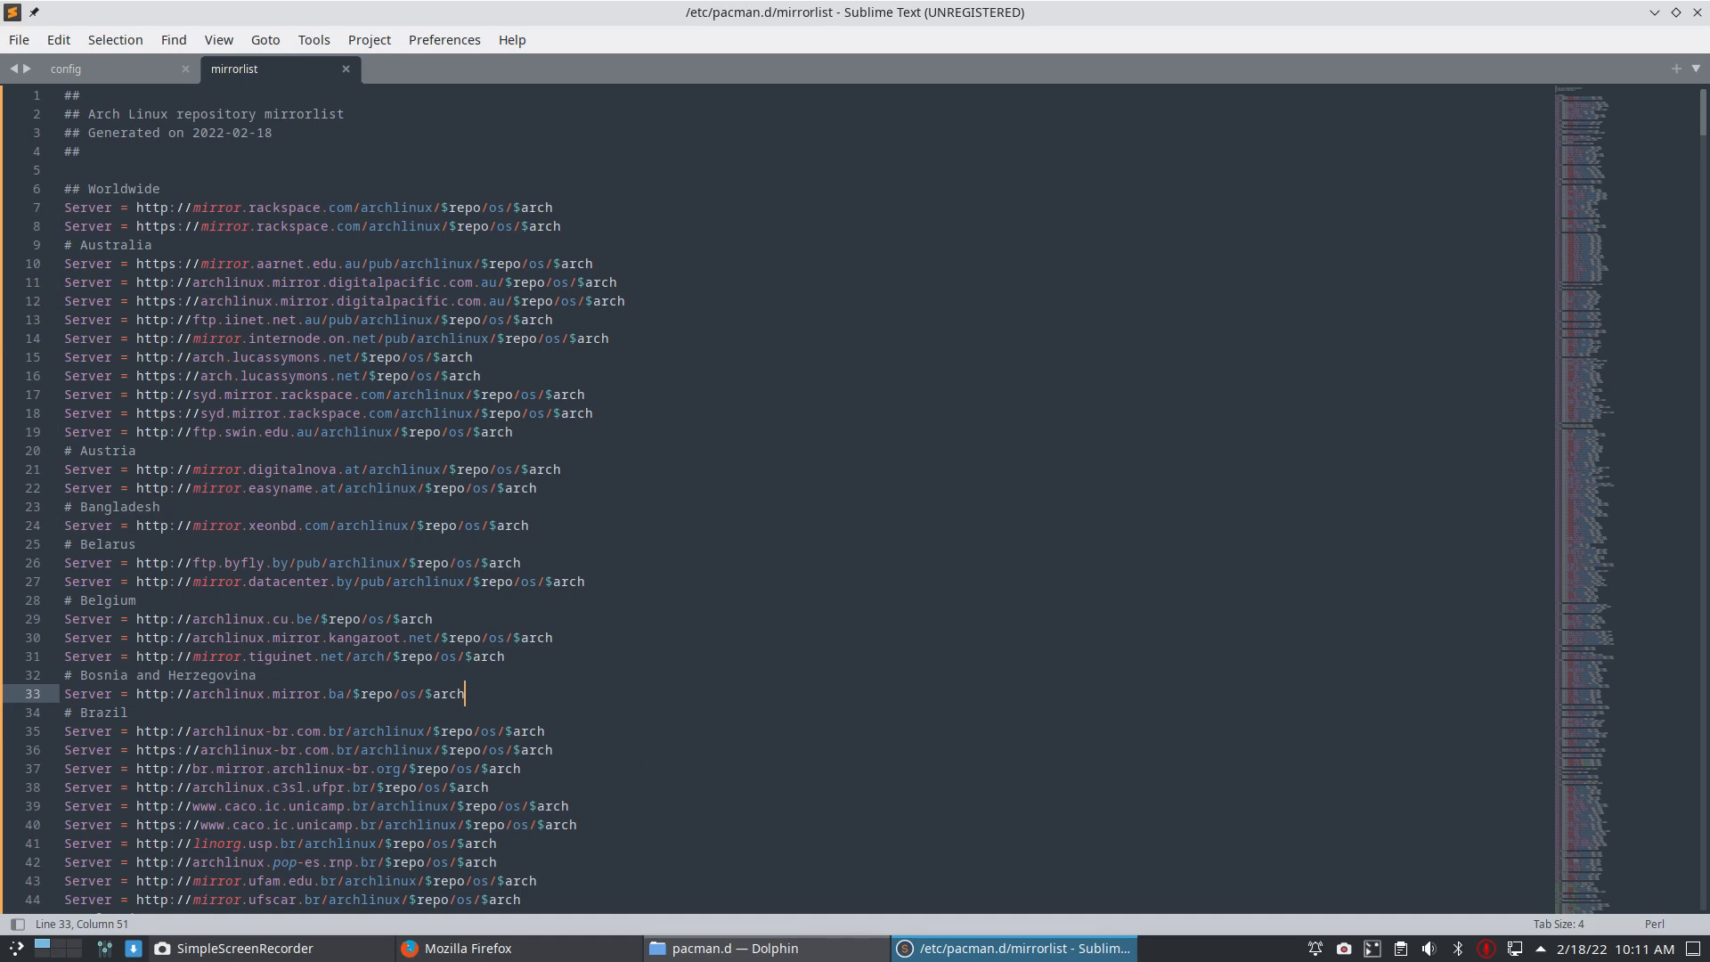
pyautogui.click(744, 949)
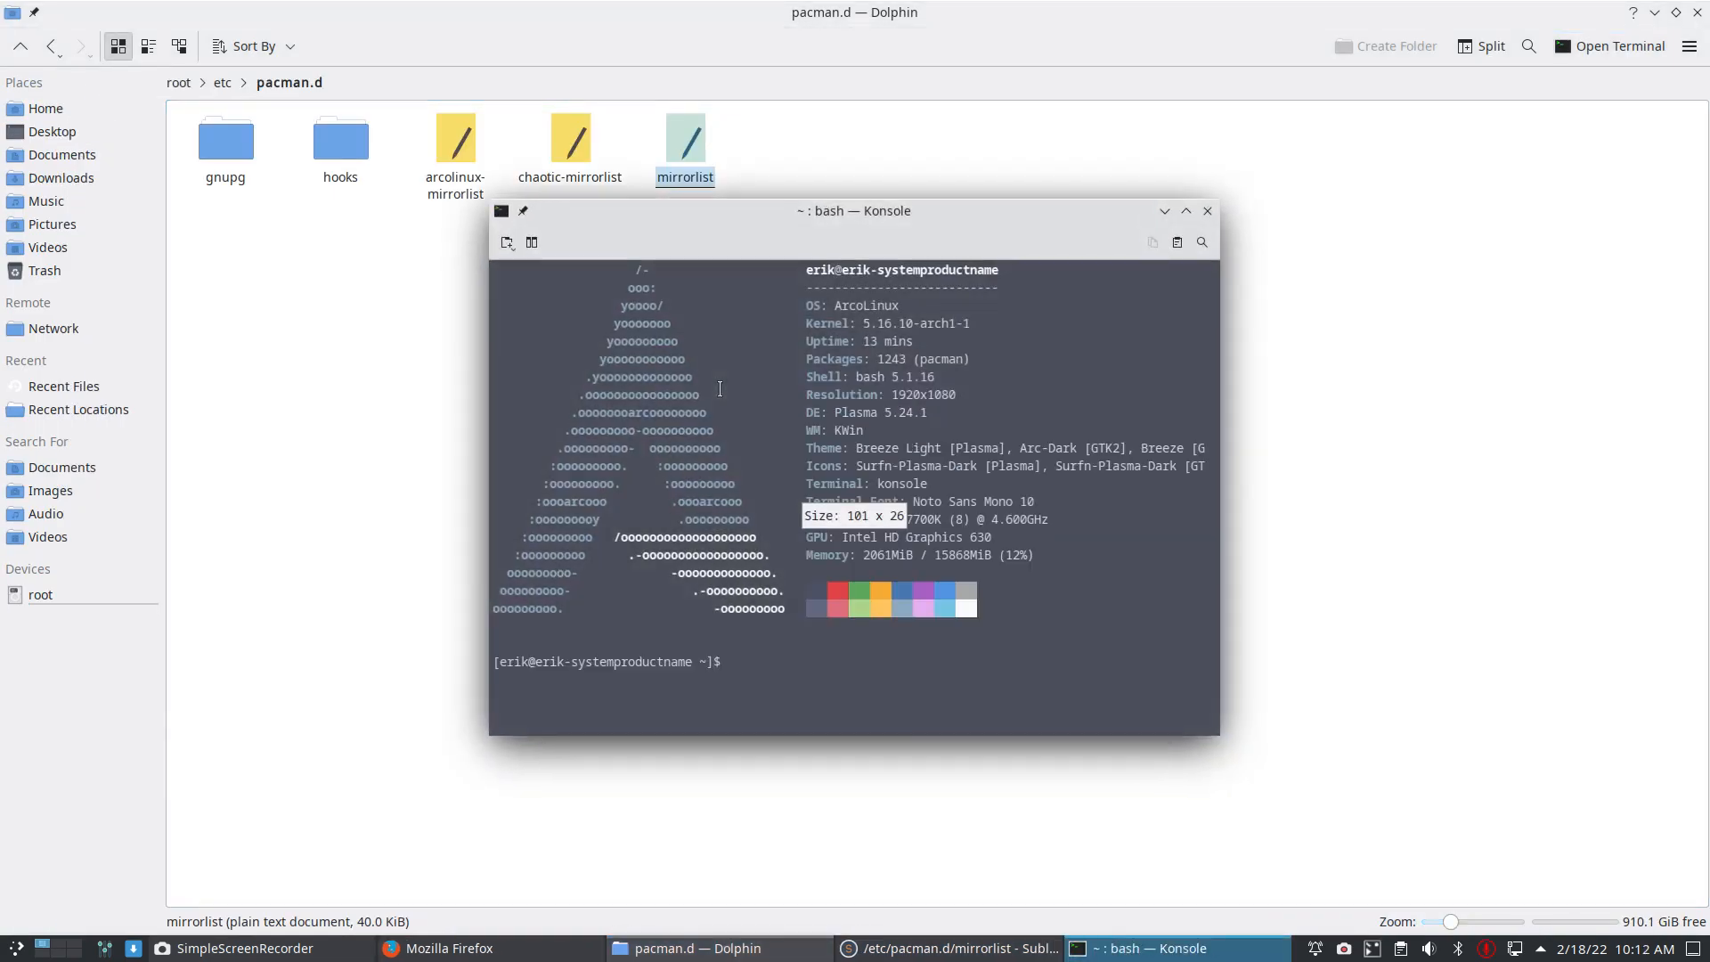
# - Run the 'update' command in Konsole to synchronise the package databases
pyautogui.write('update')
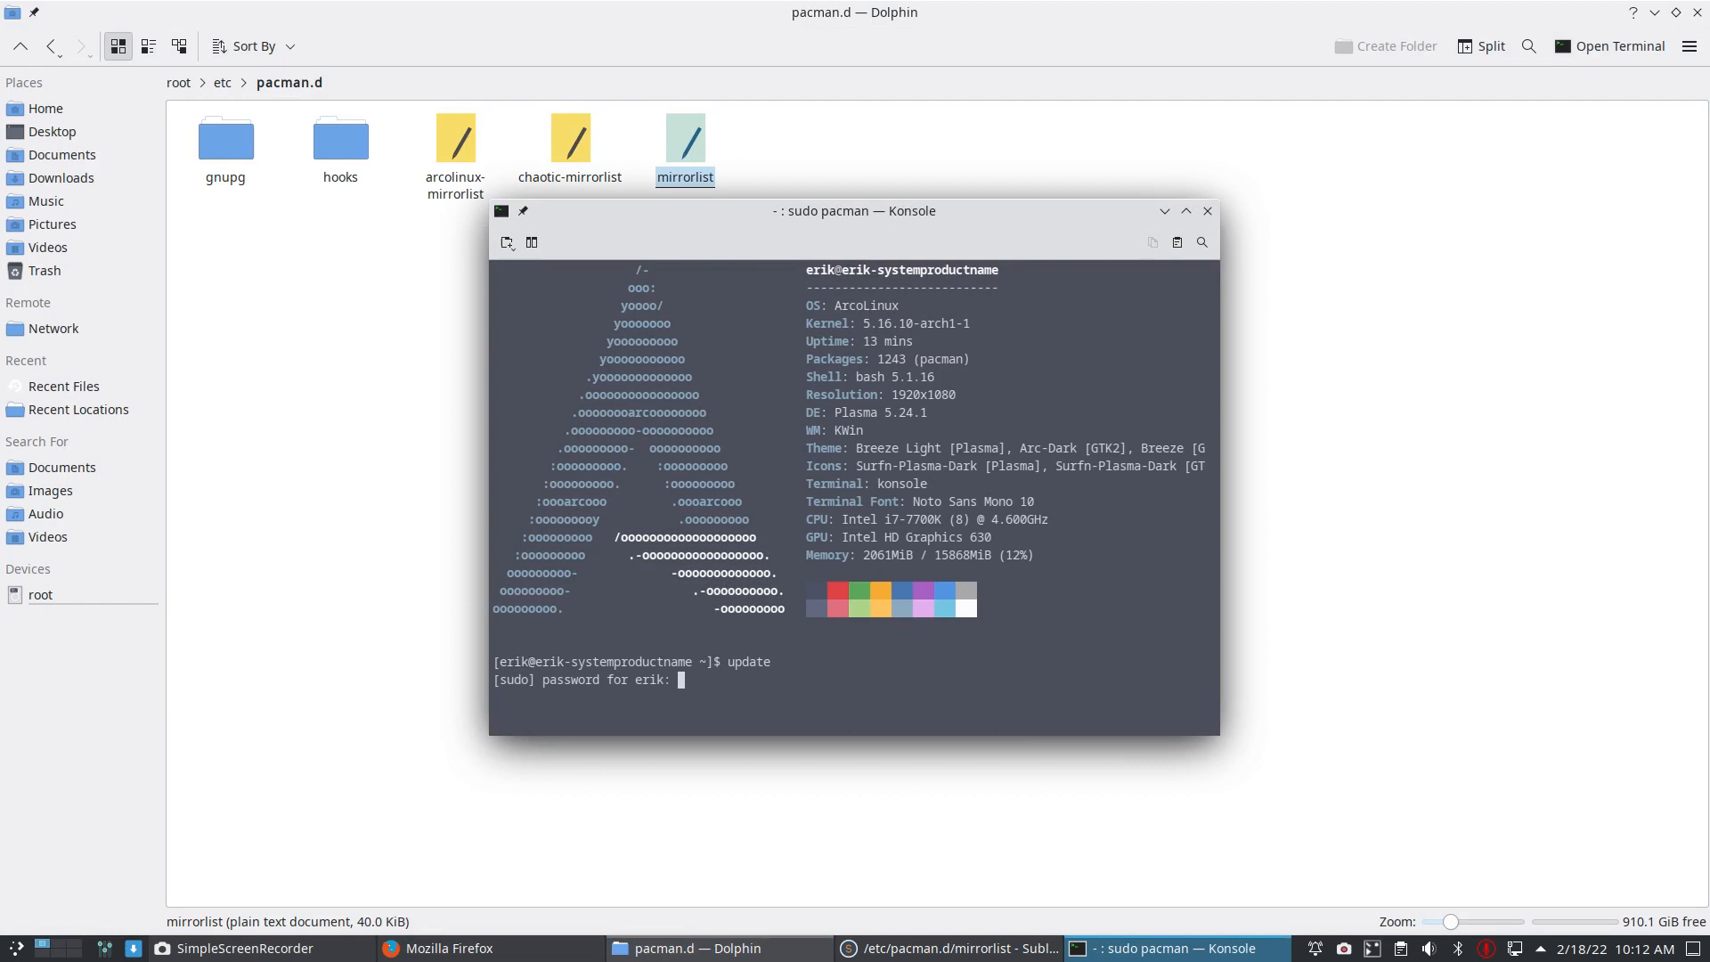
pyautogui.press('Return')
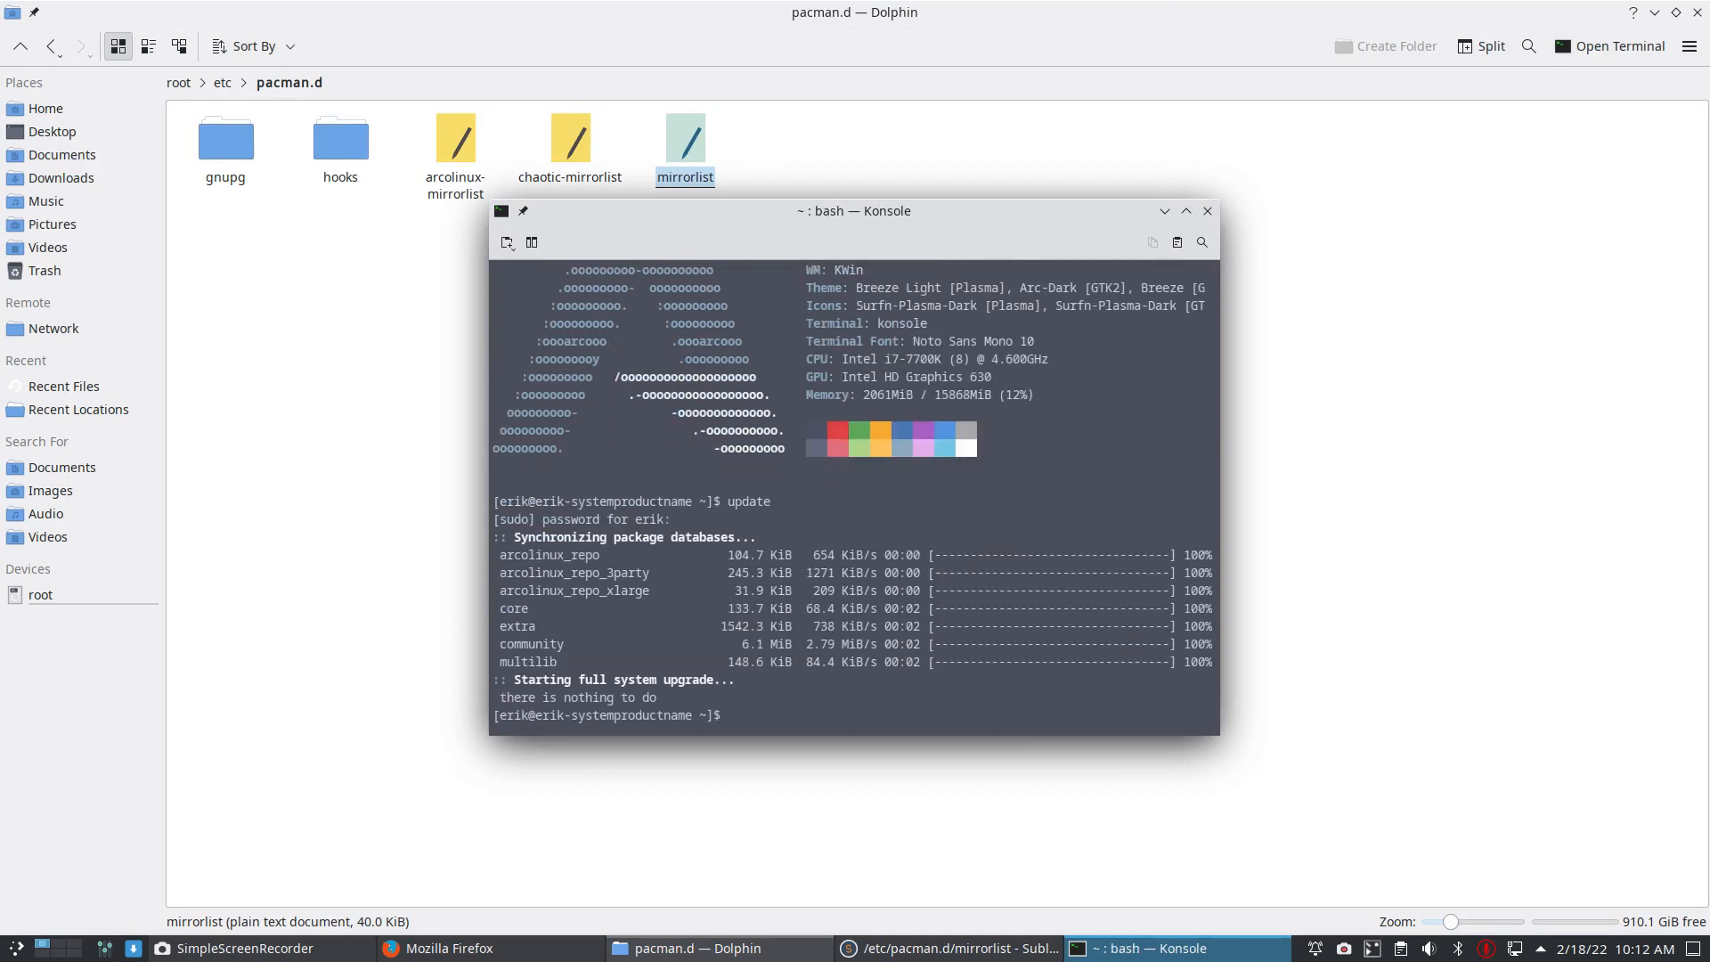
pyautogui.moveTo(1481, 654)
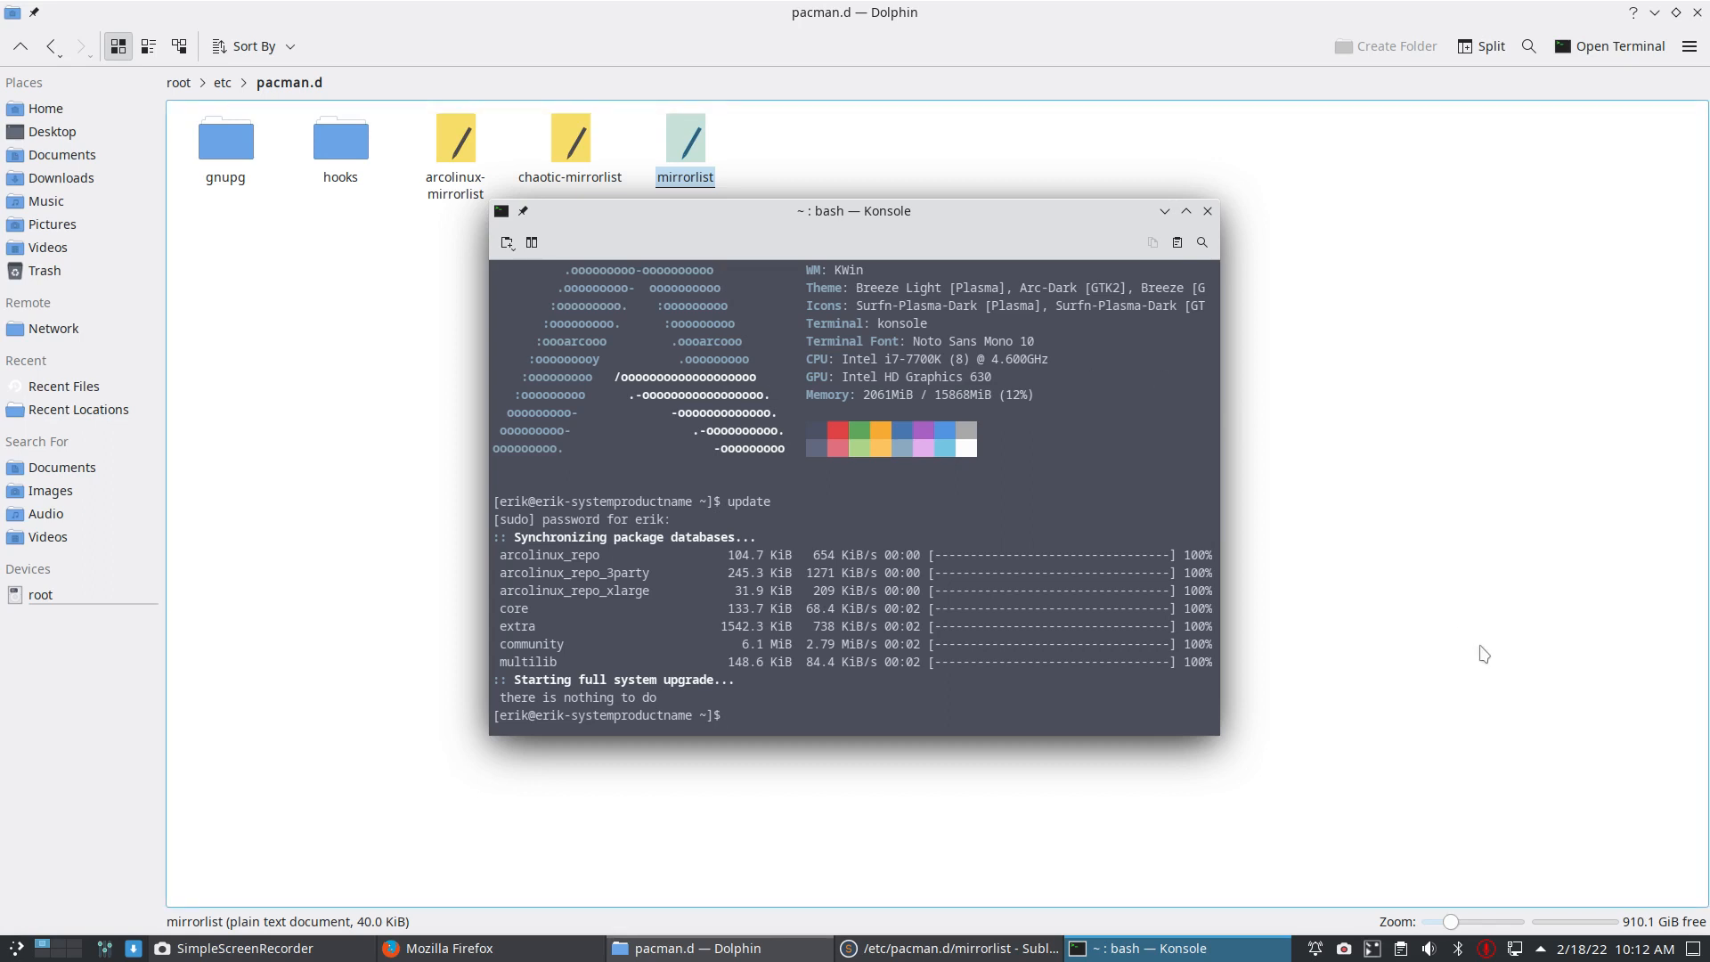